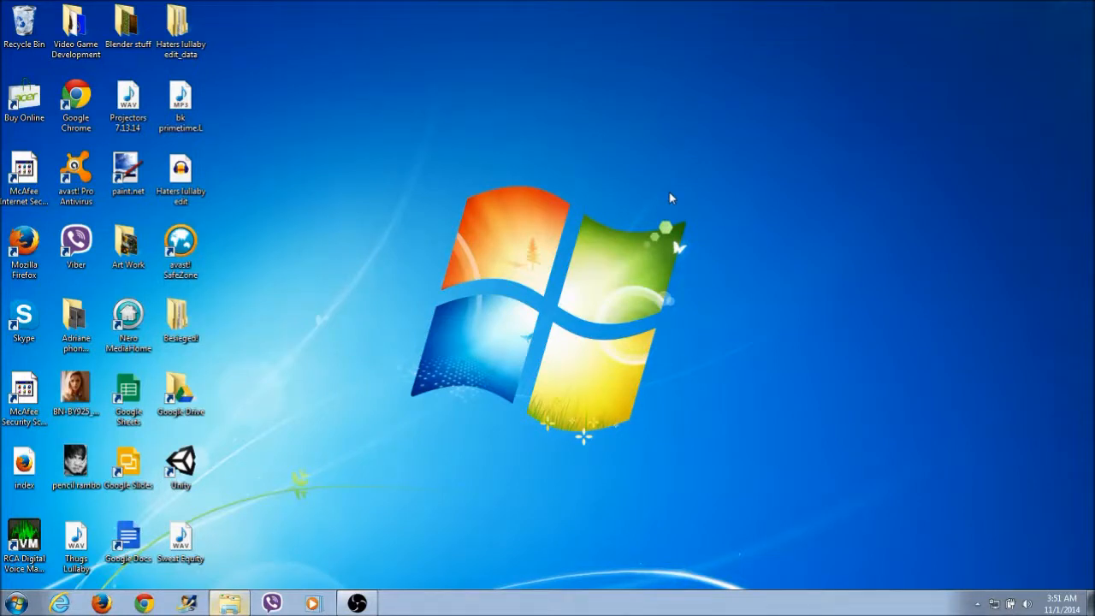
mouse_move(654, 453)
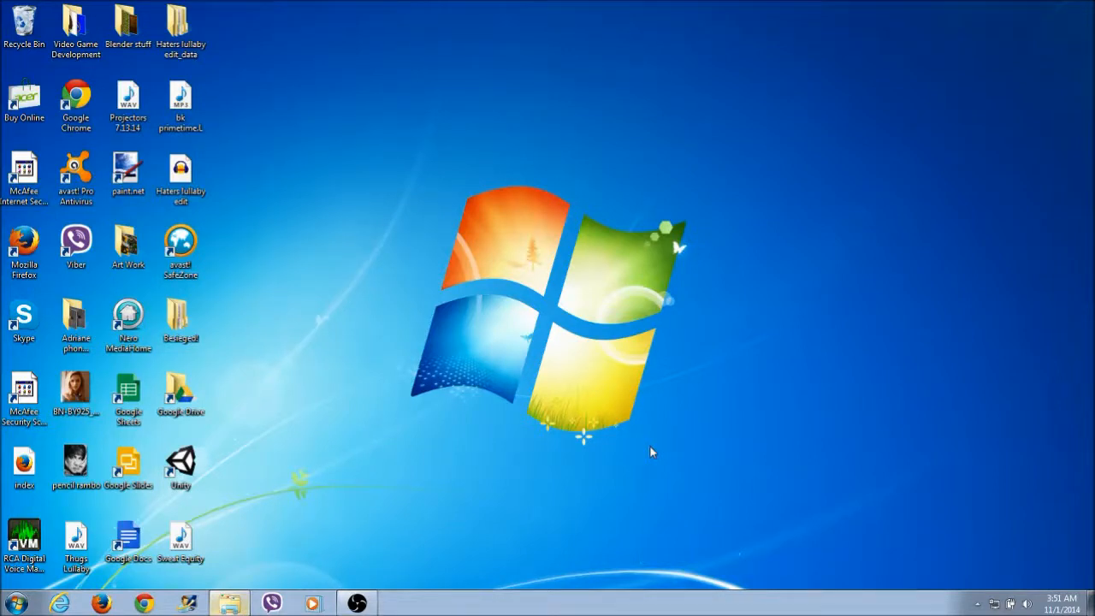
mouse_move(613, 467)
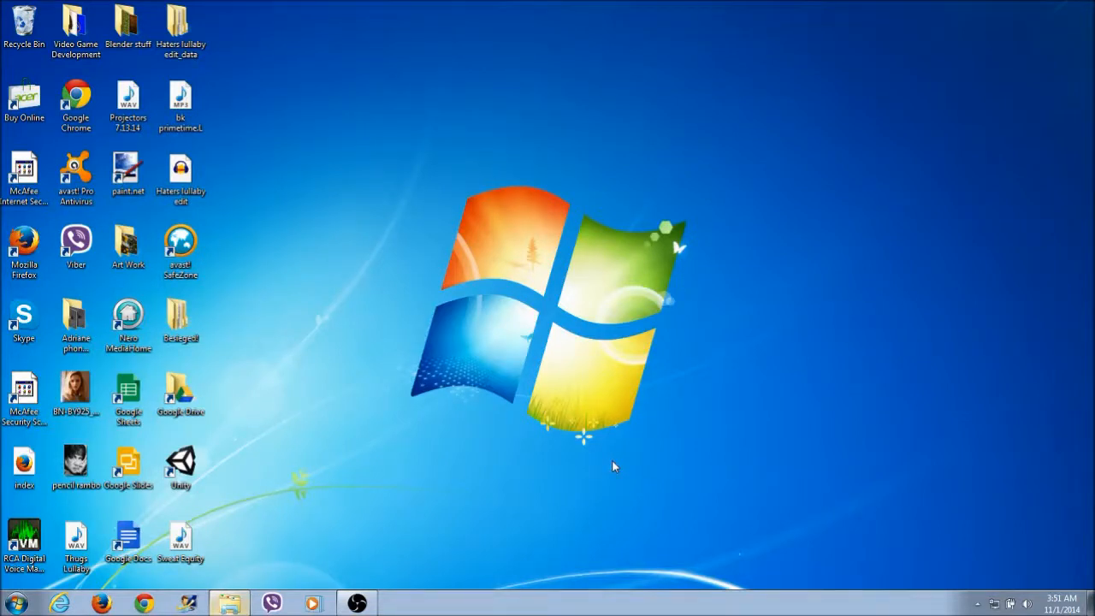
mouse_move(109, 602)
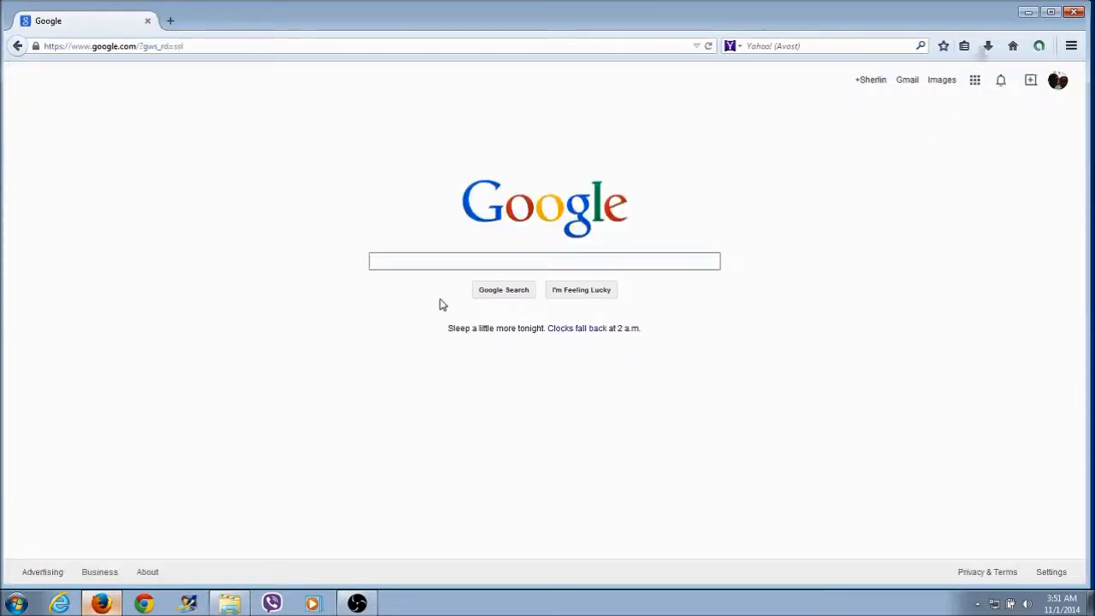
- Google 'jdk 8' and open Oracle's JDK 8 downloads page, scrolled to the 8u25 list
text(jdk)
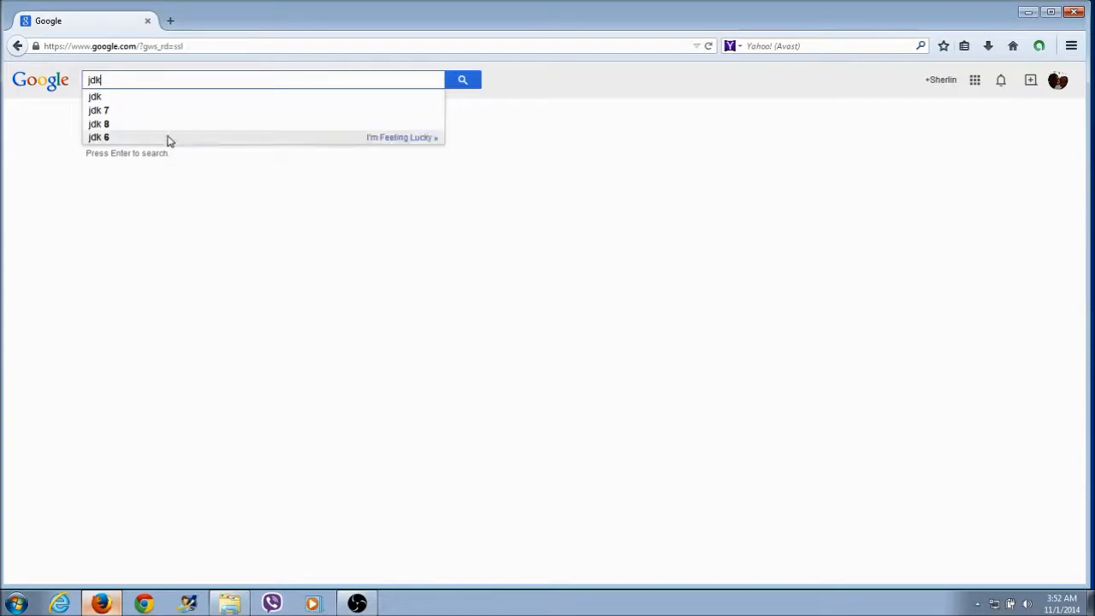
click(99, 124)
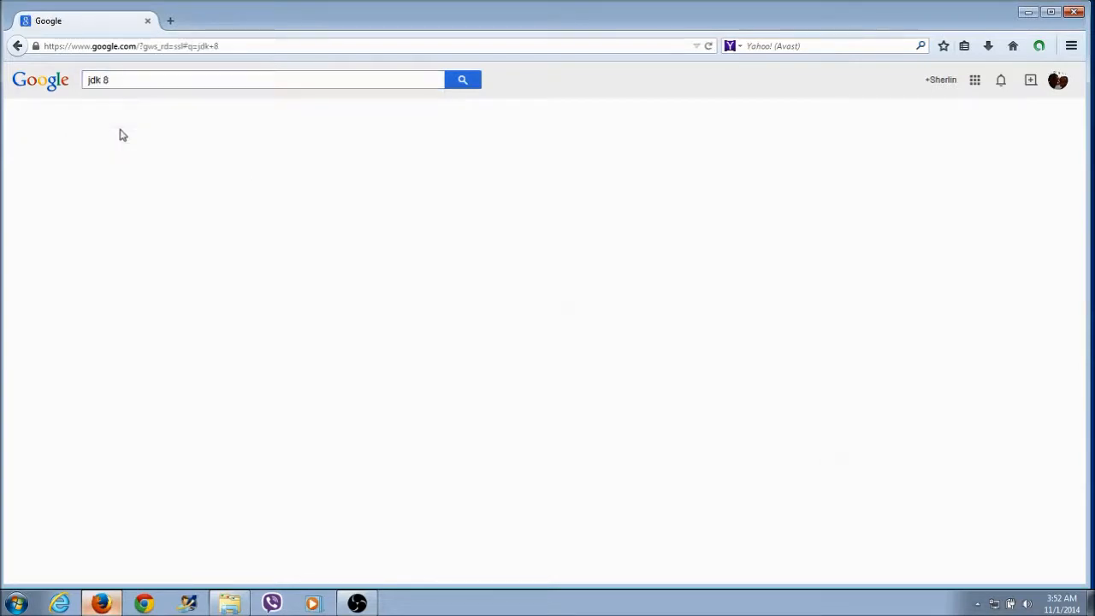
click(461, 80)
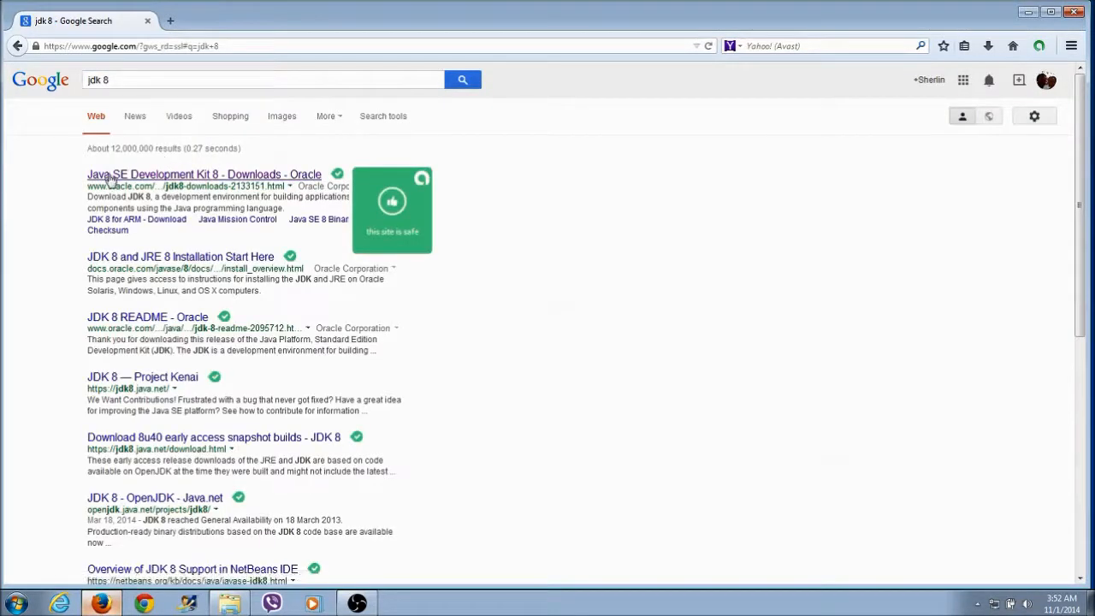
click(204, 175)
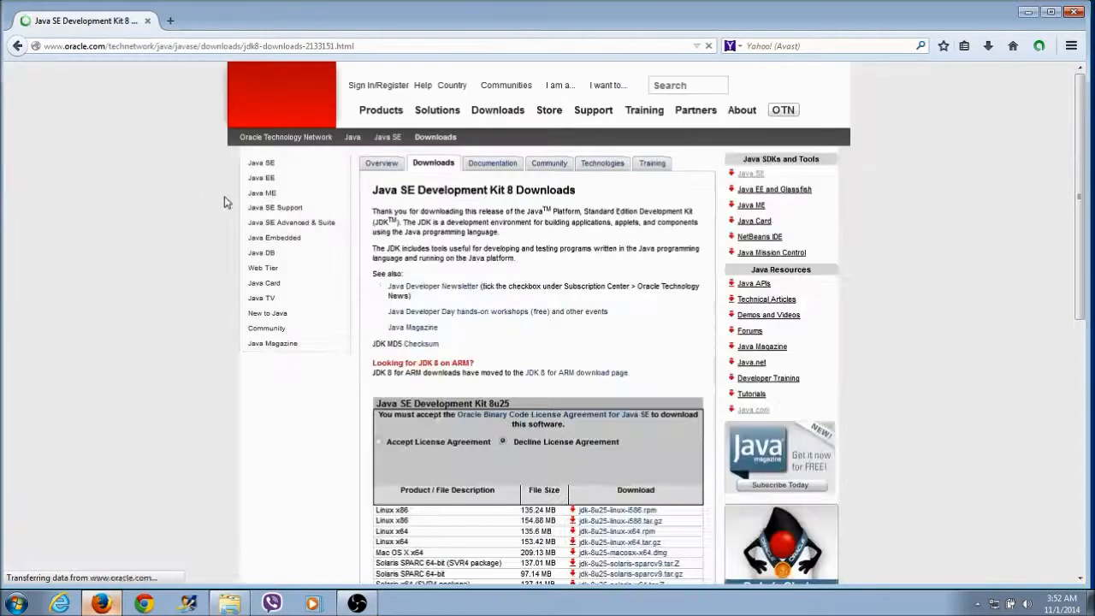
scroll(down, 3)
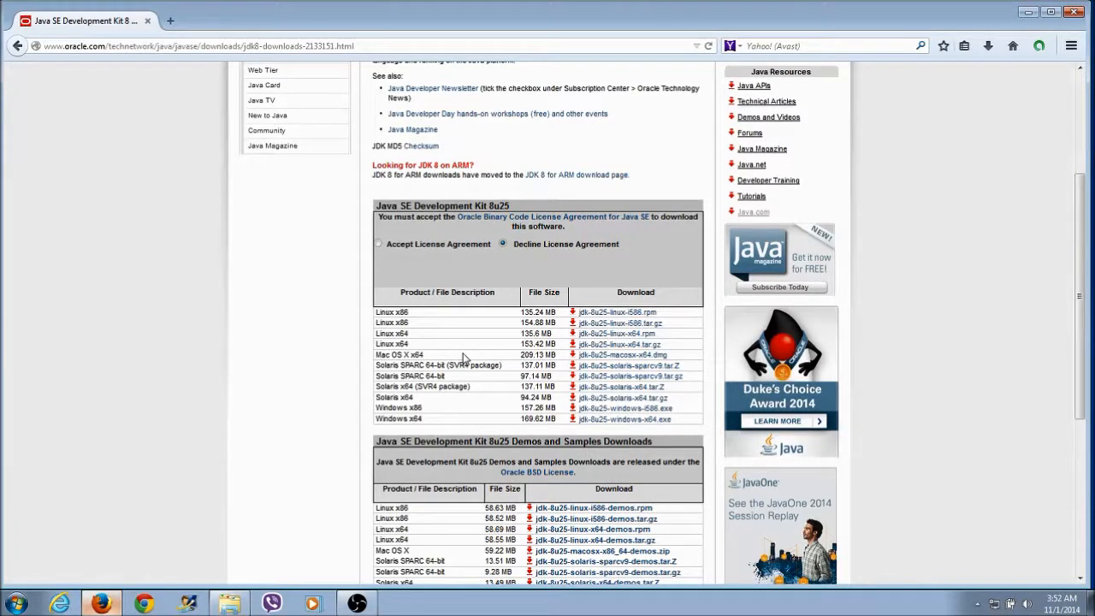
mouse_move(468, 439)
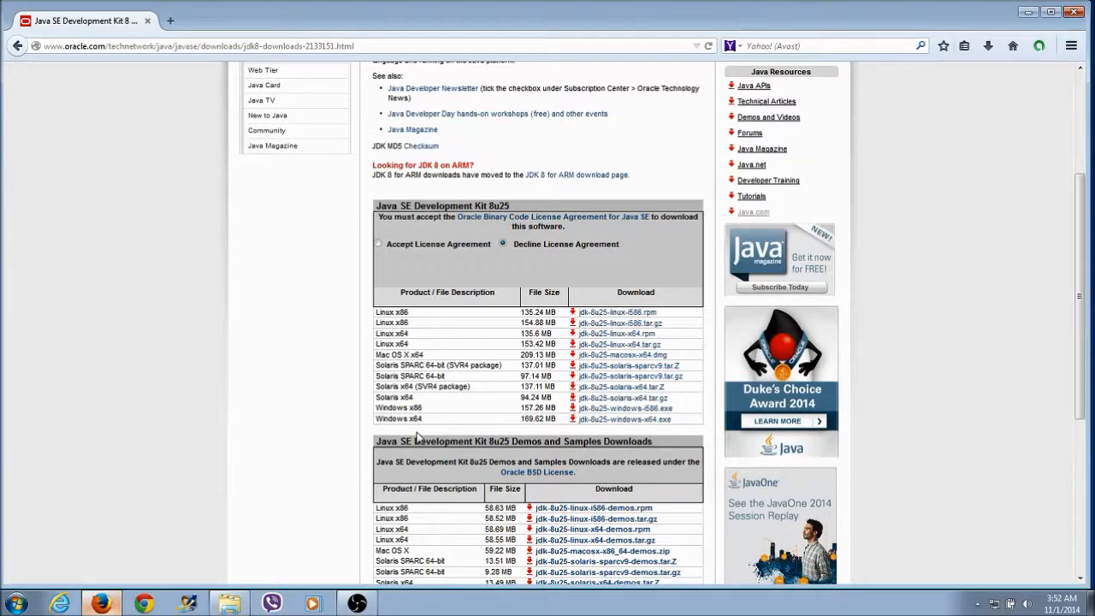
click(13, 603)
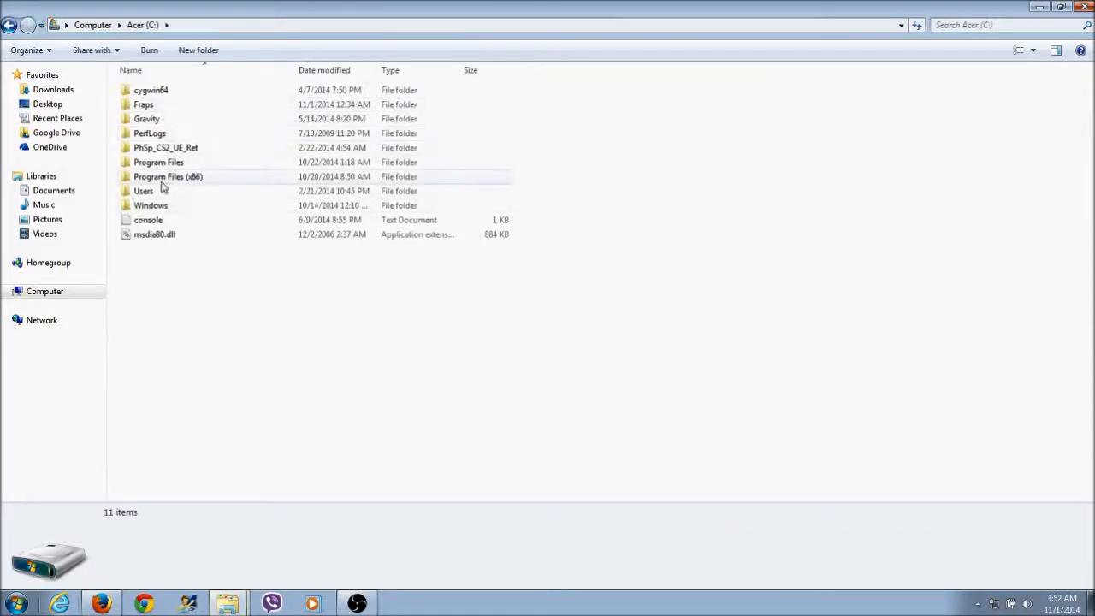
mouse_move(869, 133)
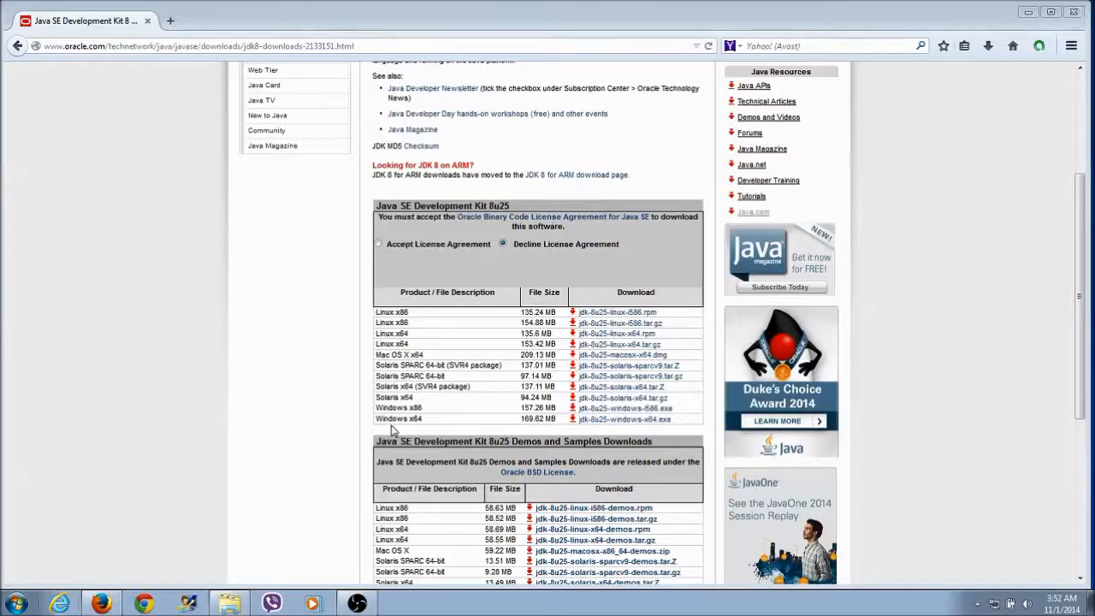
mouse_move(411, 439)
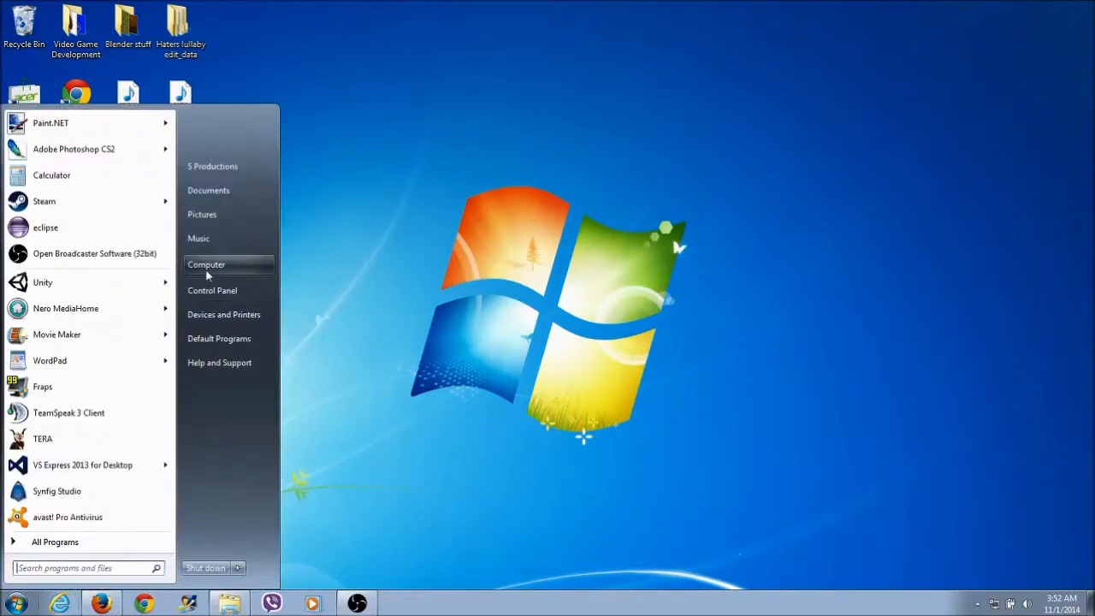
- Reach Environment Variables via Computer Properties, showing user PATH to jdk1.8.0_11 bin
right_click(206, 265)
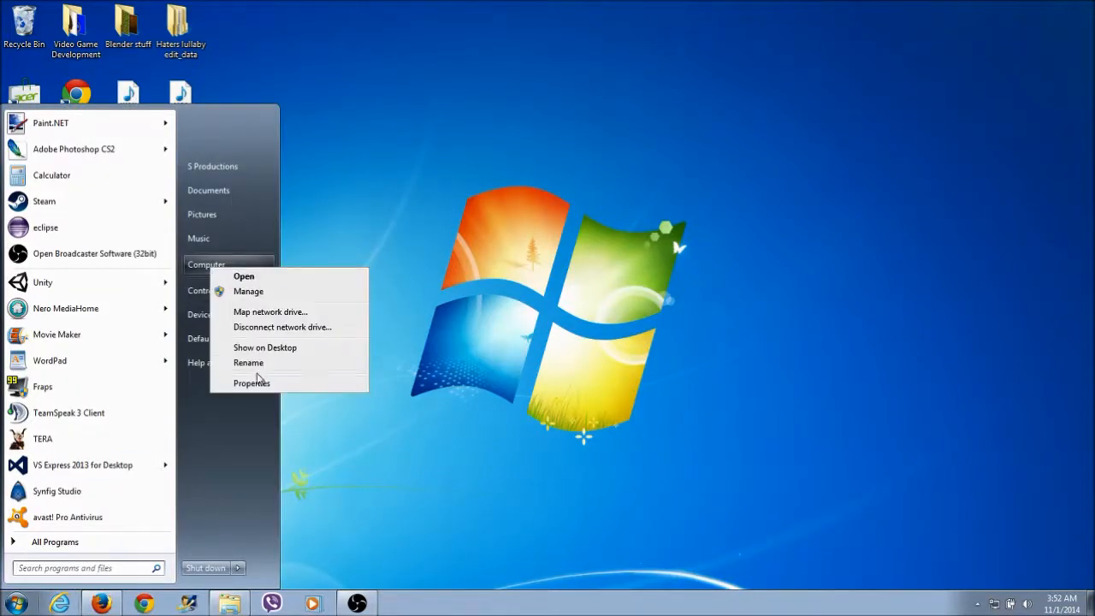
click(251, 382)
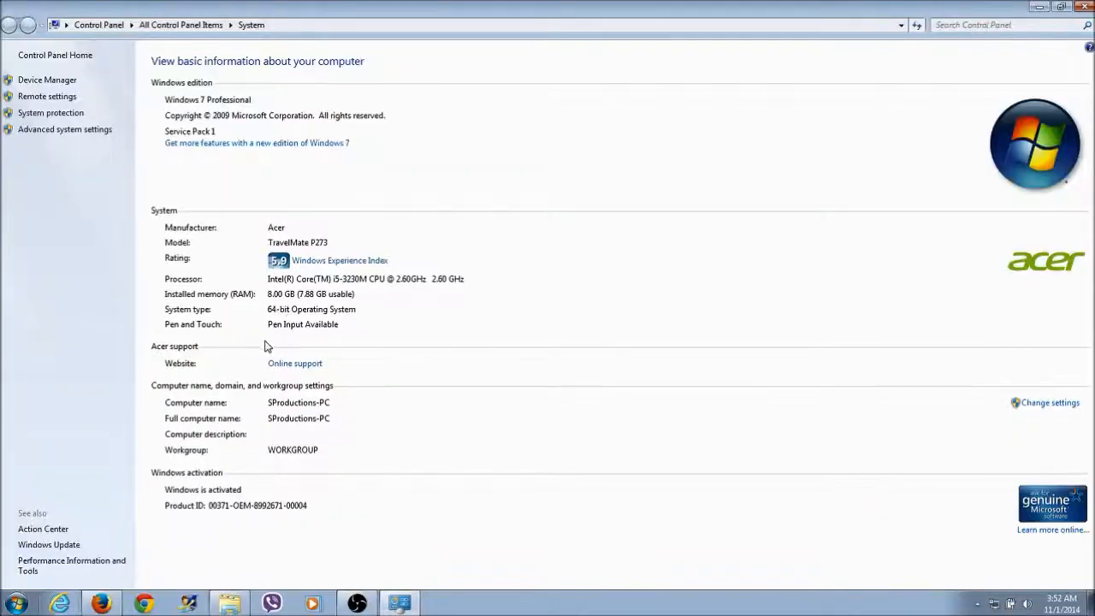
mouse_move(49, 138)
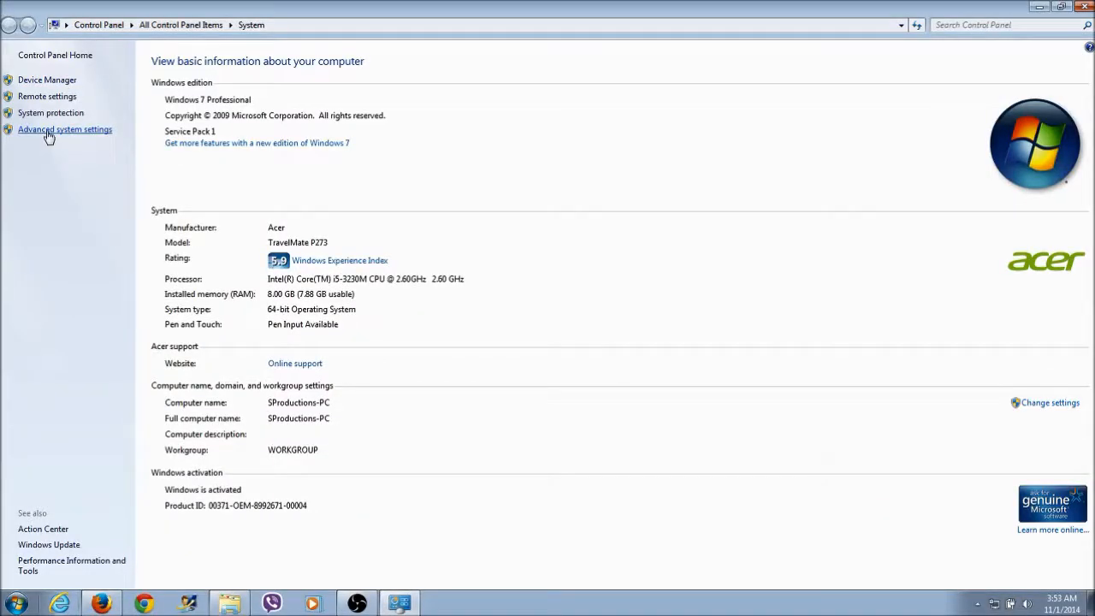
click(65, 129)
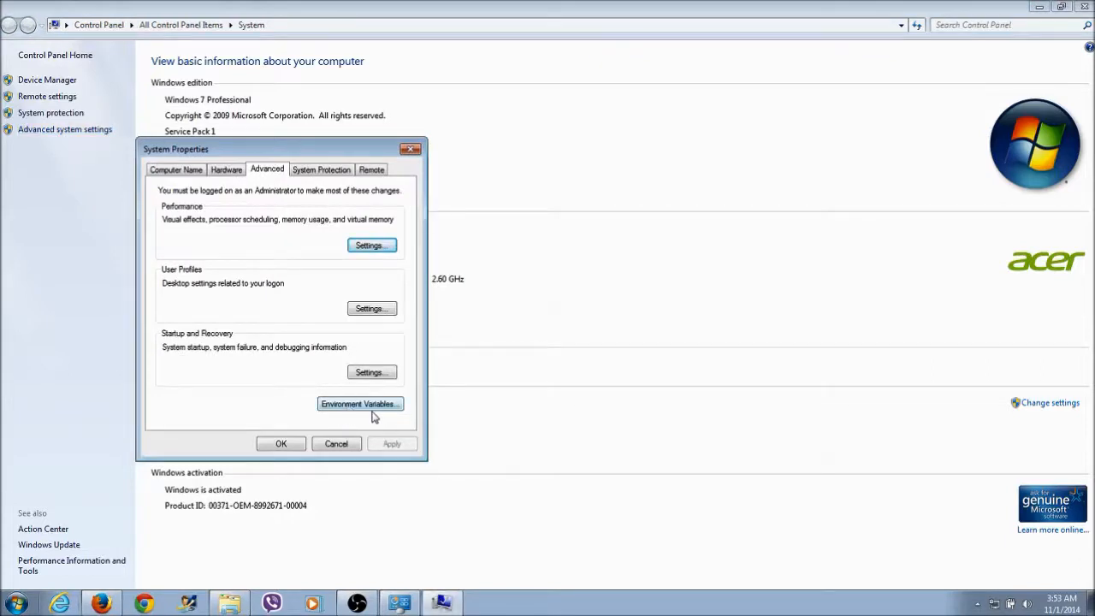
click(359, 402)
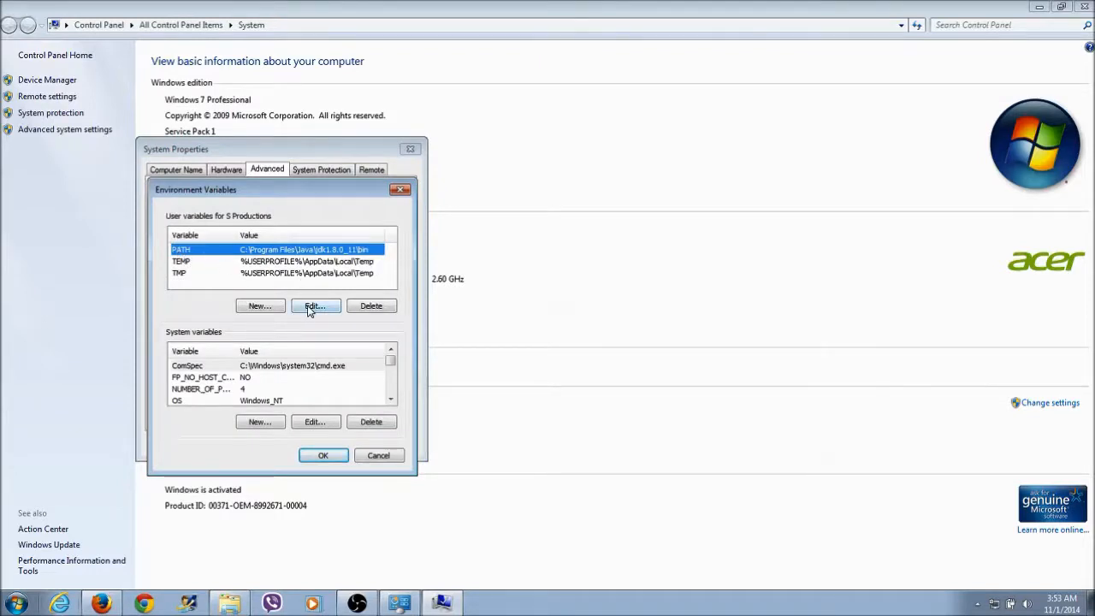
mouse_move(259, 305)
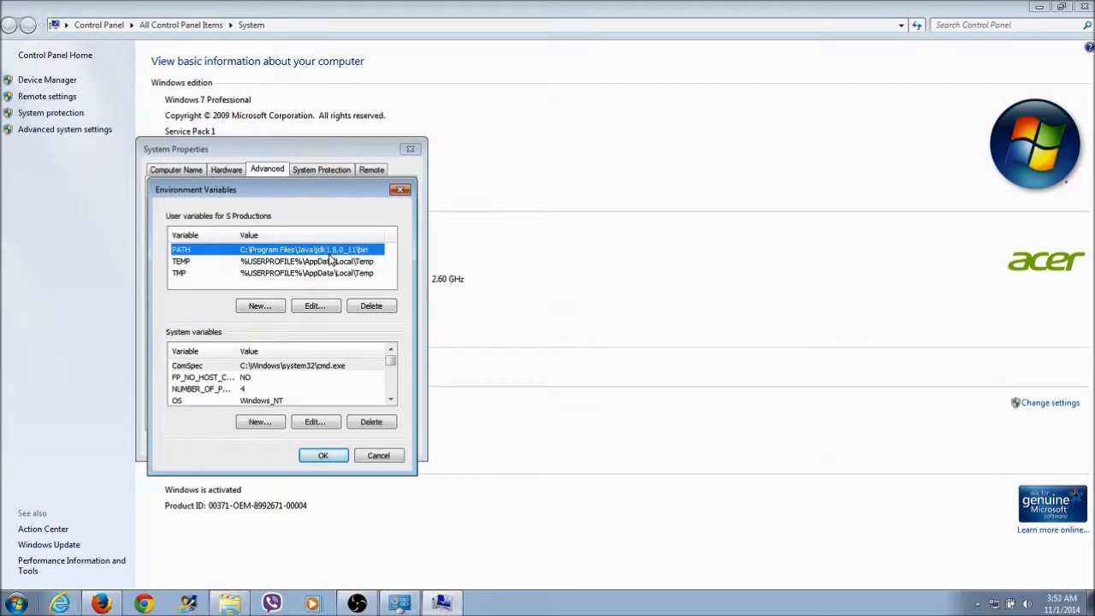
mouse_move(374, 260)
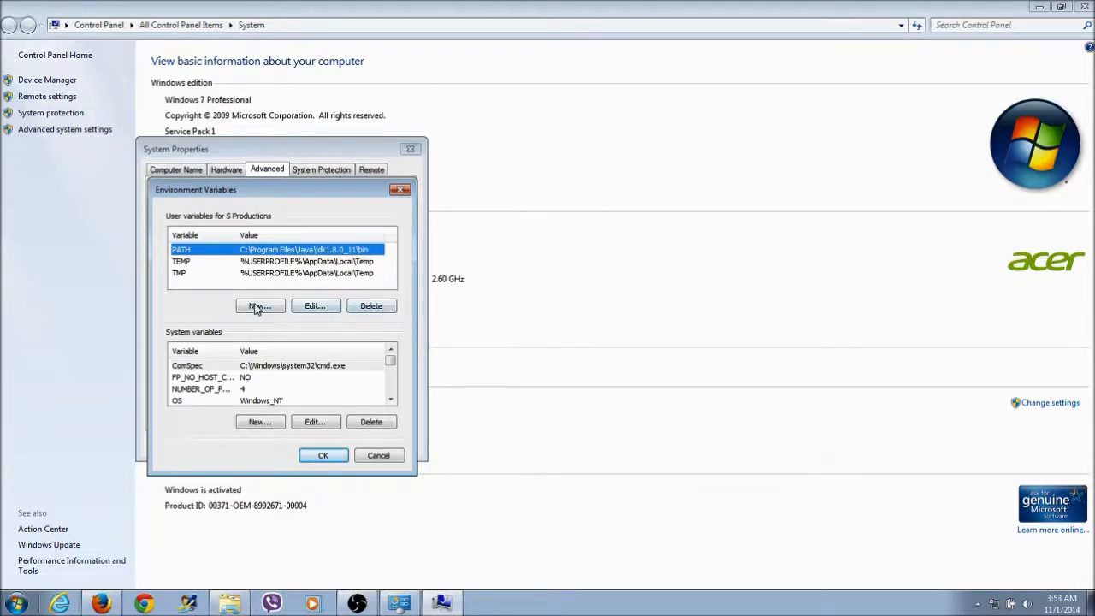
- Begin a new PATH user variable, then cancel without saving
click(260, 305)
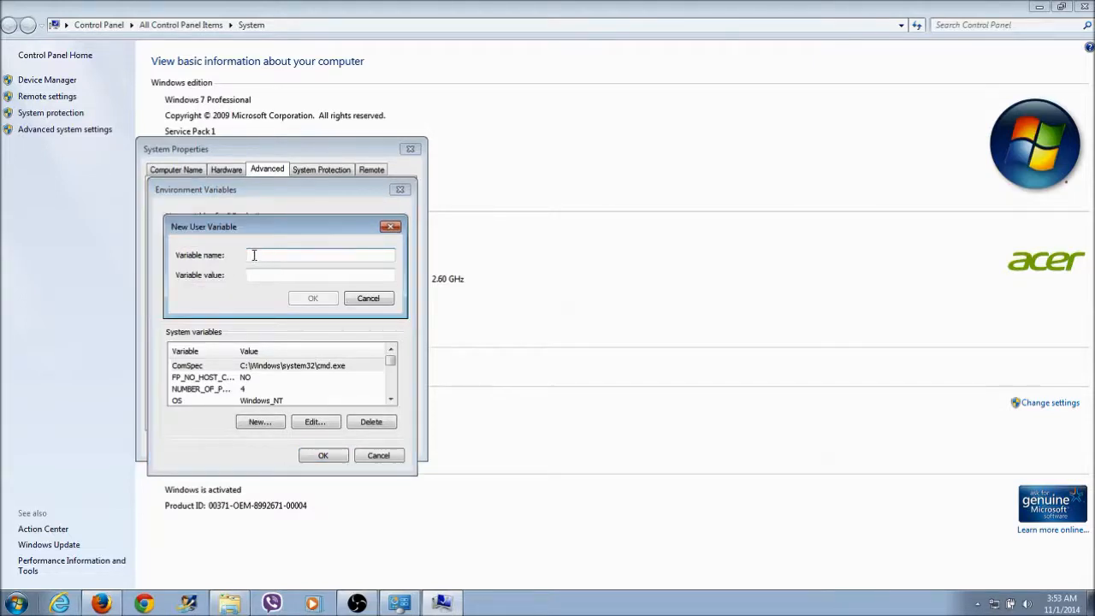
text(P)
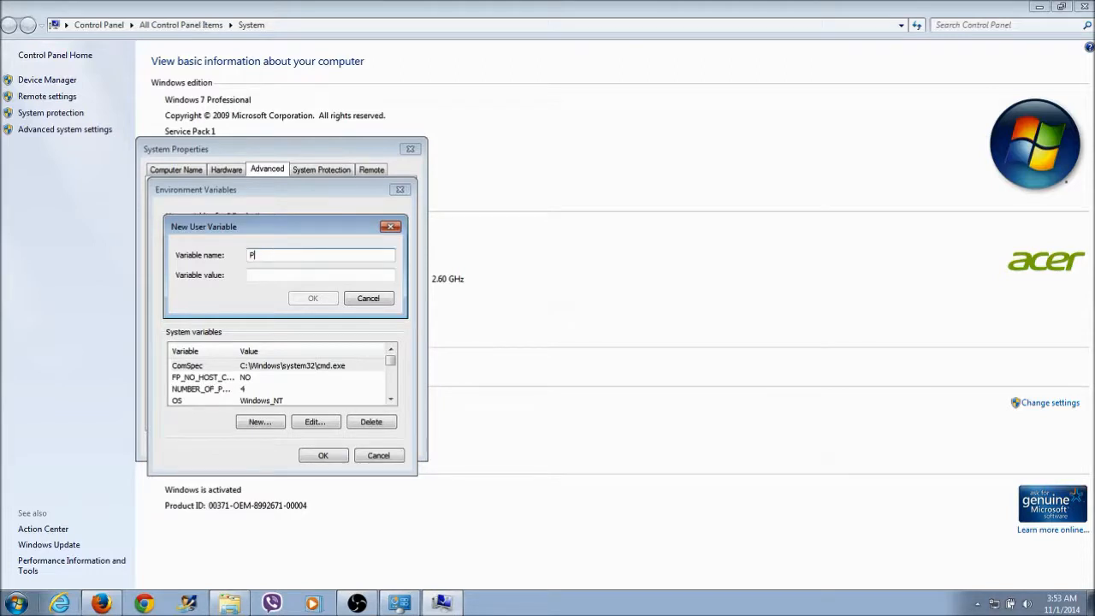
text(ATH)
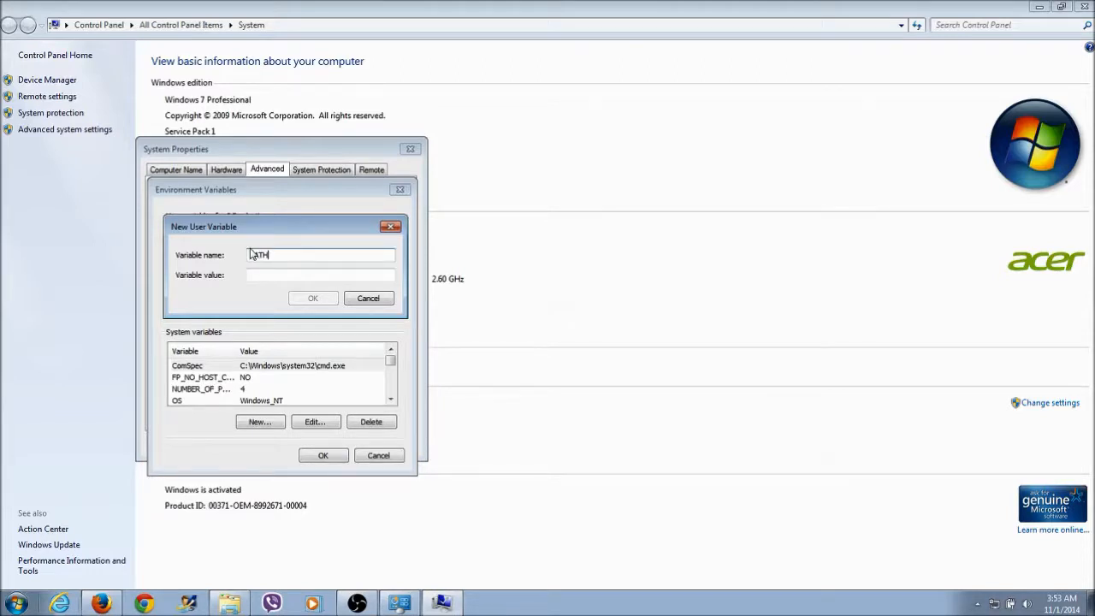
text(PATH)
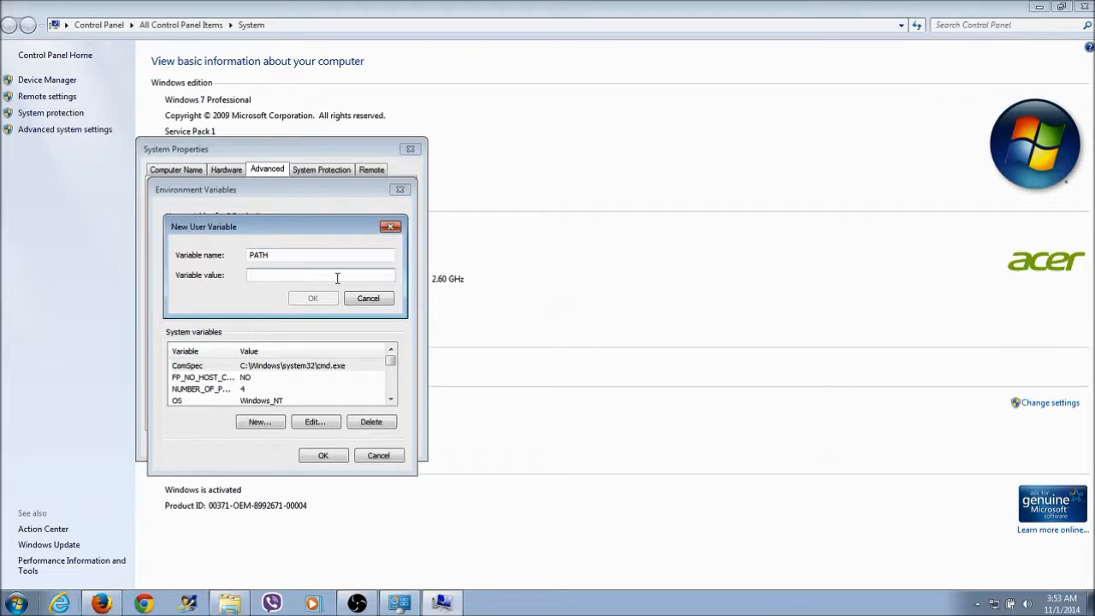
click(312, 297)
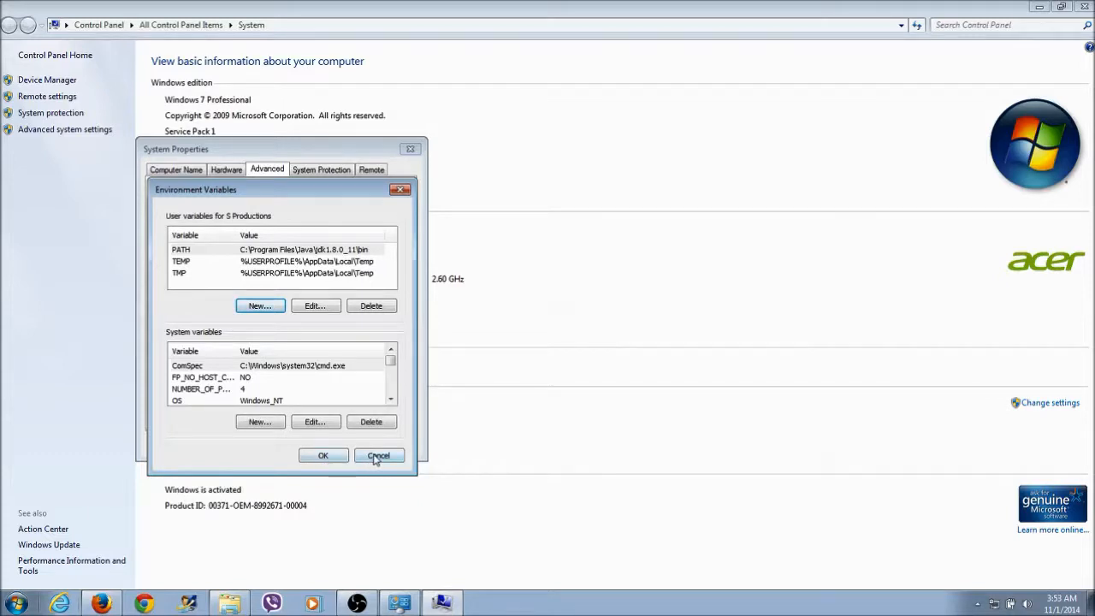
click(378, 455)
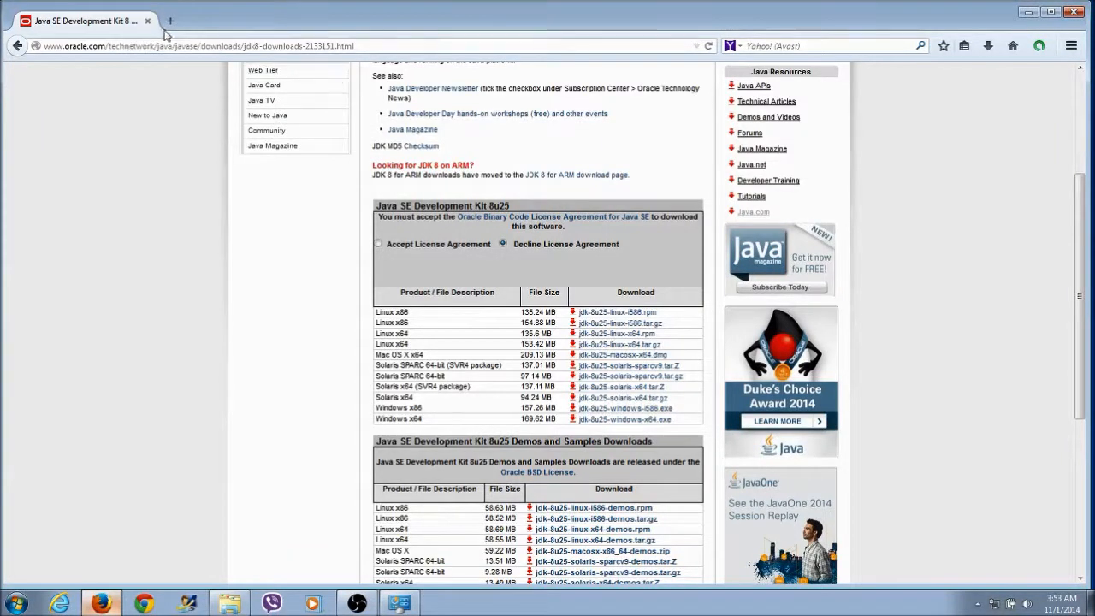
- In a new tab, search 'eclipse' and open the Eclipse Luna homepage
click(171, 20)
text(Go)
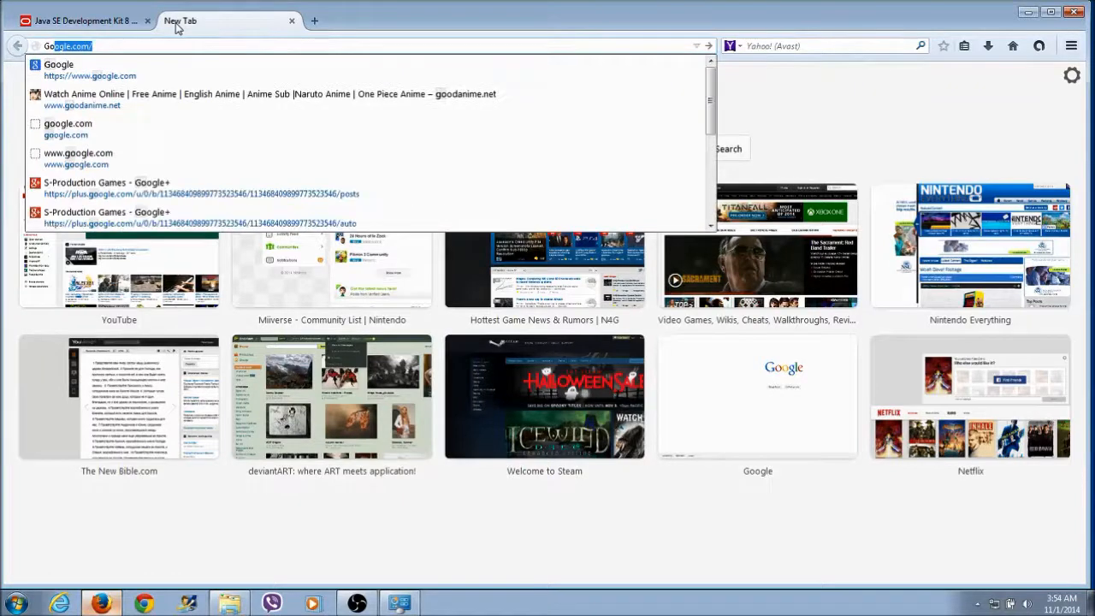
text(eclipse)
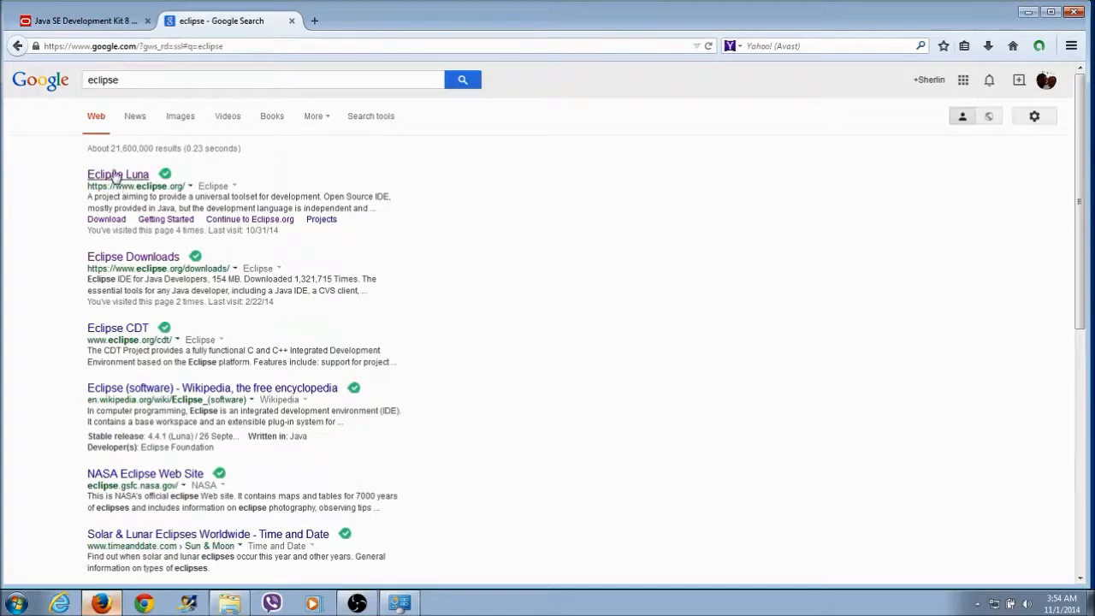
click(118, 174)
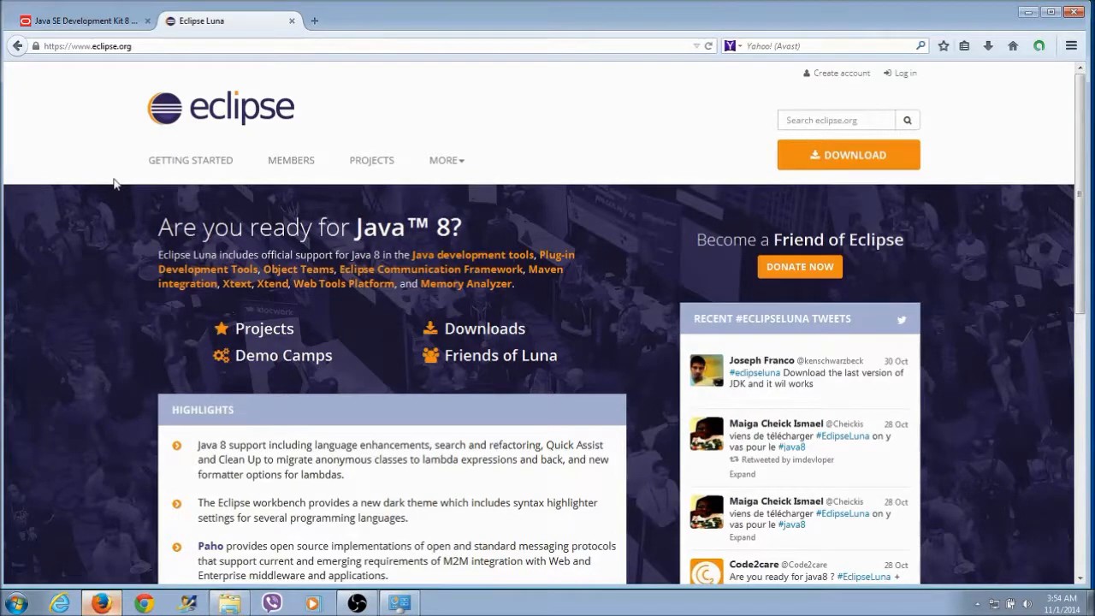
mouse_move(848, 154)
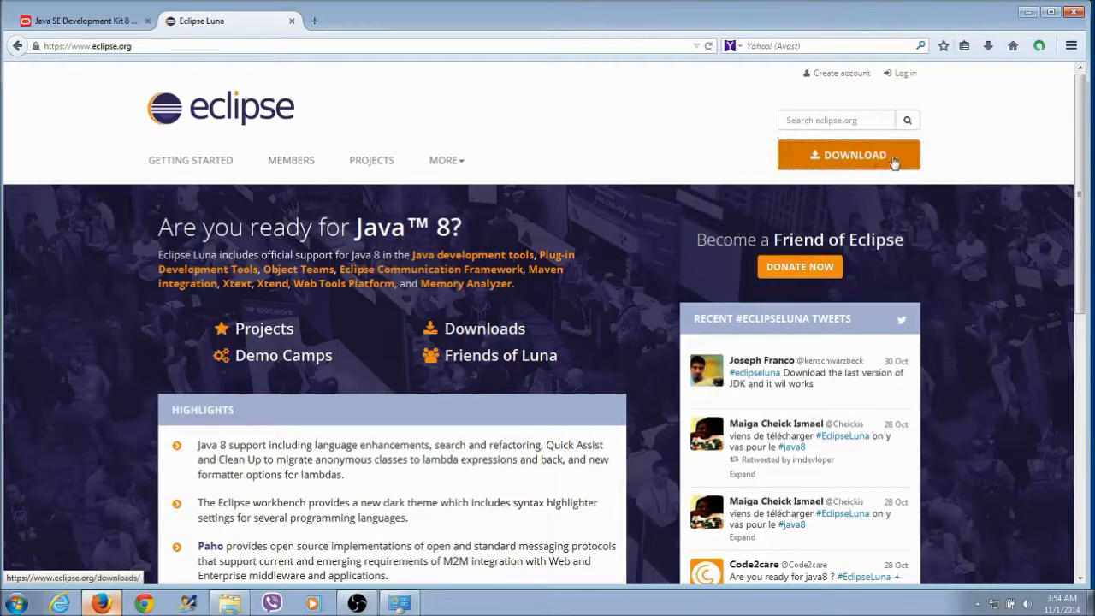
mouse_move(904, 154)
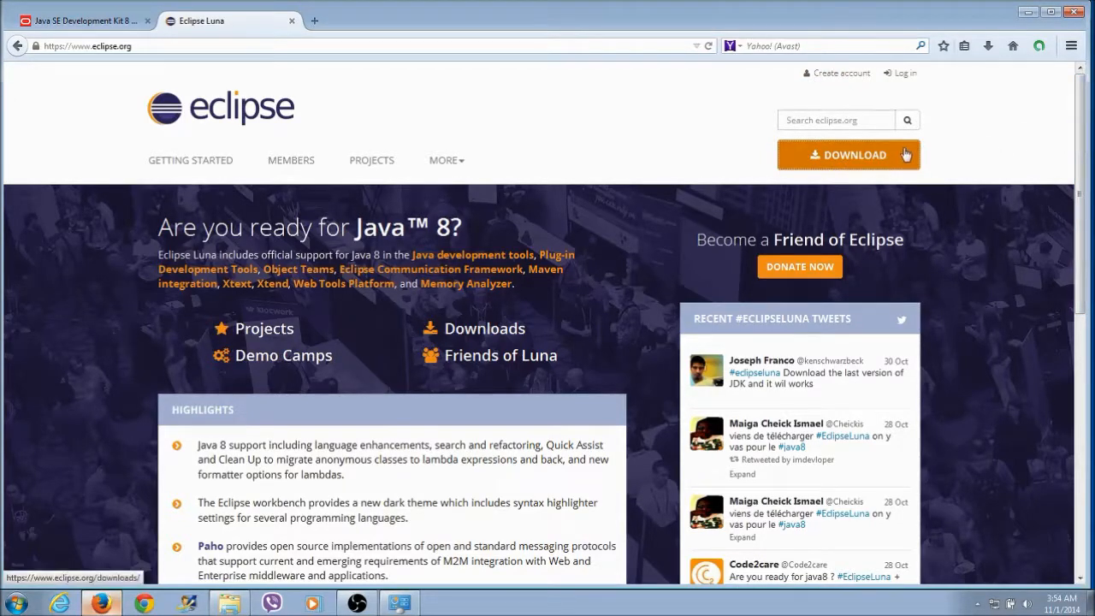
- Browse the Eclipse Luna 4.4.1 download packages, then close Firefox and both tabs
click(848, 155)
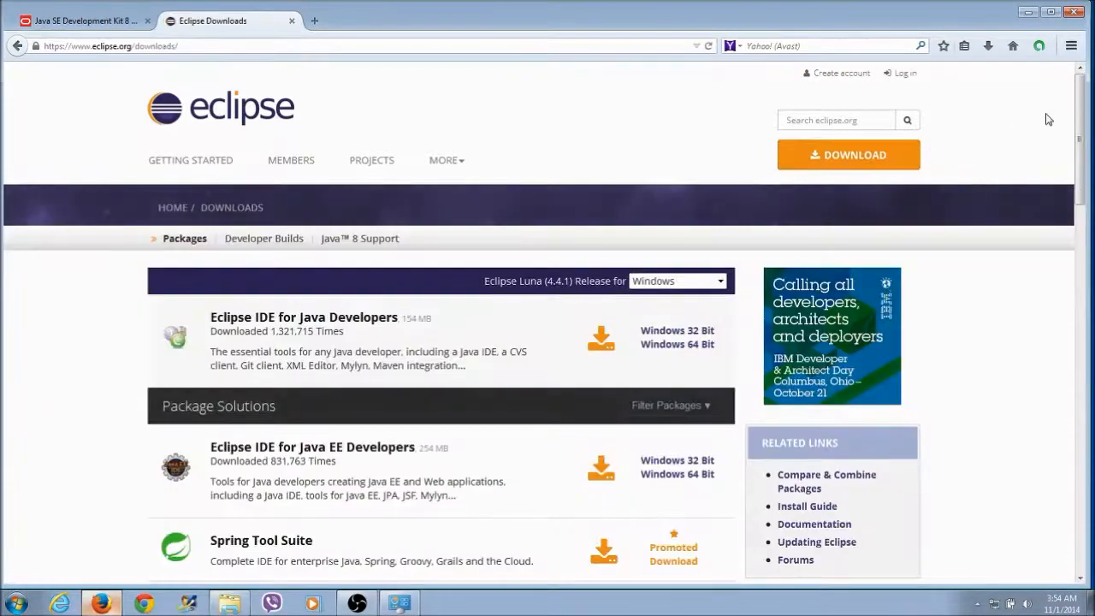
scroll(down, 3)
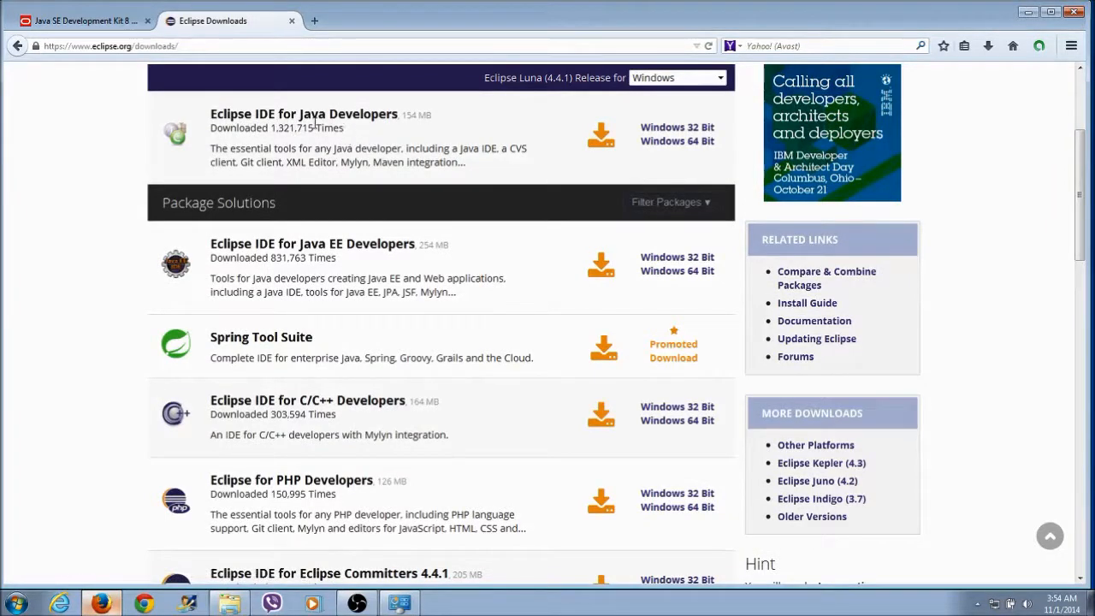
mouse_move(500, 137)
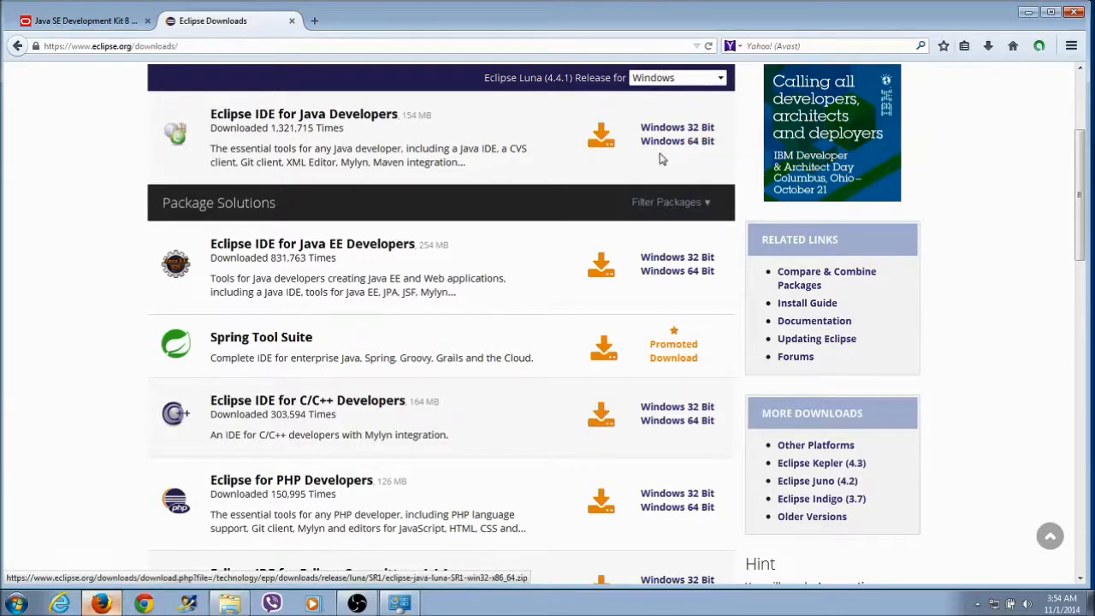
mouse_move(677, 127)
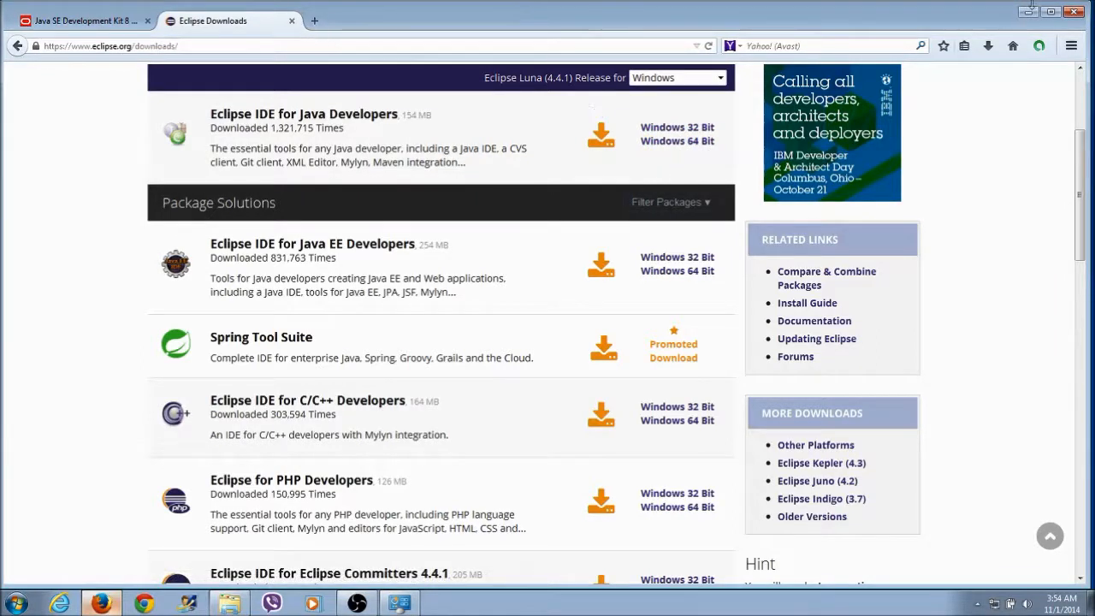
click(1073, 11)
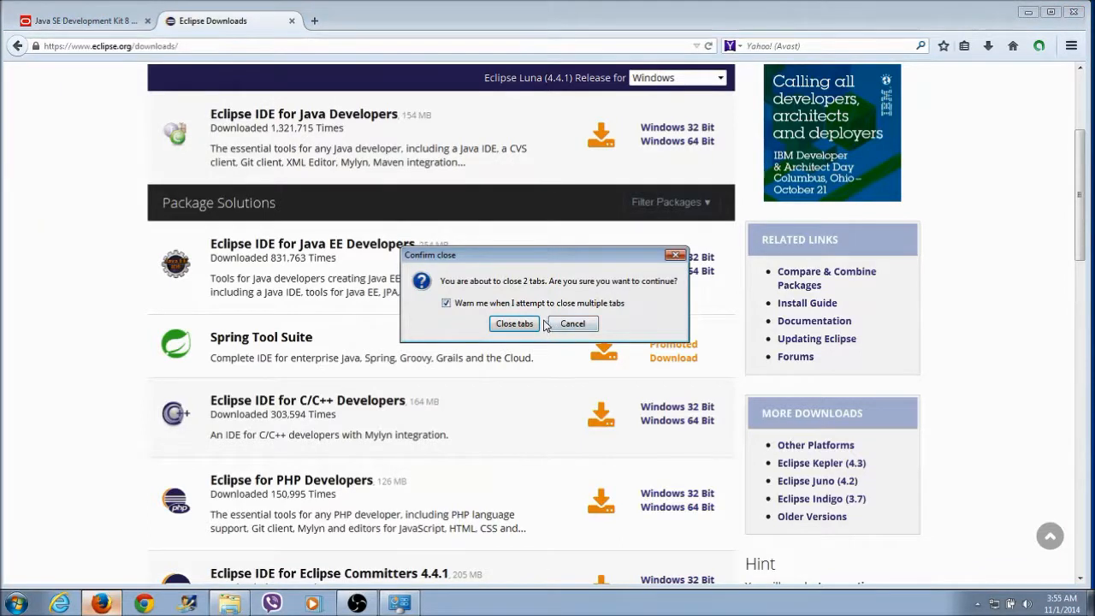
click(572, 323)
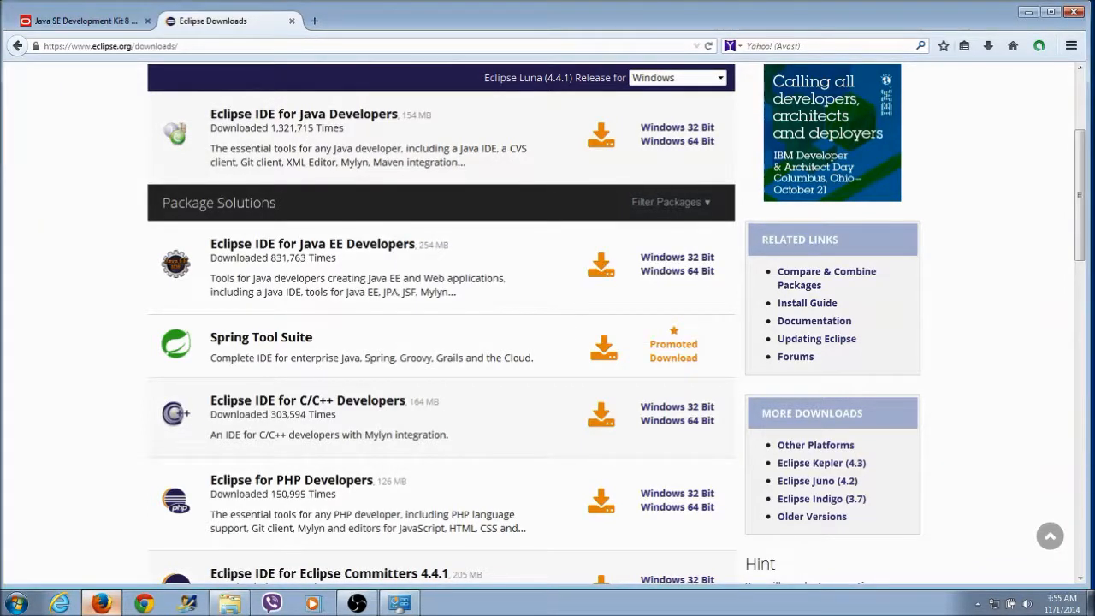
click(1073, 11)
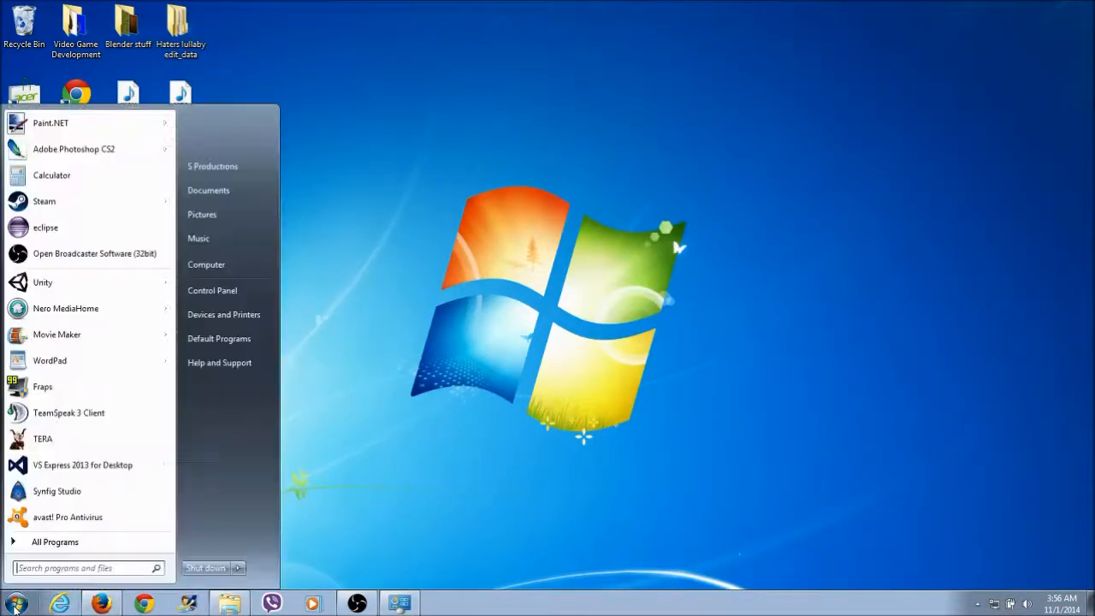
mouse_move(45, 227)
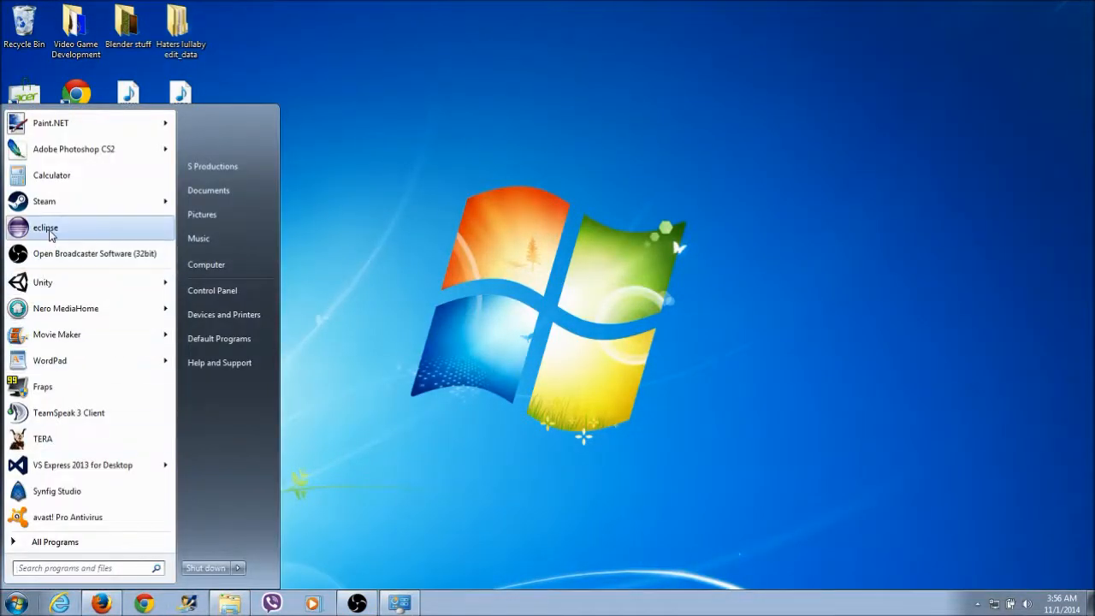
- Launch eclipse from the Windows 7 Start menu
click(45, 226)
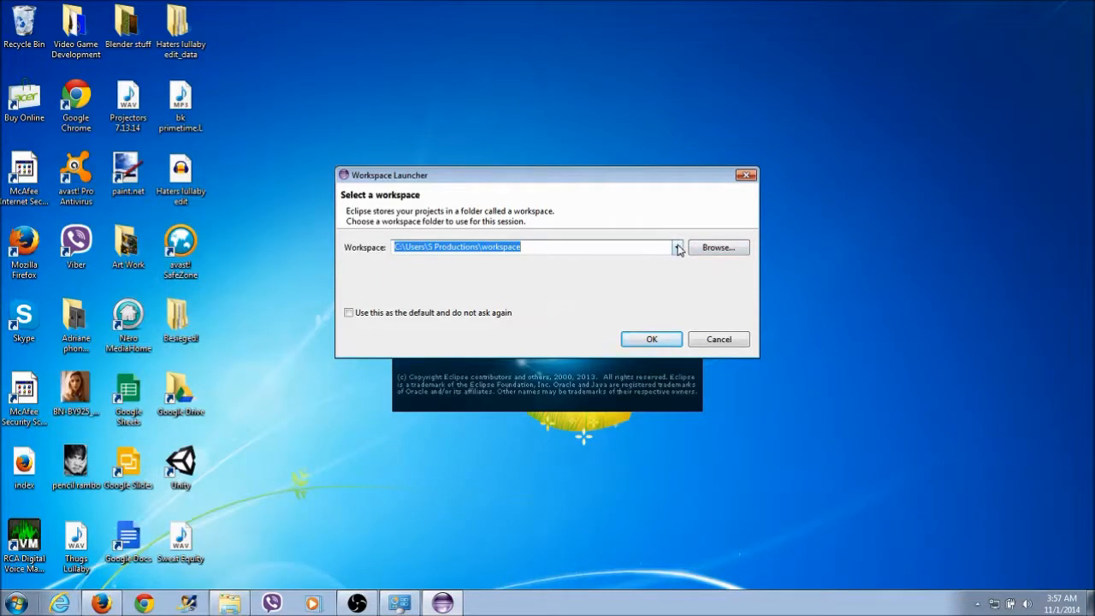
- Pick Public Game > Workspace as the Eclipse workspace folder
click(676, 247)
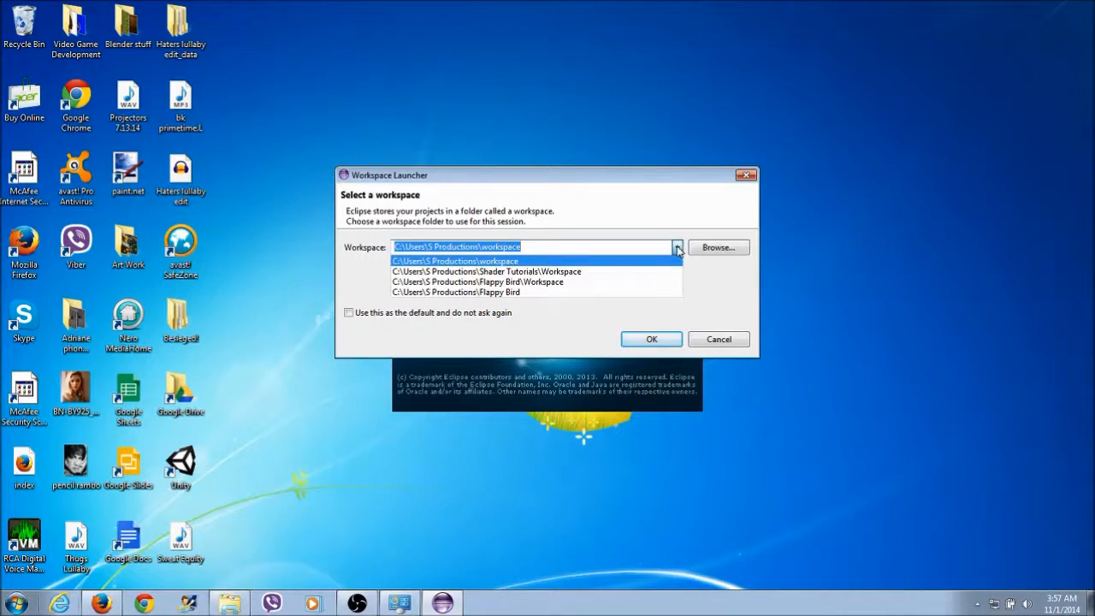
click(718, 248)
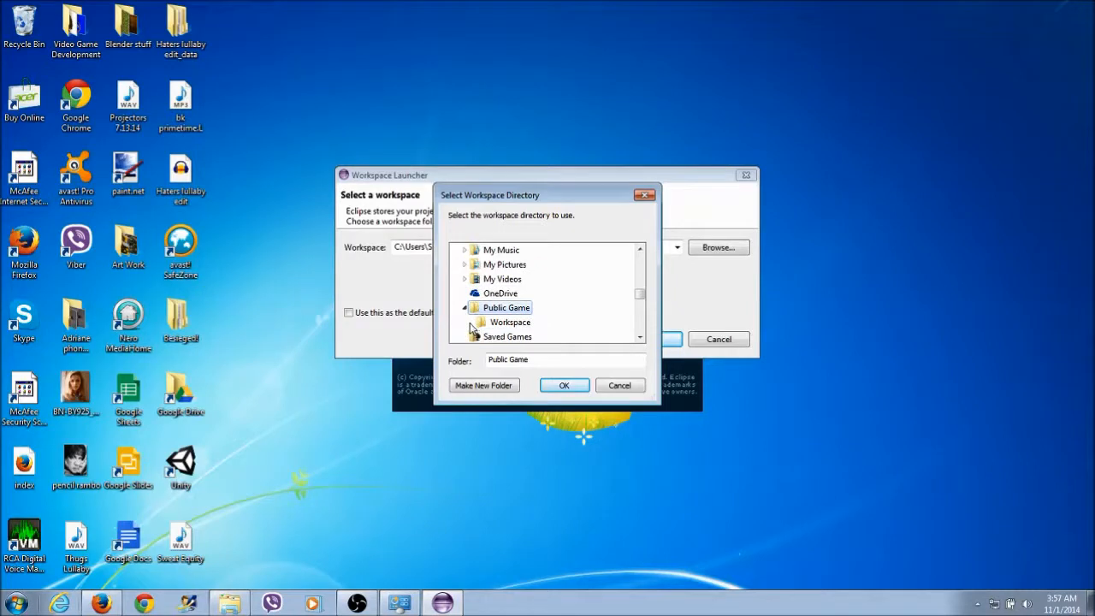
click(563, 385)
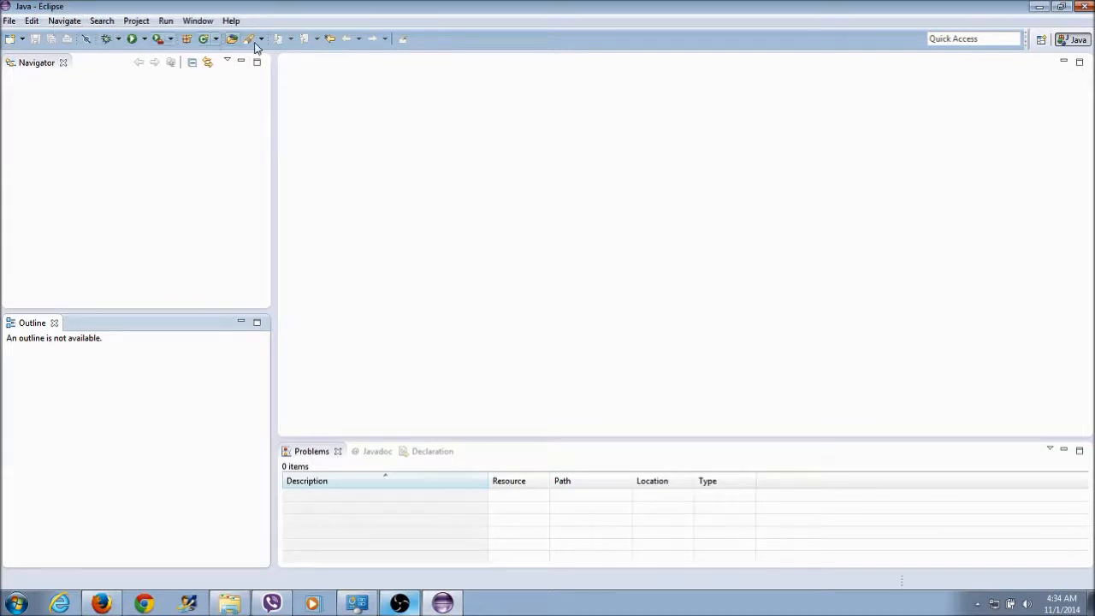
click(198, 20)
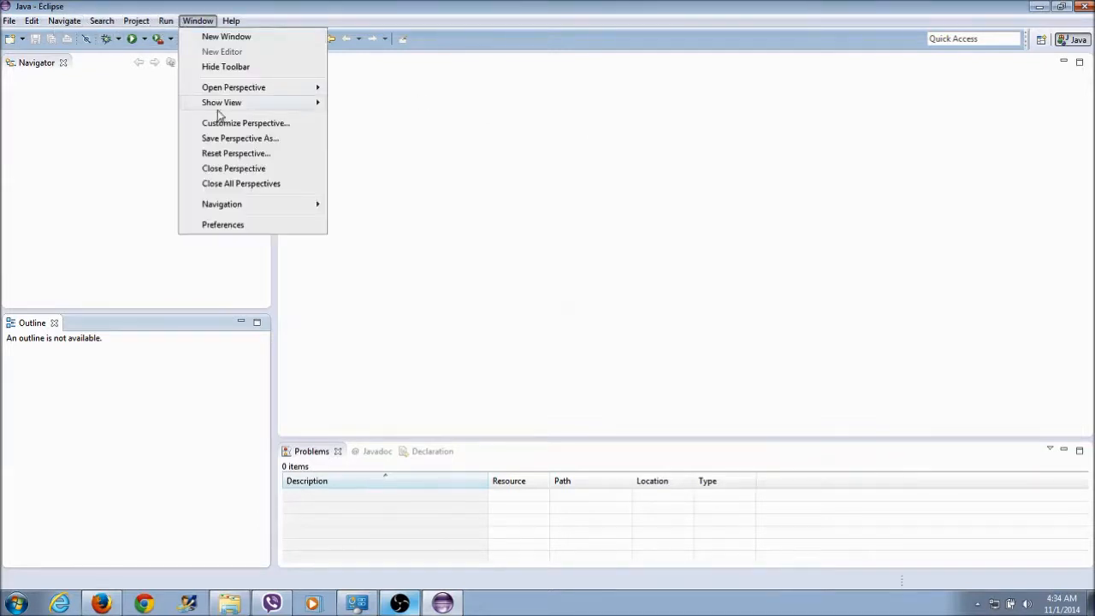
click(222, 224)
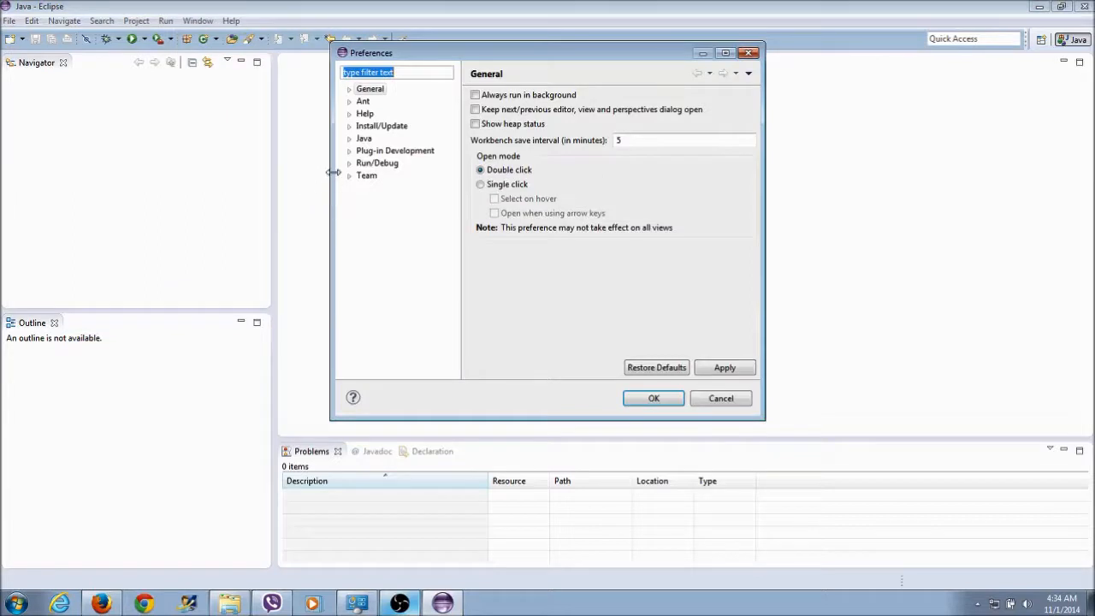
click(350, 88)
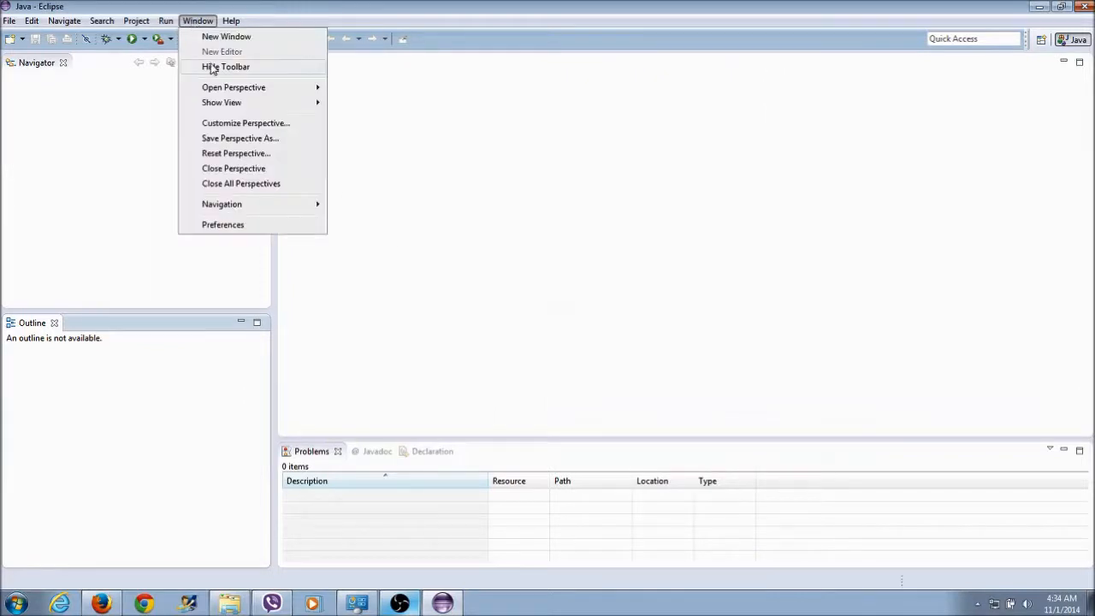
mouse_move(228, 134)
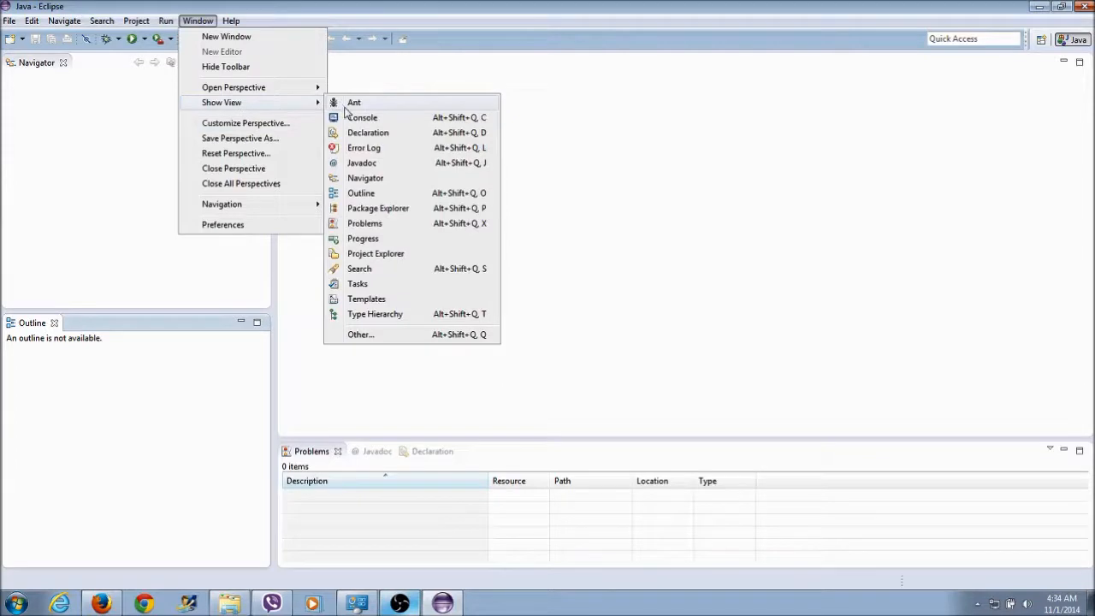
mouse_move(368, 204)
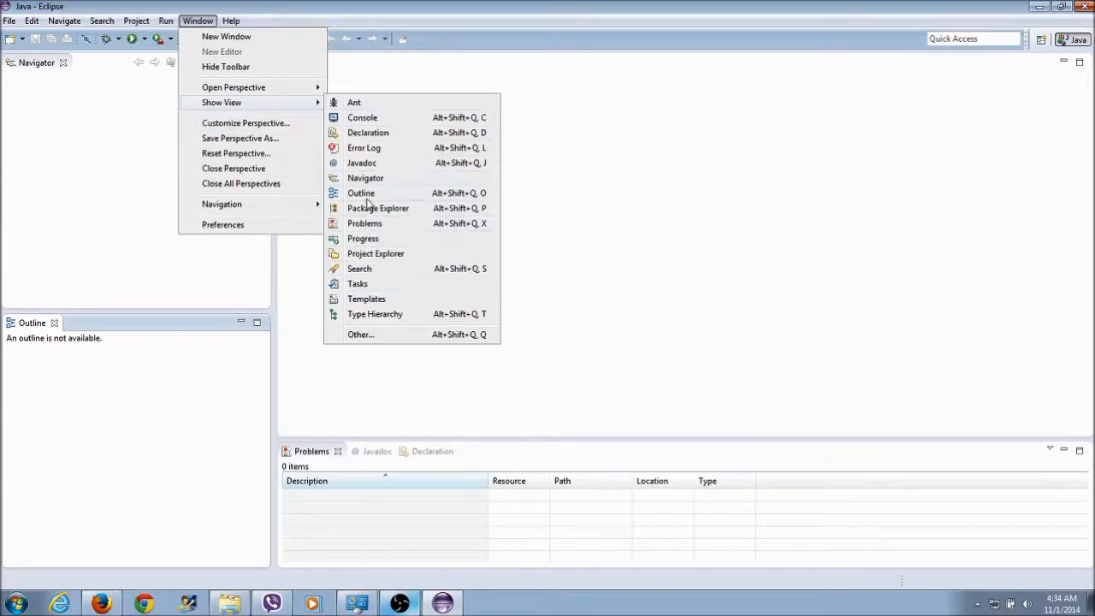
click(286, 166)
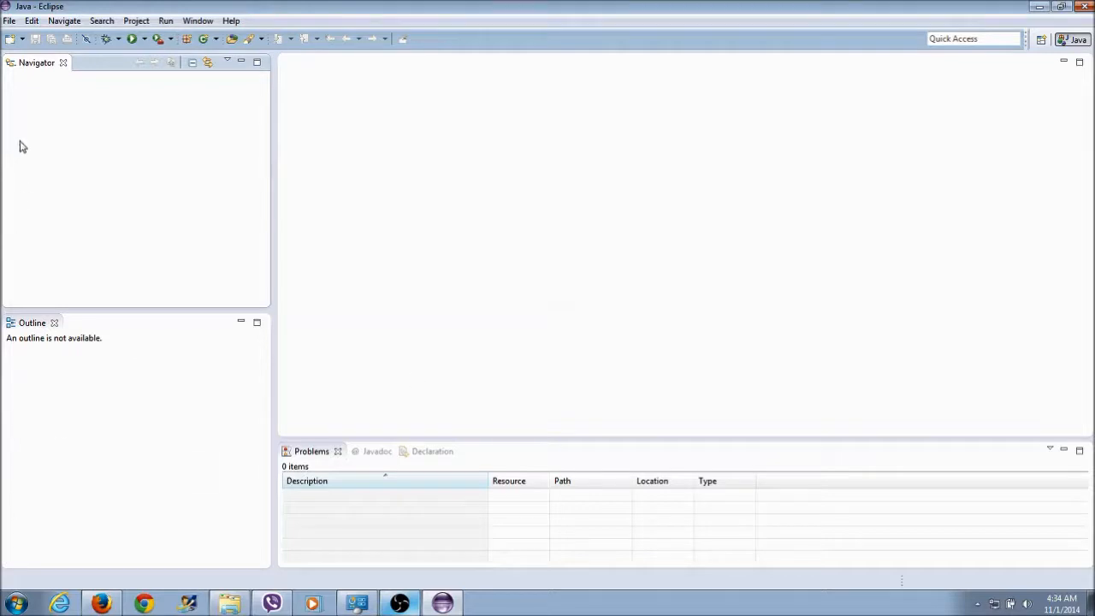
- Change Java Editor Text Font under Colors and Fonts to Consolas 14
click(197, 20)
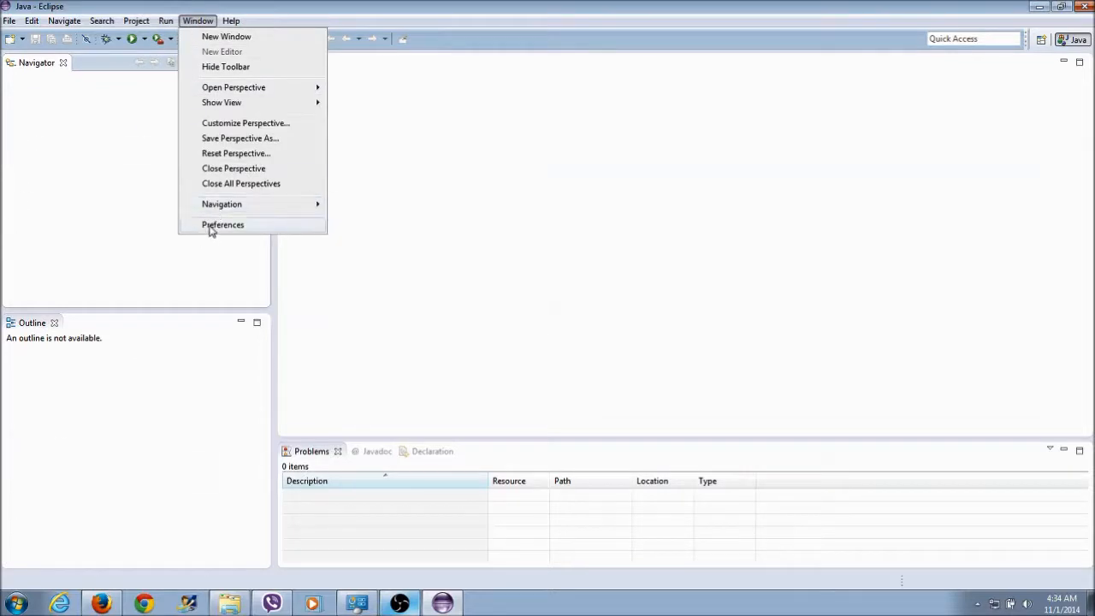
click(222, 224)
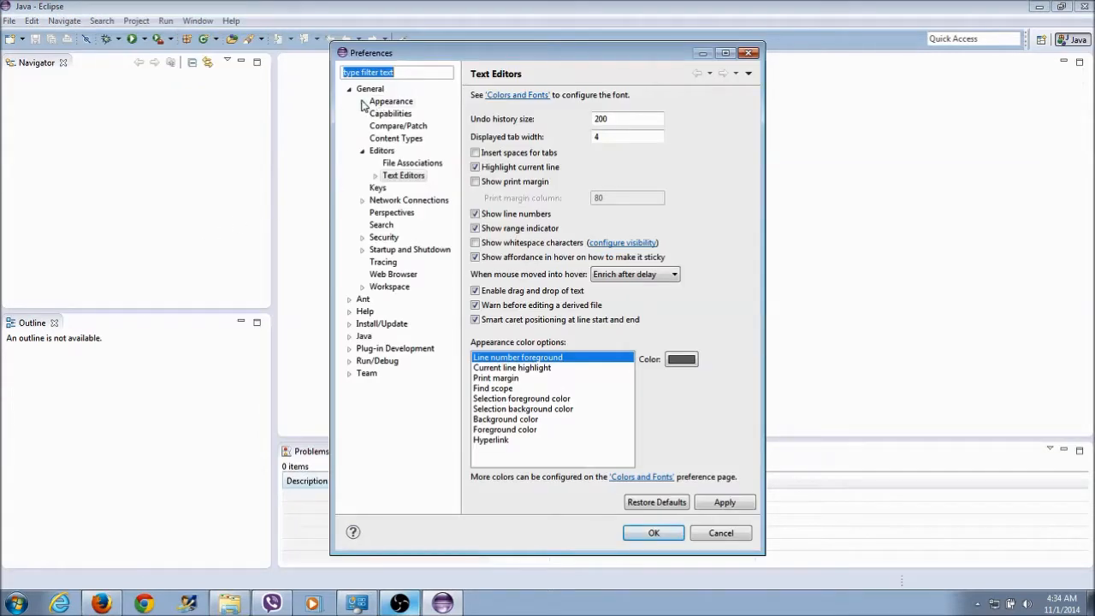
click(362, 101)
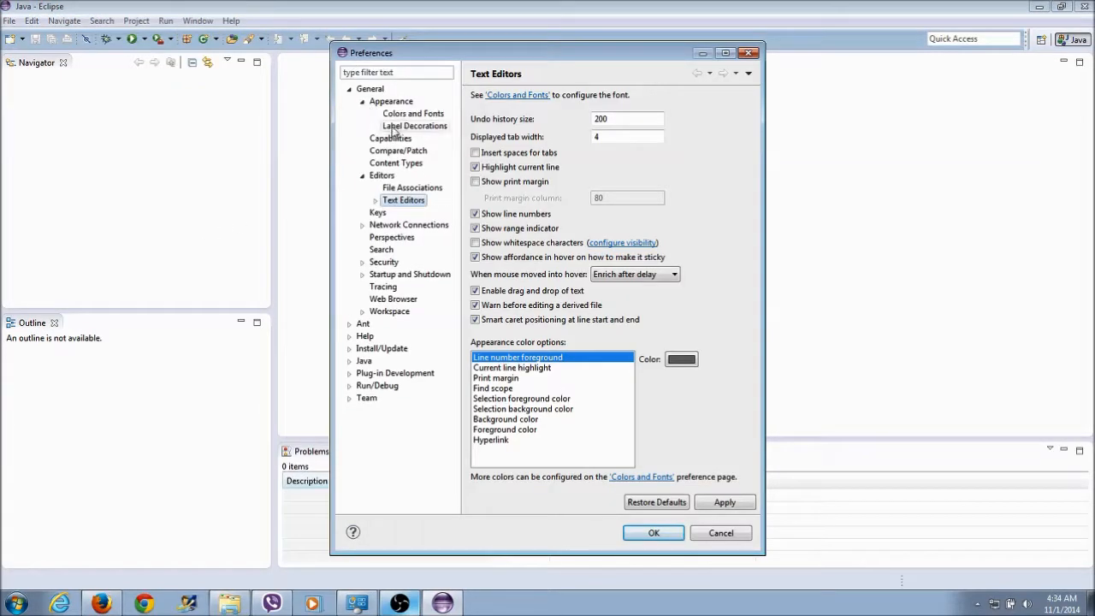
mouse_move(364, 175)
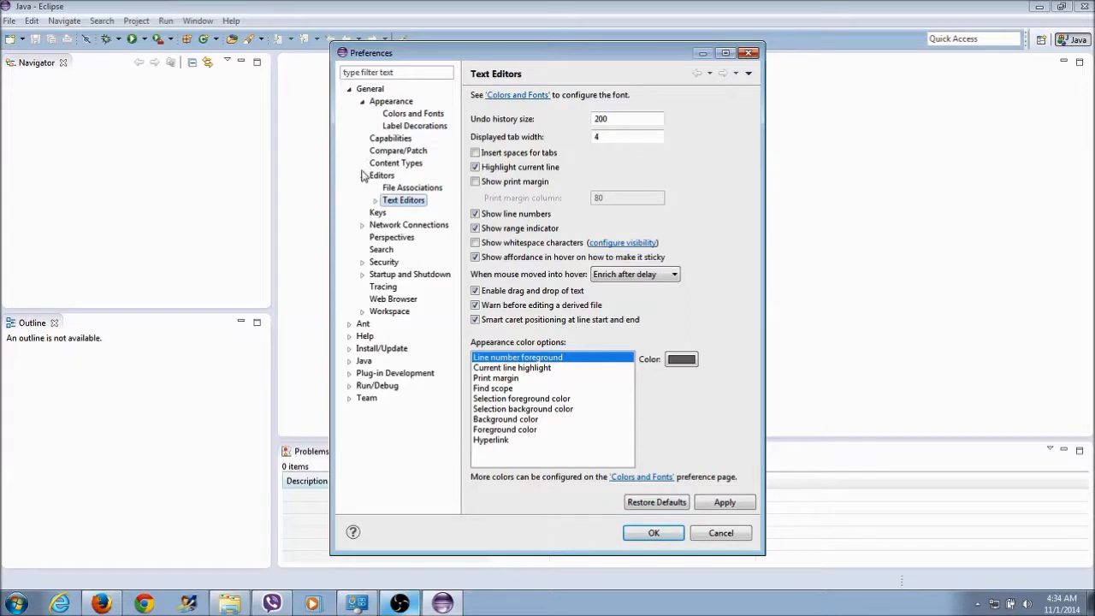
click(516, 94)
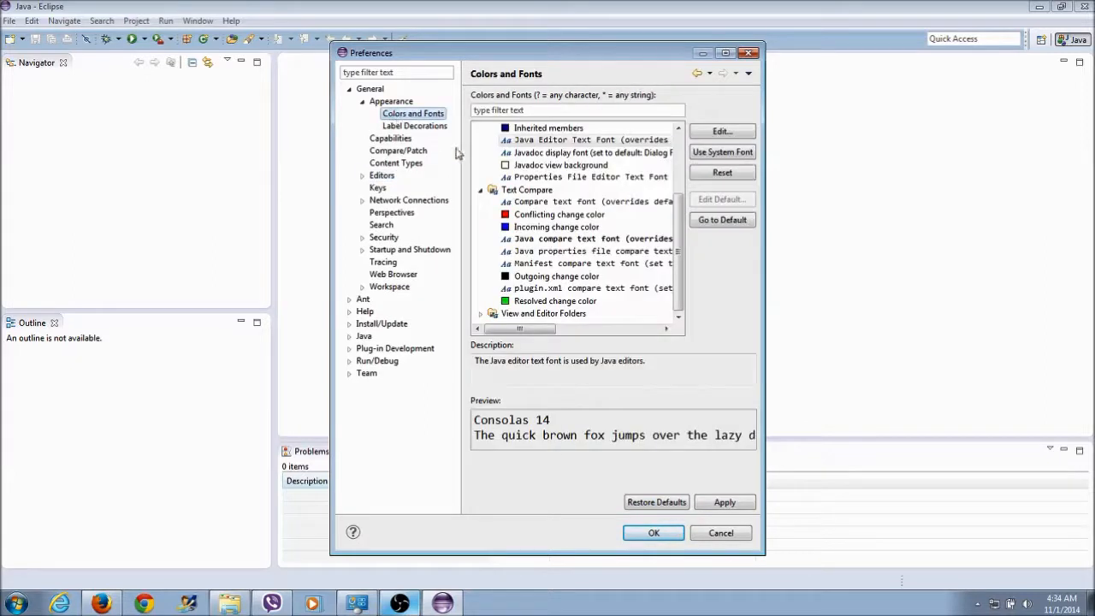
click(581, 140)
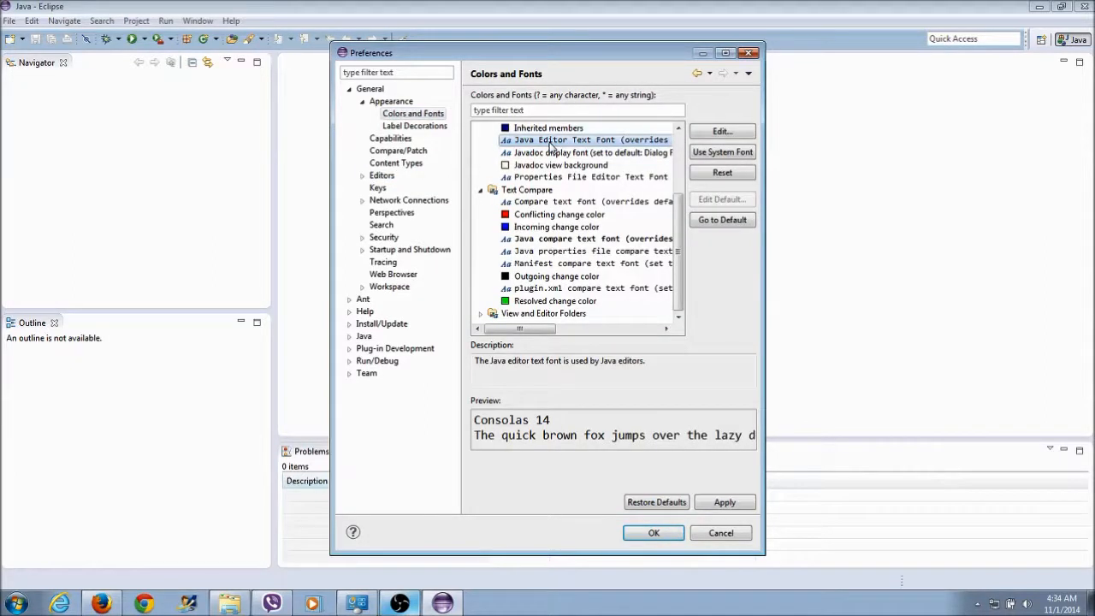
click(721, 131)
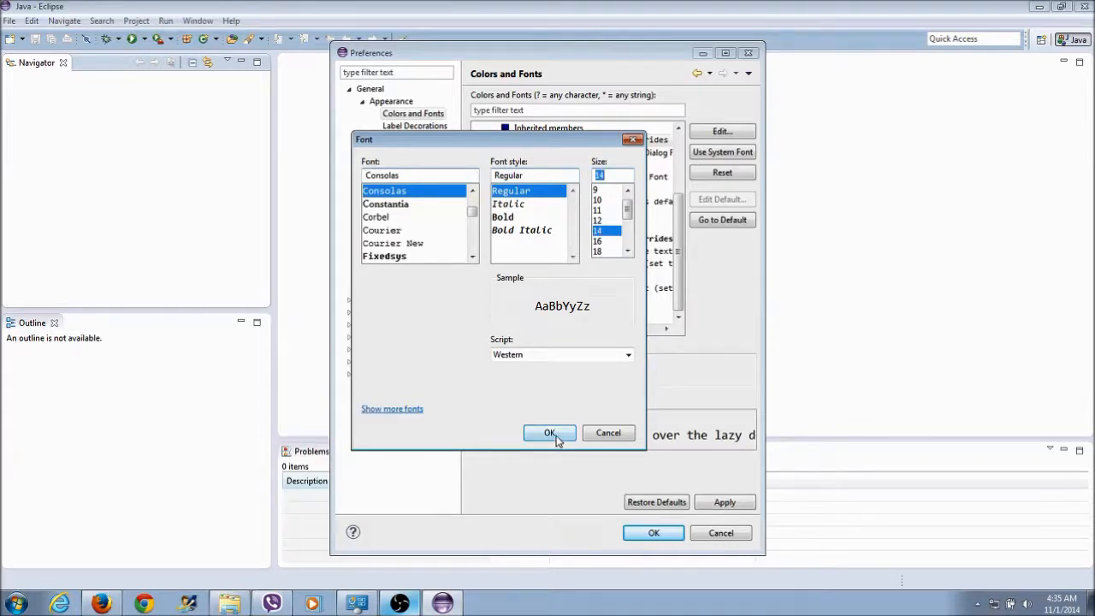
click(549, 433)
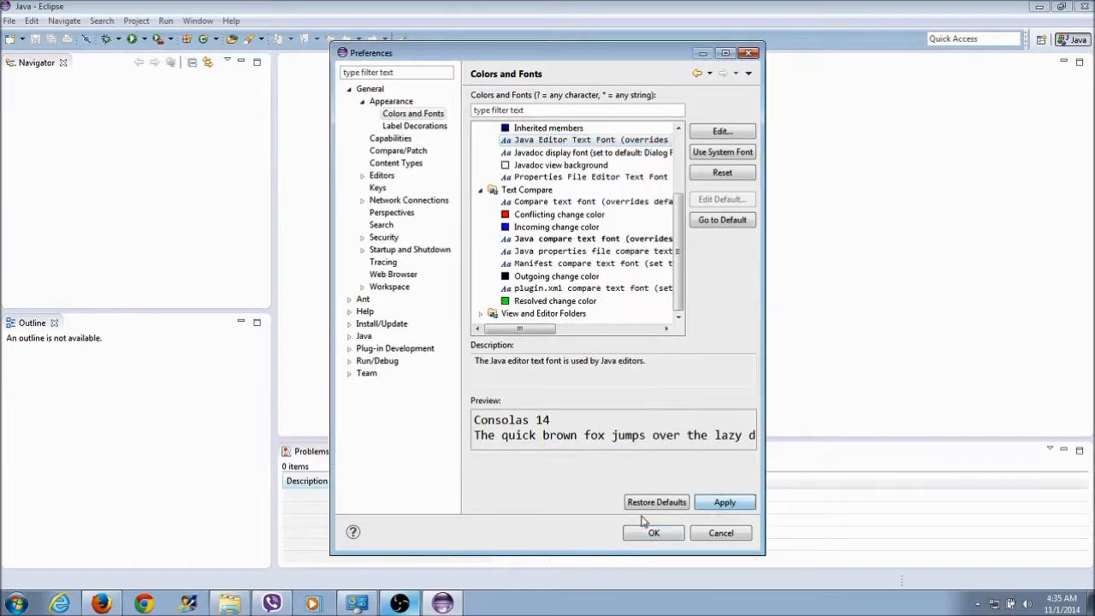
click(654, 532)
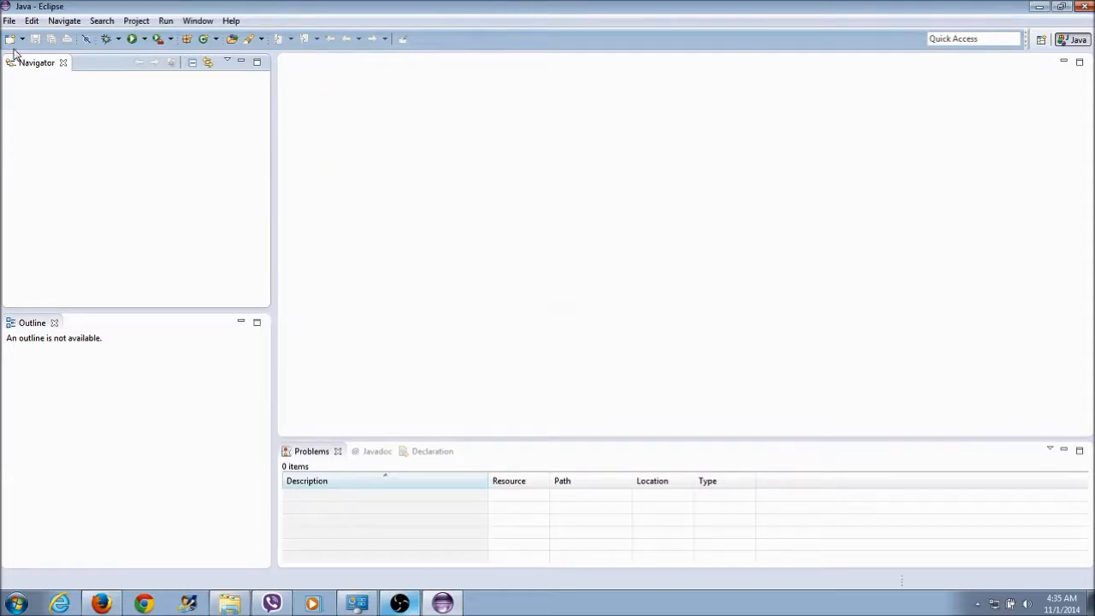
- Create Java project 'SimpleGame' using the default jre1.8.0_20 JRE
click(9, 20)
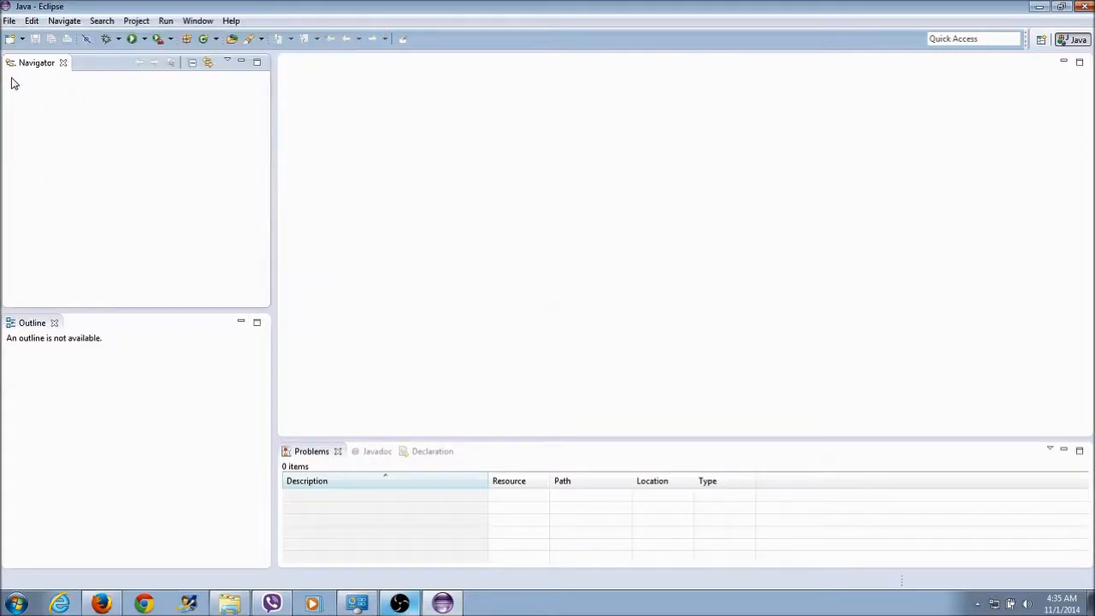
mouse_move(189, 101)
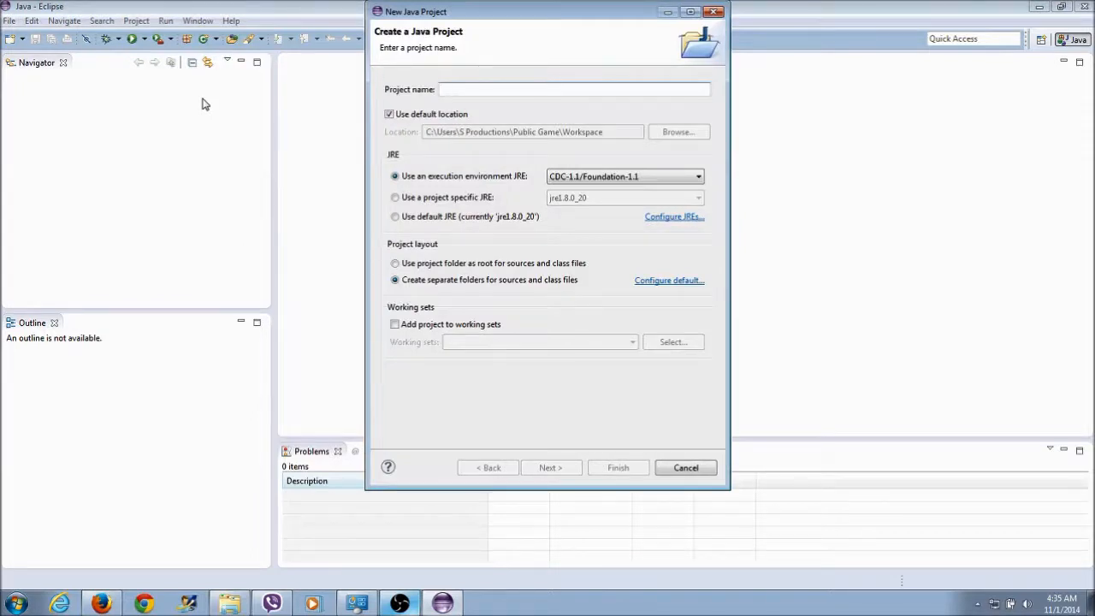
click(575, 89)
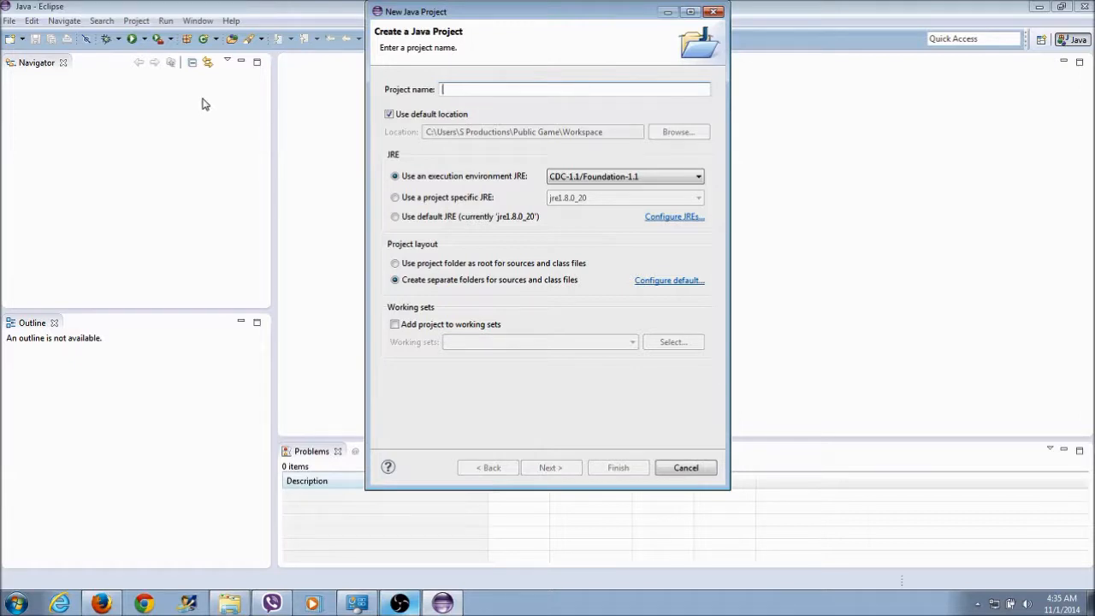
text(SimpleGame)
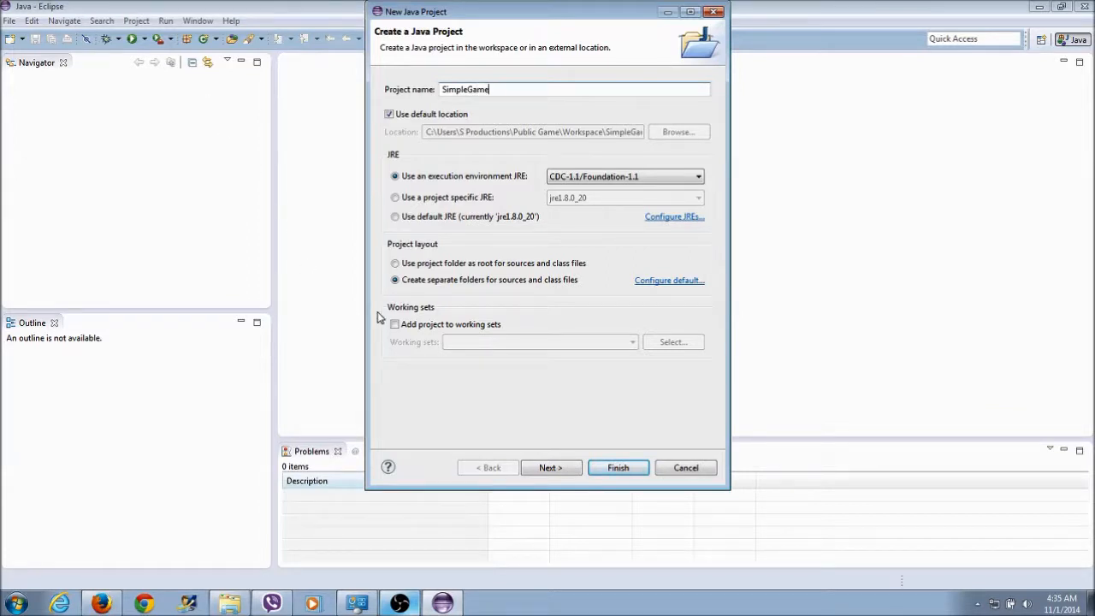
click(697, 176)
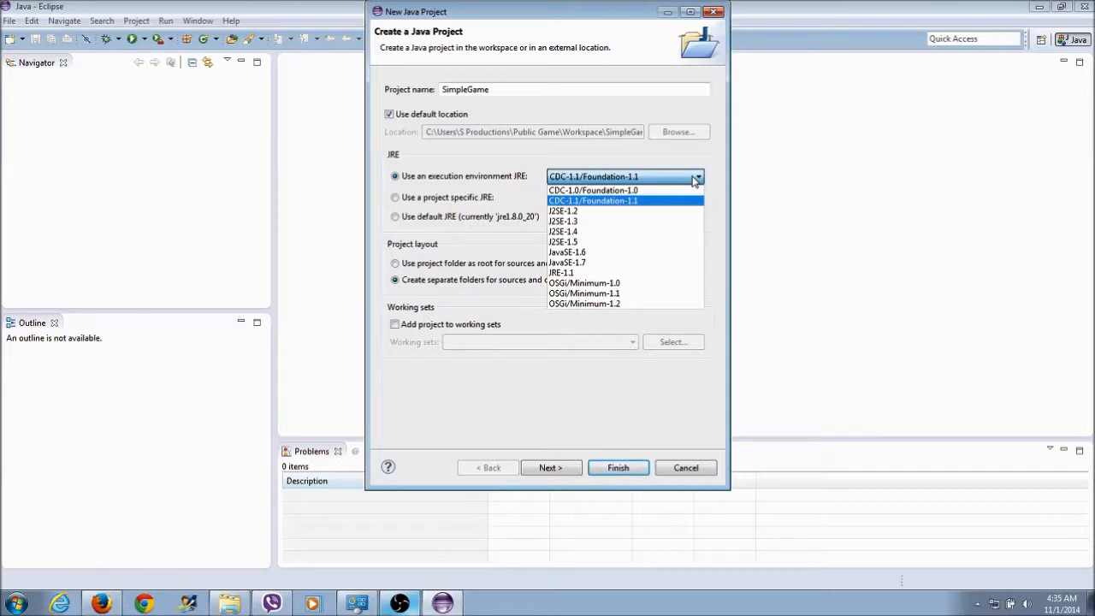
mouse_move(695, 178)
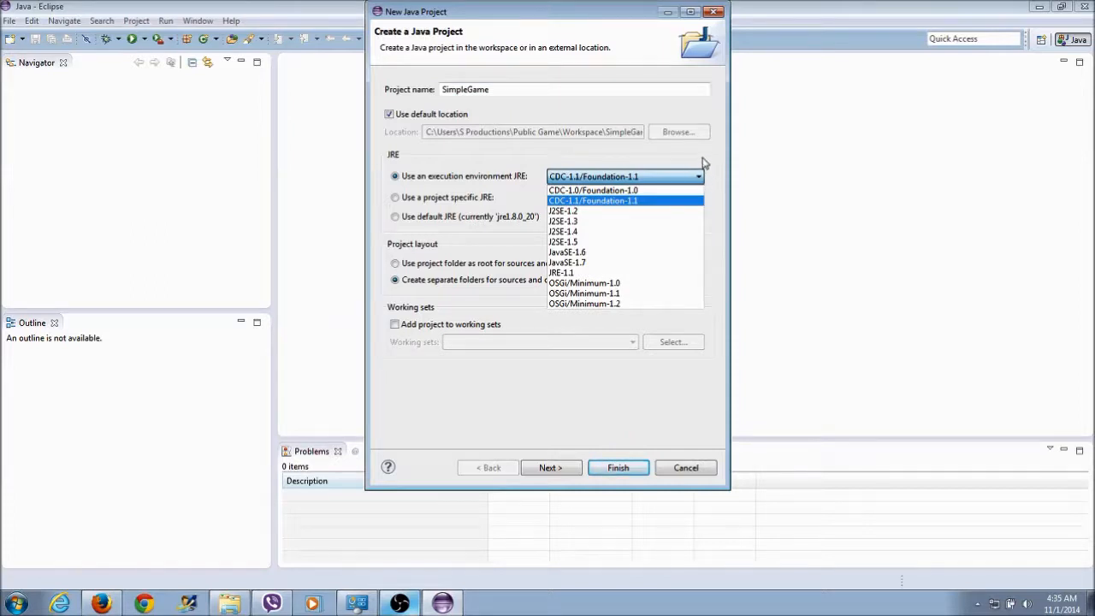
click(592, 200)
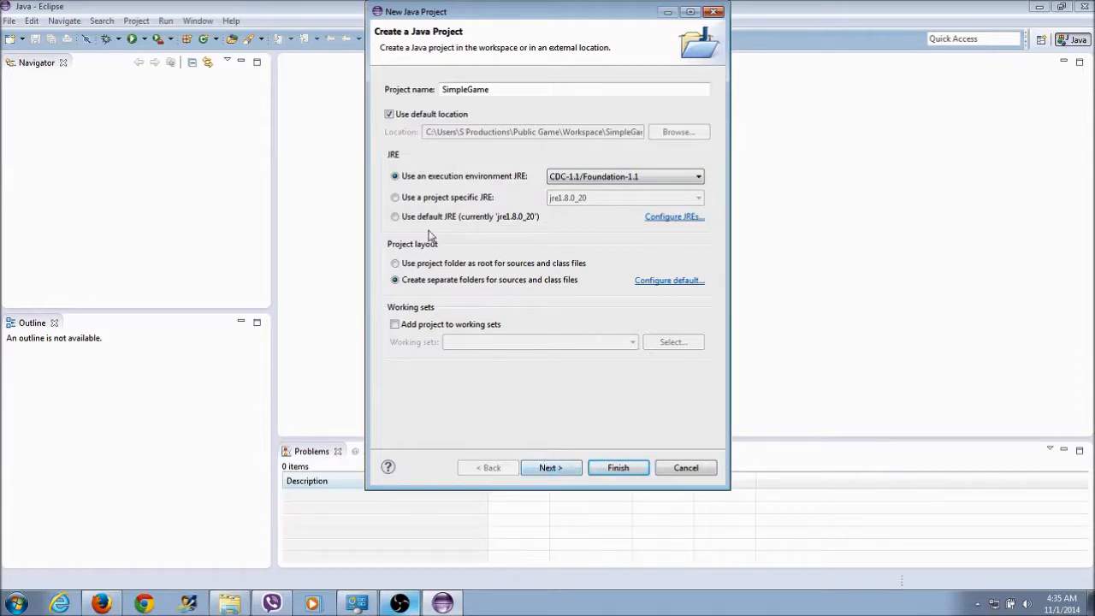
click(395, 216)
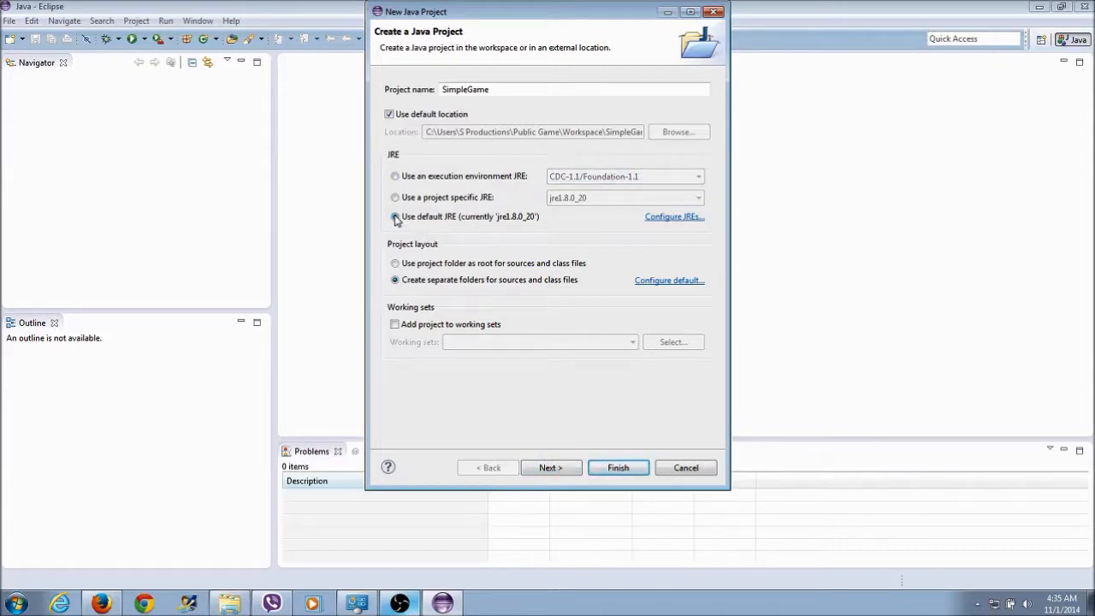
click(618, 467)
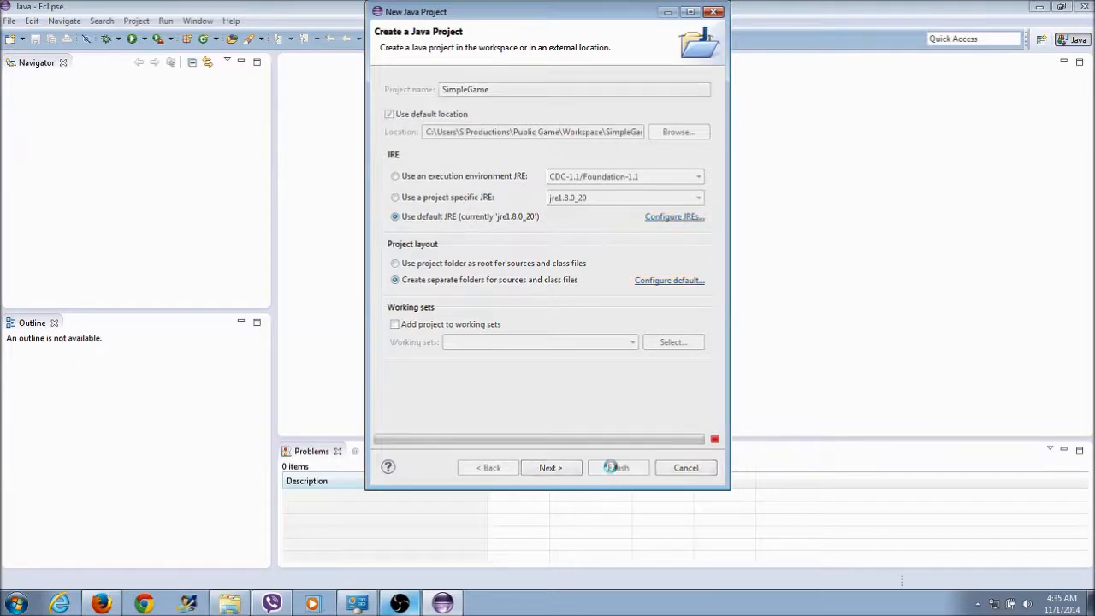
click(617, 467)
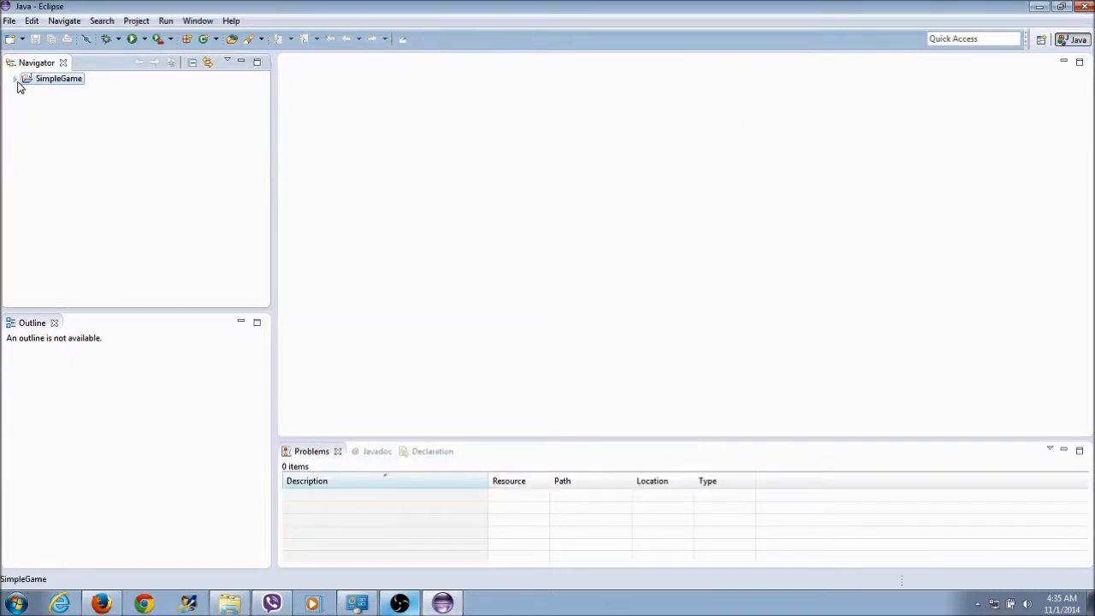
- Create a 'com' folder inside SimpleGame's src folder
click(14, 77)
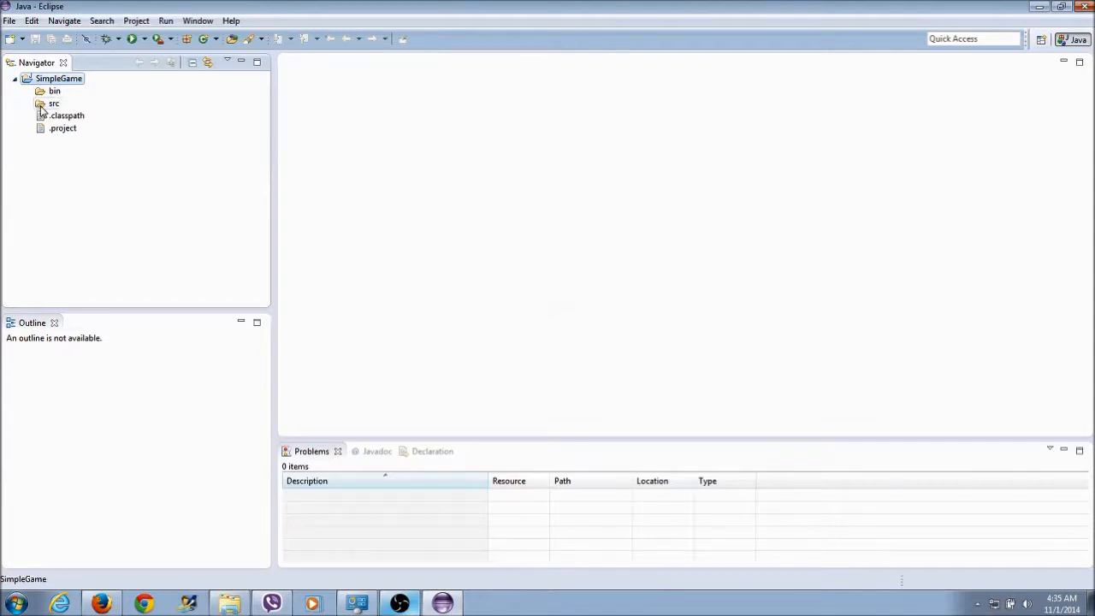
click(54, 103)
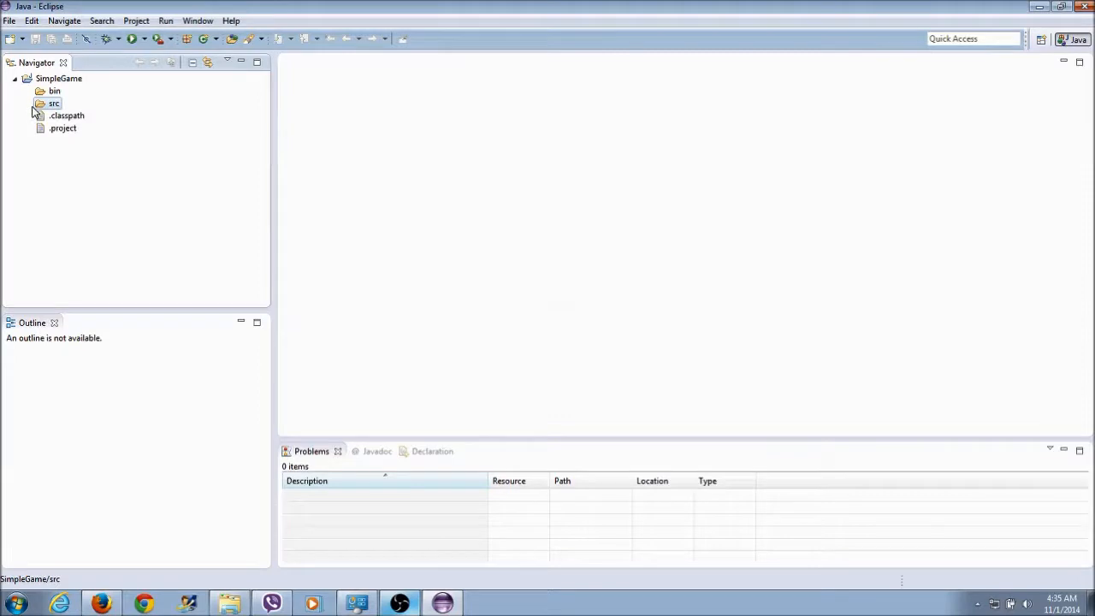
right_click(54, 103)
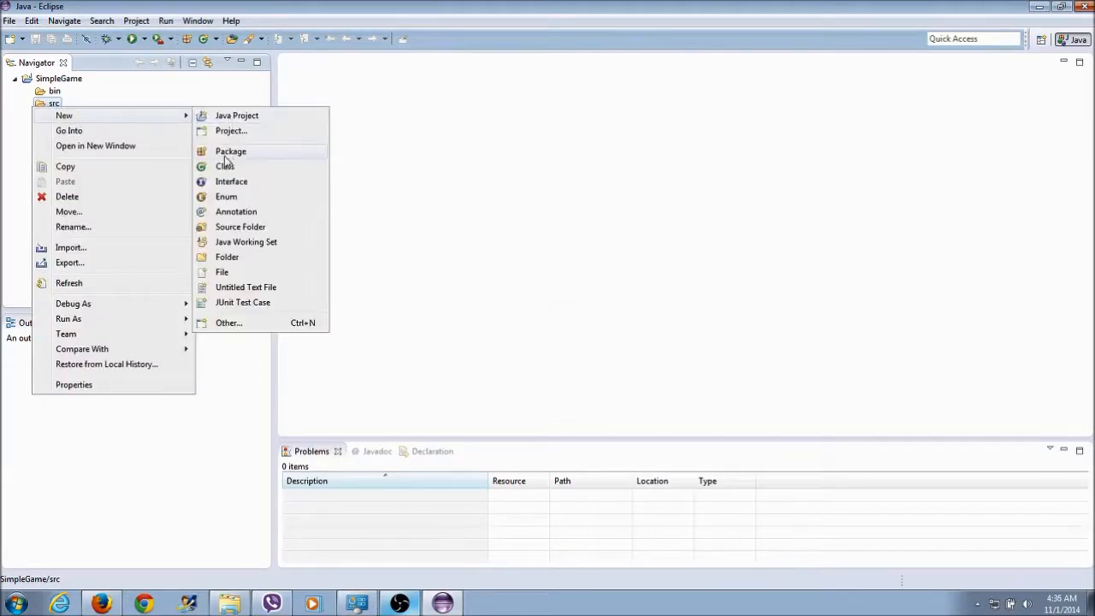
mouse_move(225, 166)
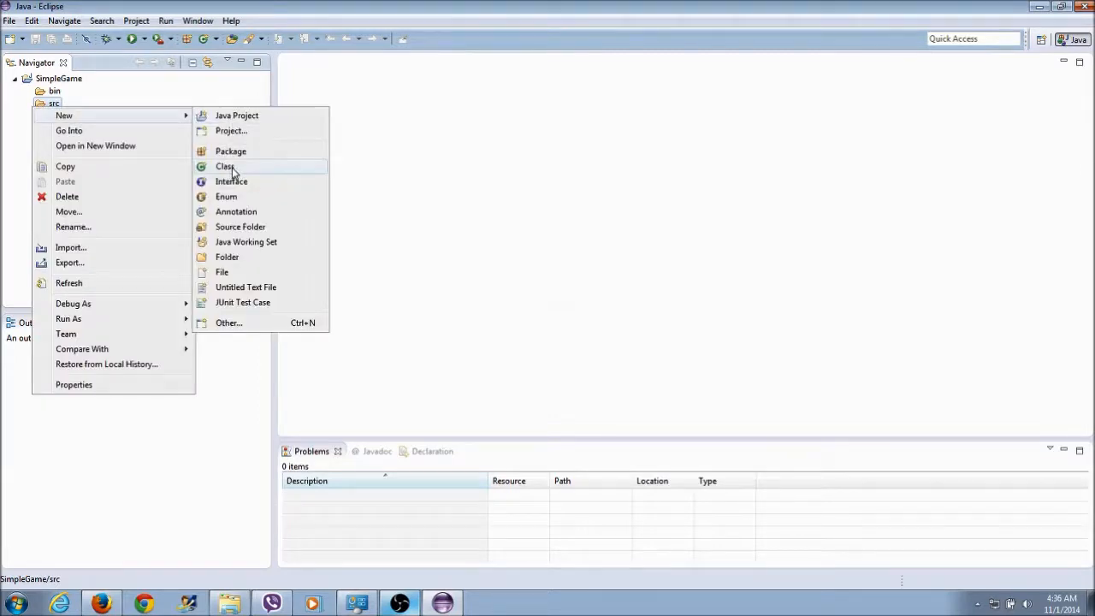
click(226, 257)
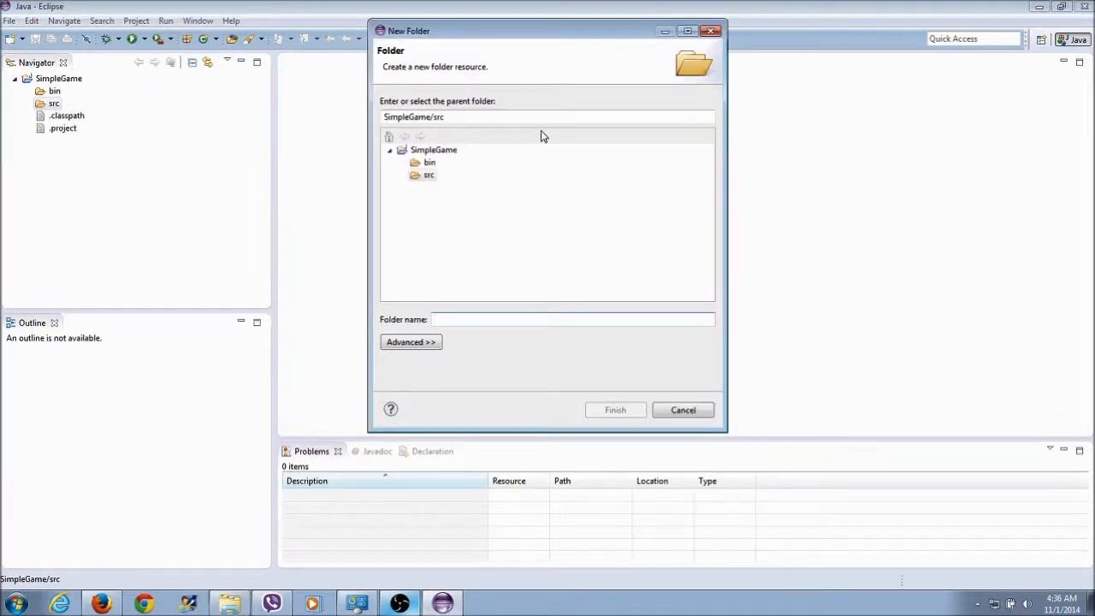
text(com)
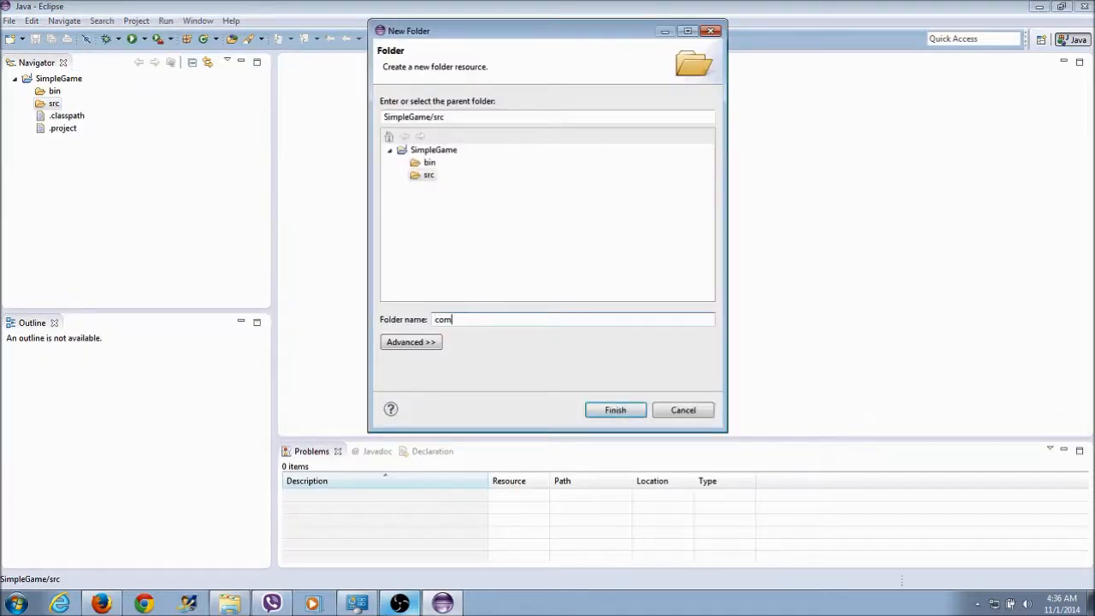
click(615, 409)
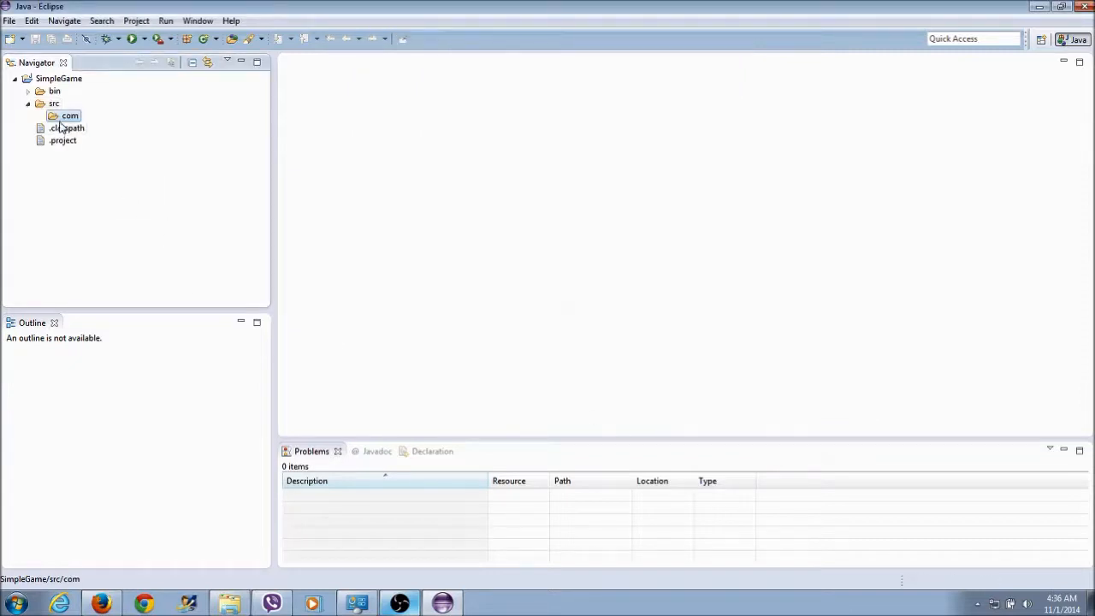
- Create a 'Sproduction' folder inside the com folder
right_click(70, 116)
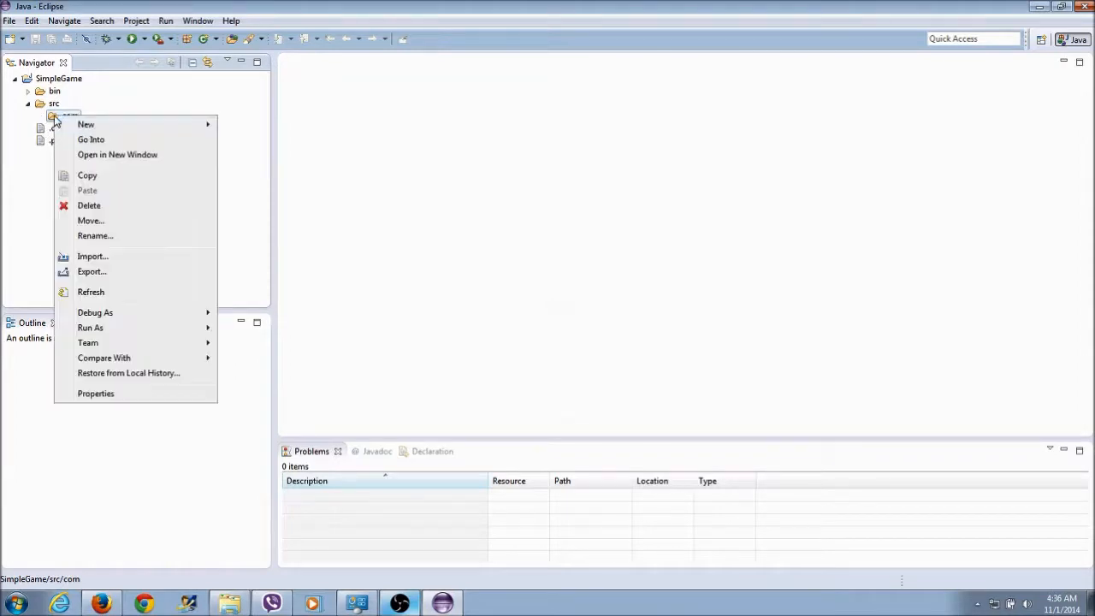
click(85, 124)
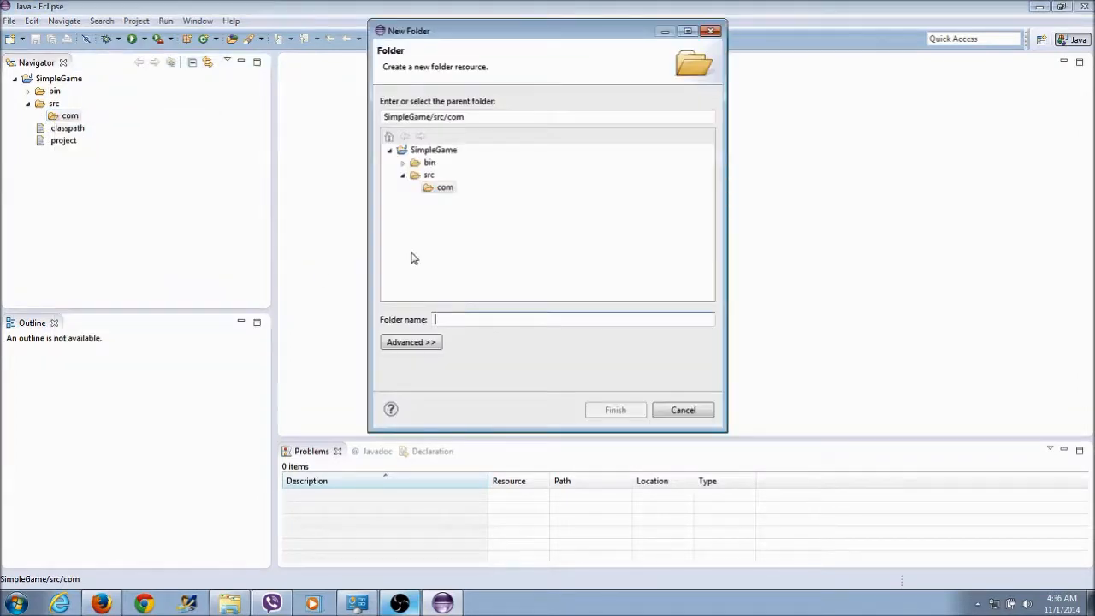
mouse_move(456, 226)
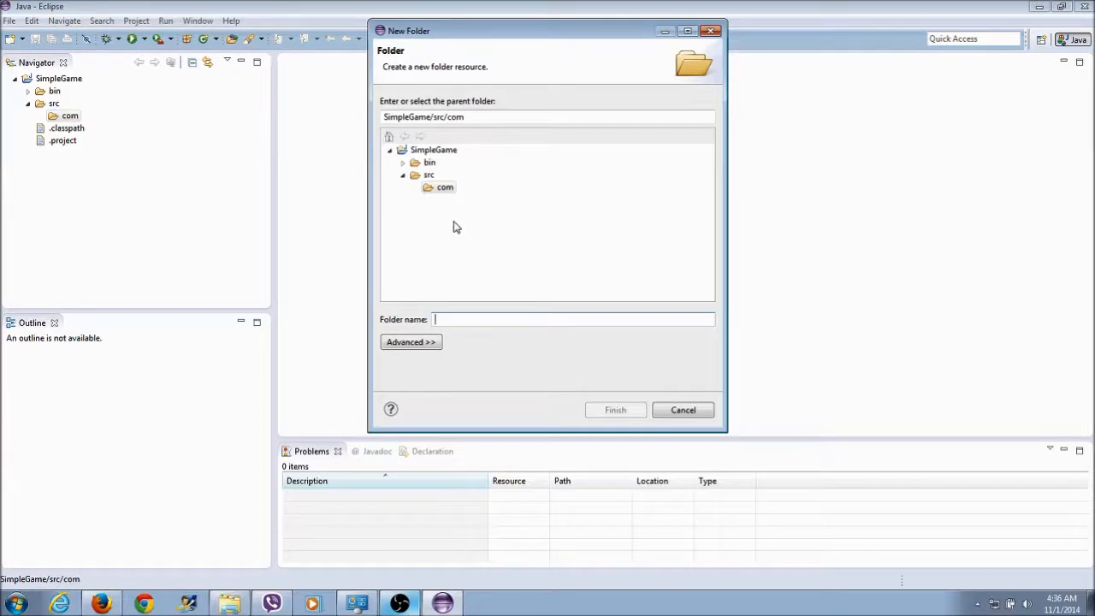
text(Spro)
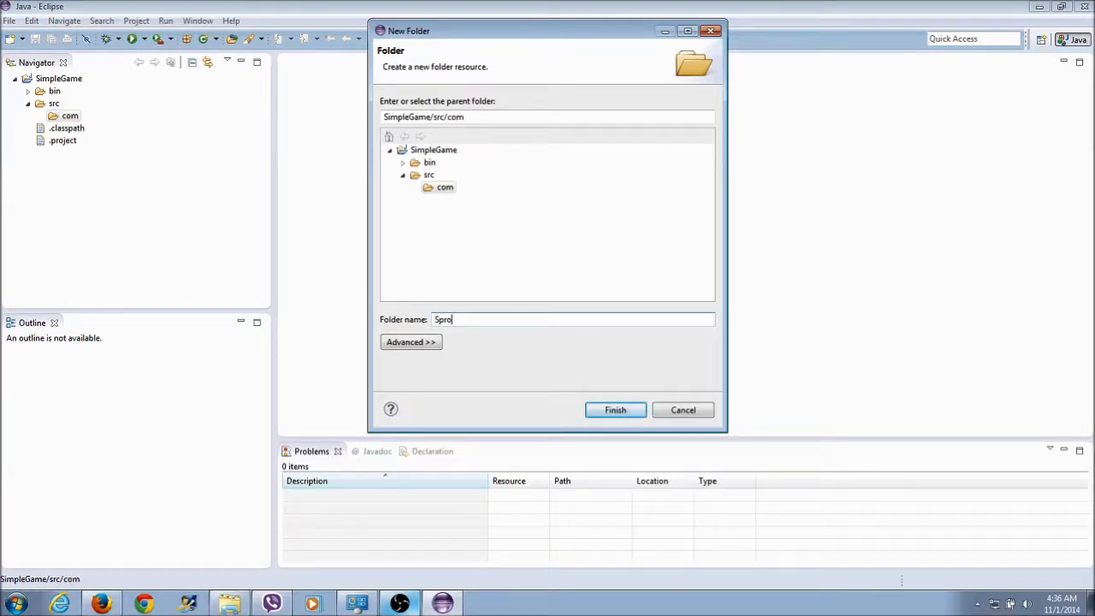
text(duction)
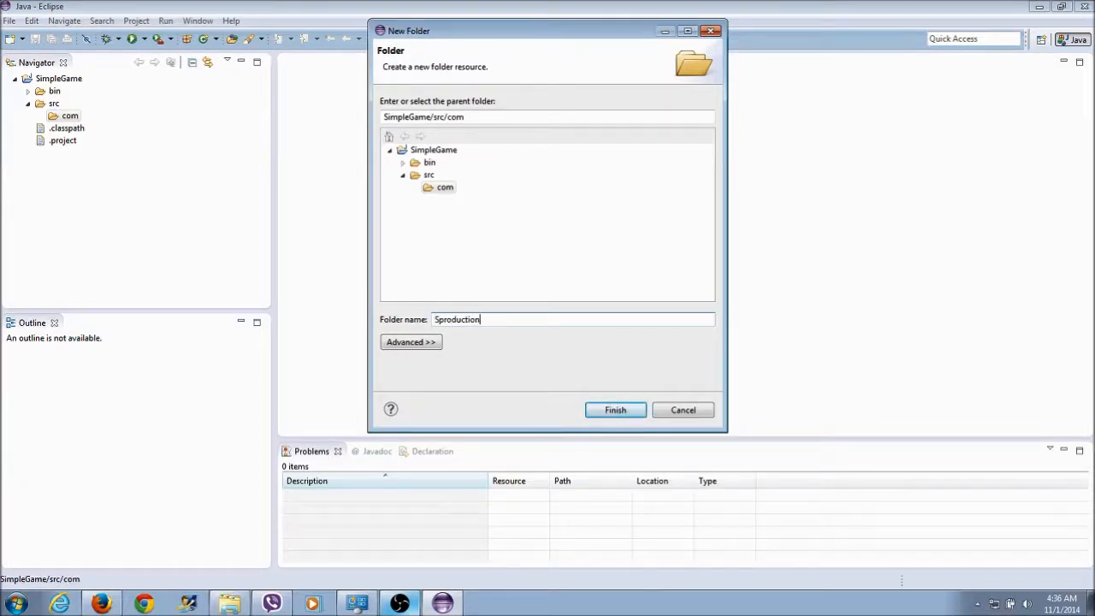
click(615, 410)
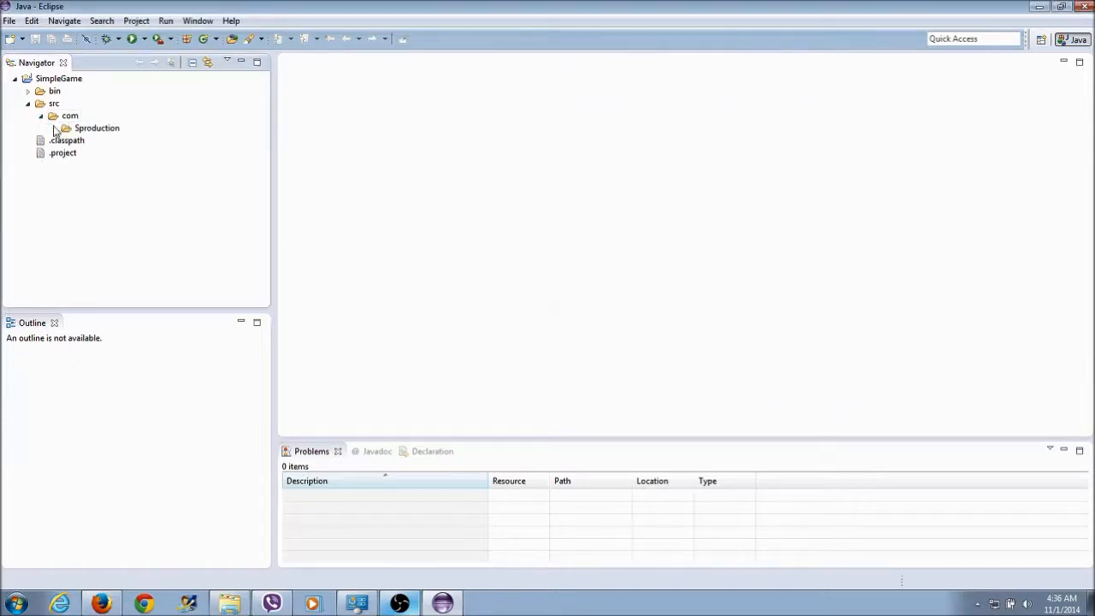
- Add a new class named Game to the com.Sproduction package
right_click(97, 127)
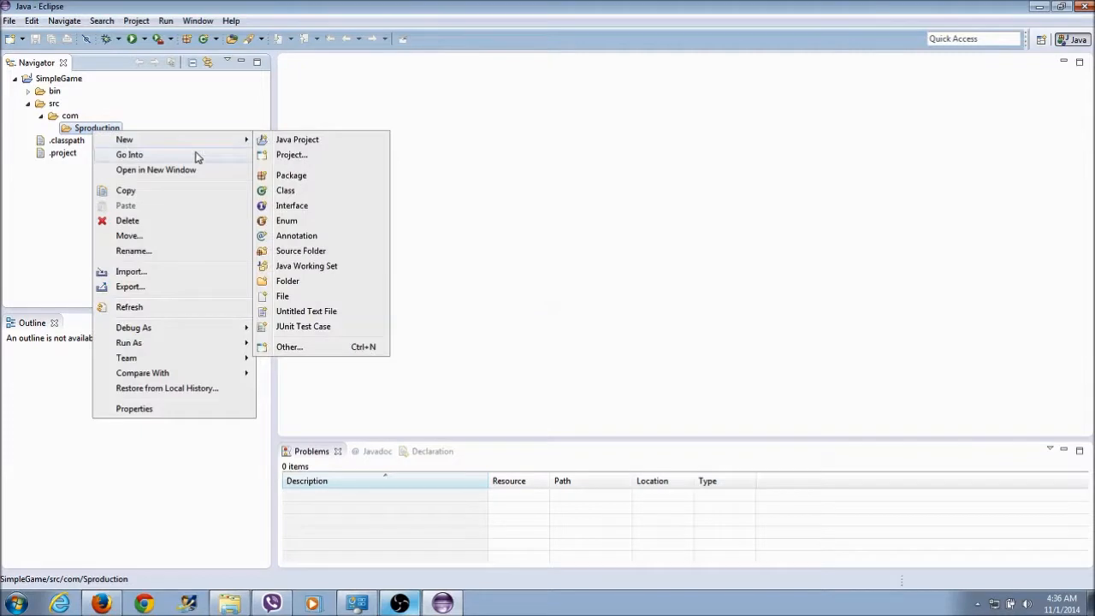
mouse_move(254, 157)
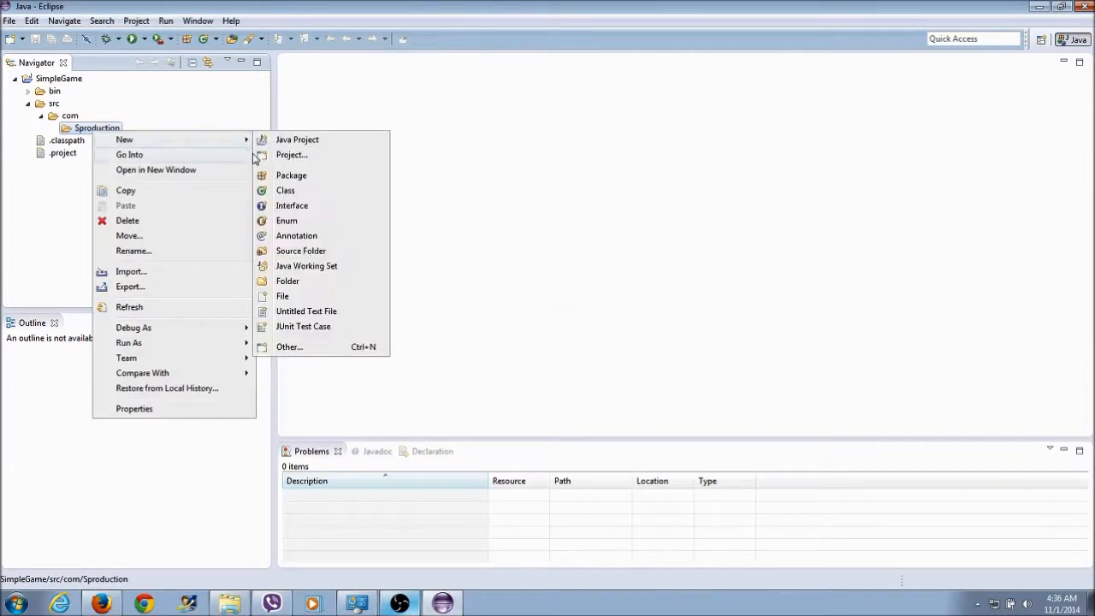
mouse_move(285, 190)
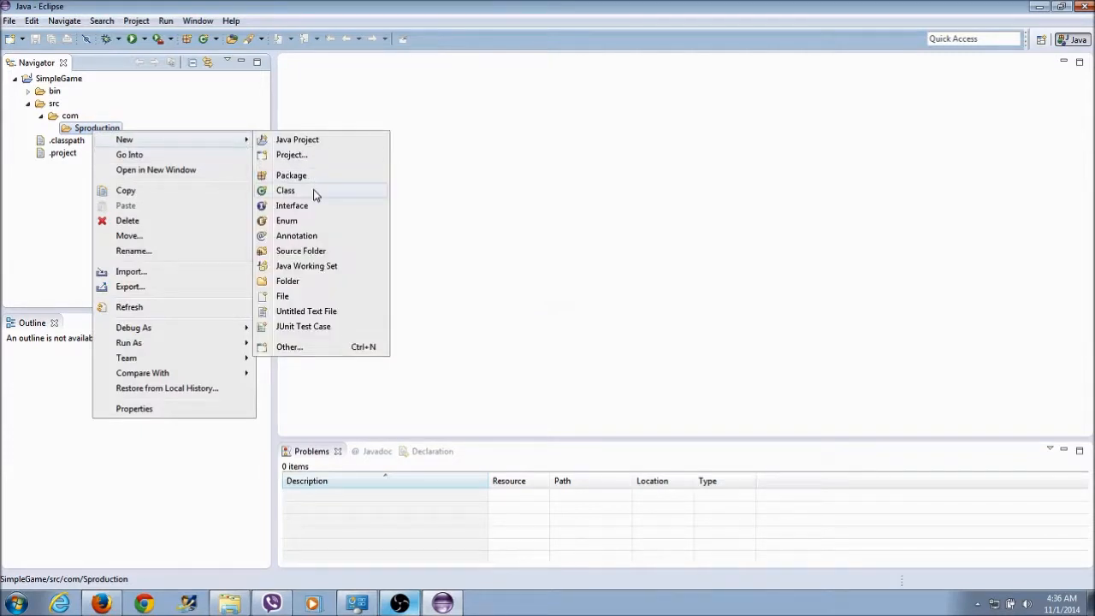
click(285, 189)
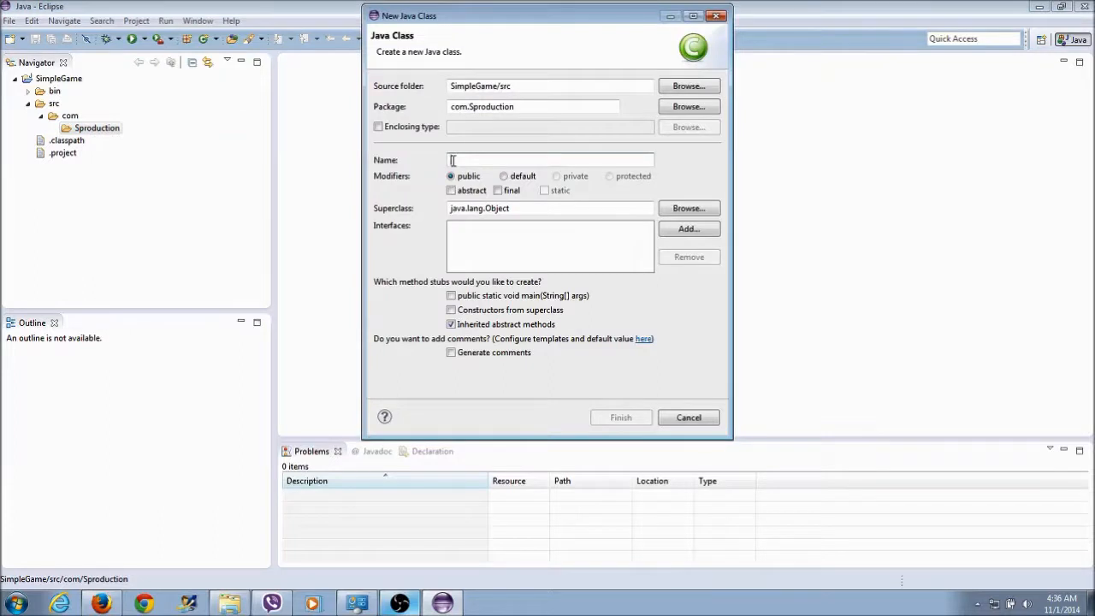
text(Game)
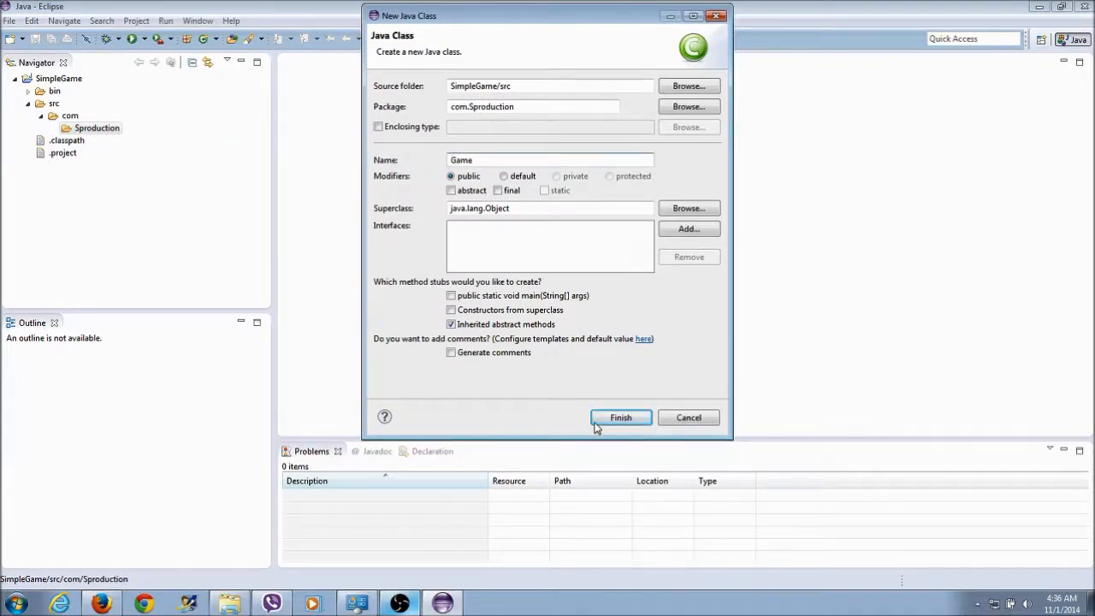
click(620, 417)
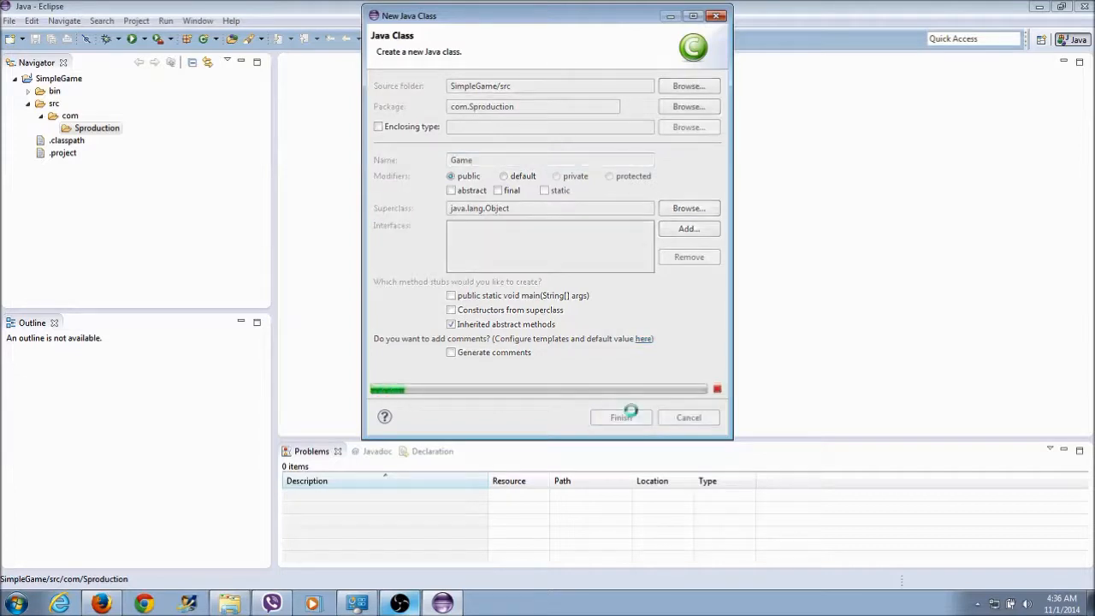
click(620, 417)
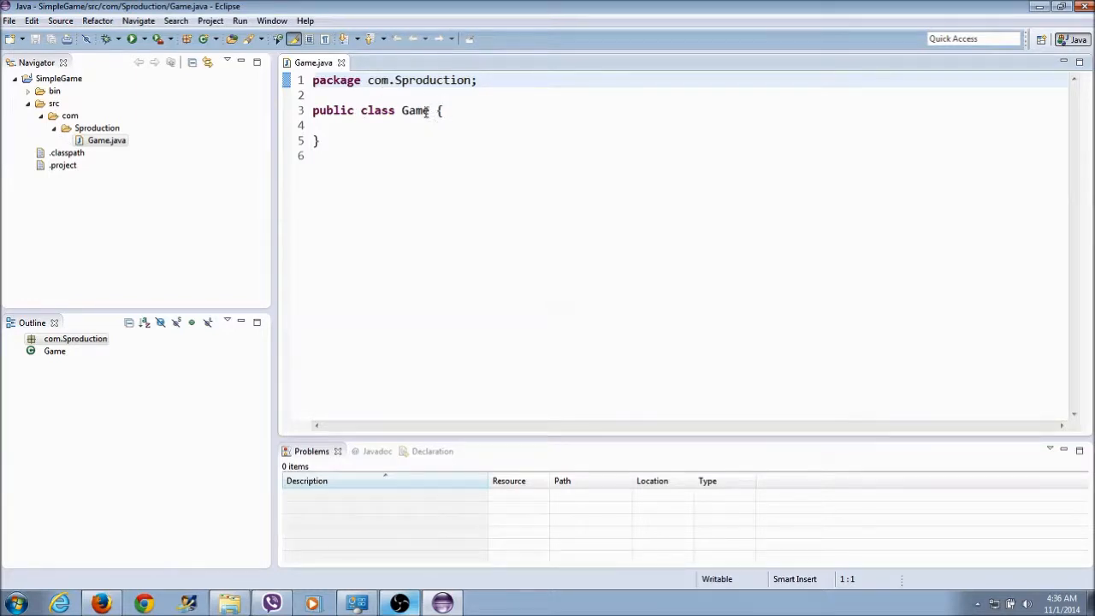
mouse_move(418, 110)
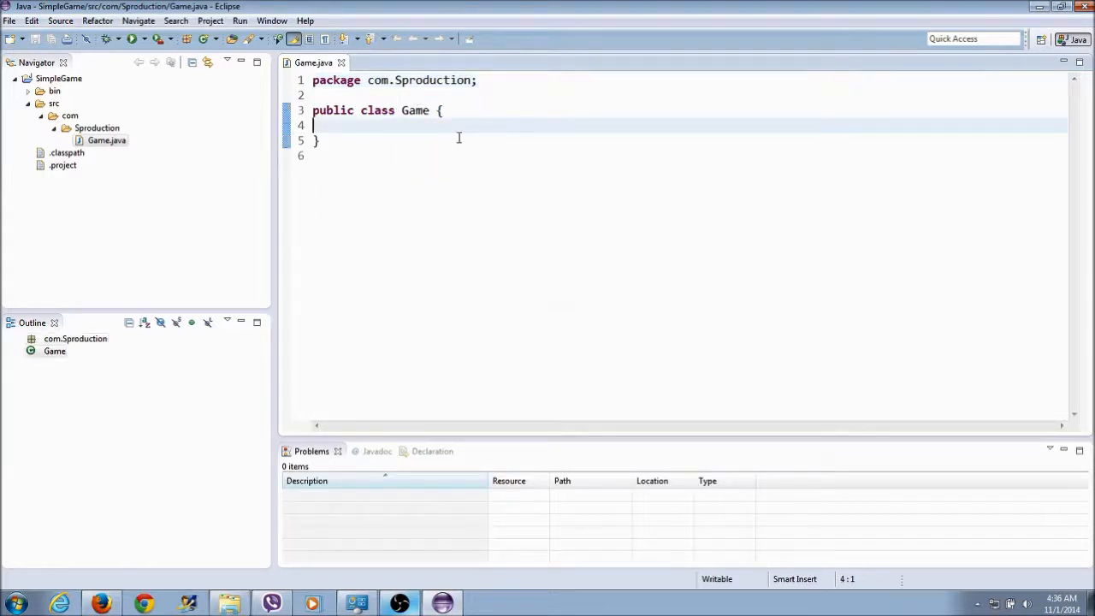
- Type the method header public static main(String[] args) with an opening brace inside Game
key(enter)
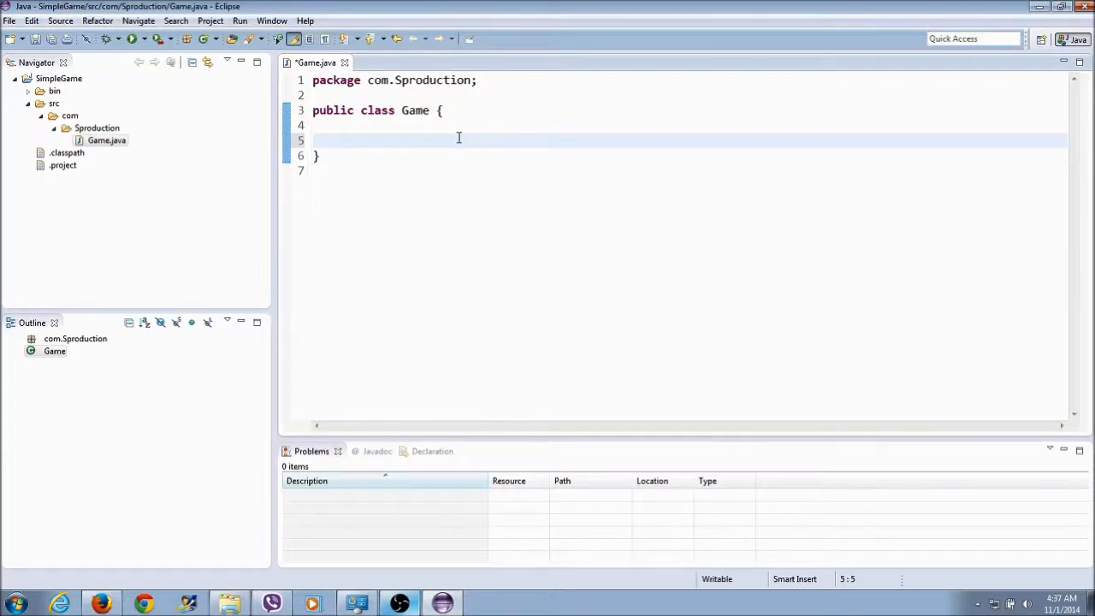
text(pub)
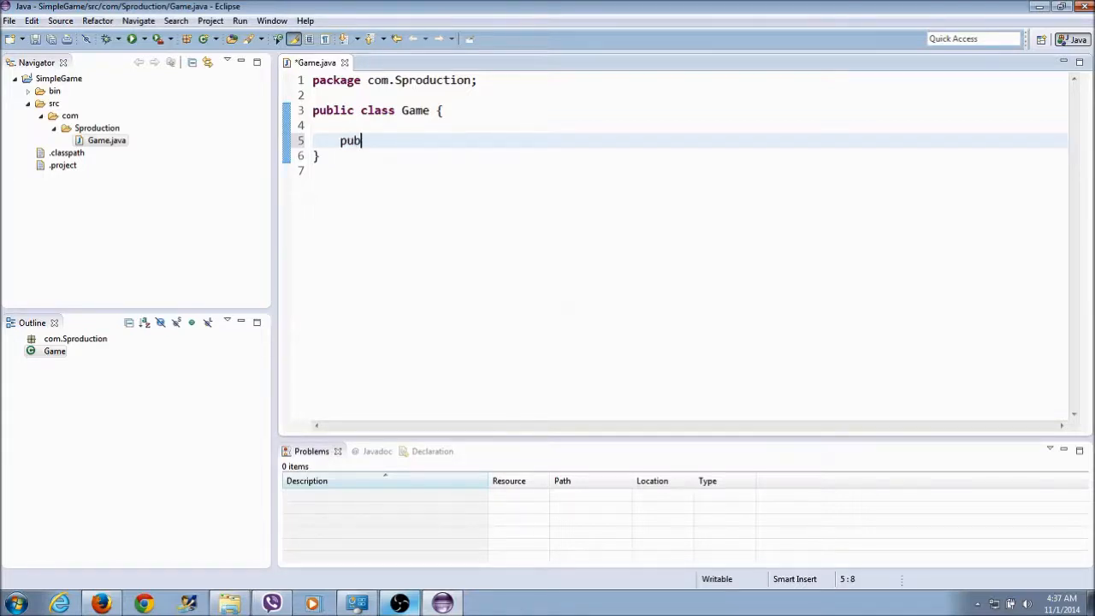
text(lic static voi)
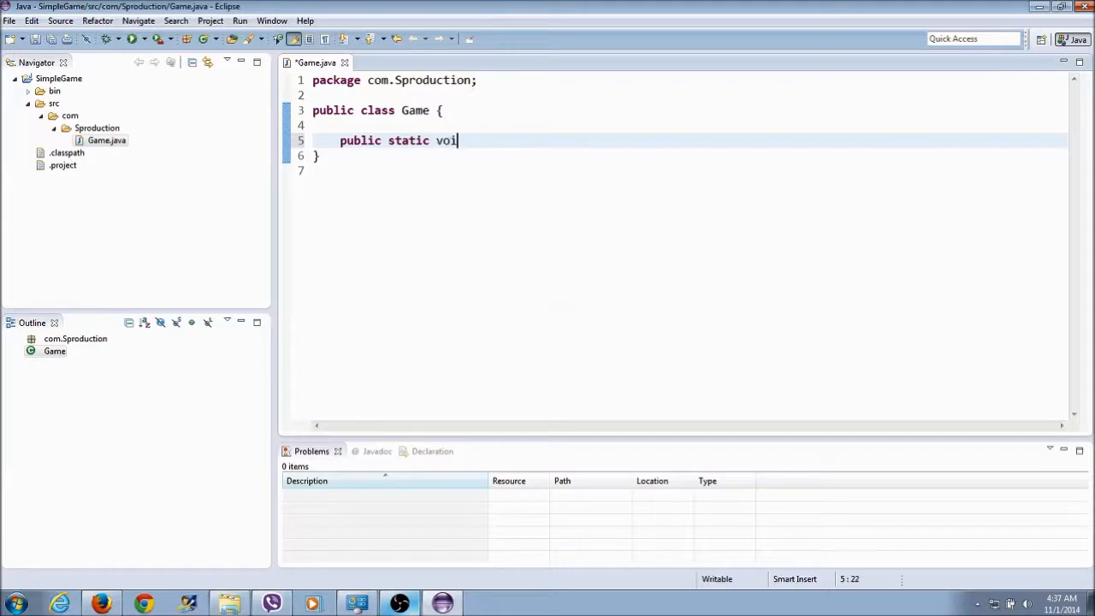
key(BackSpace)
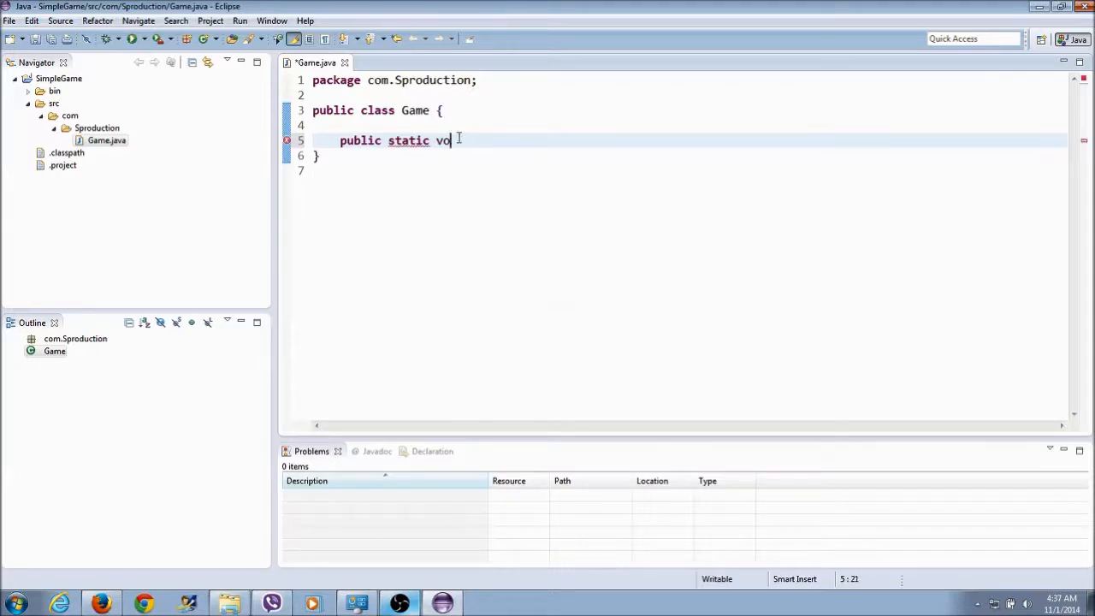
text(main())
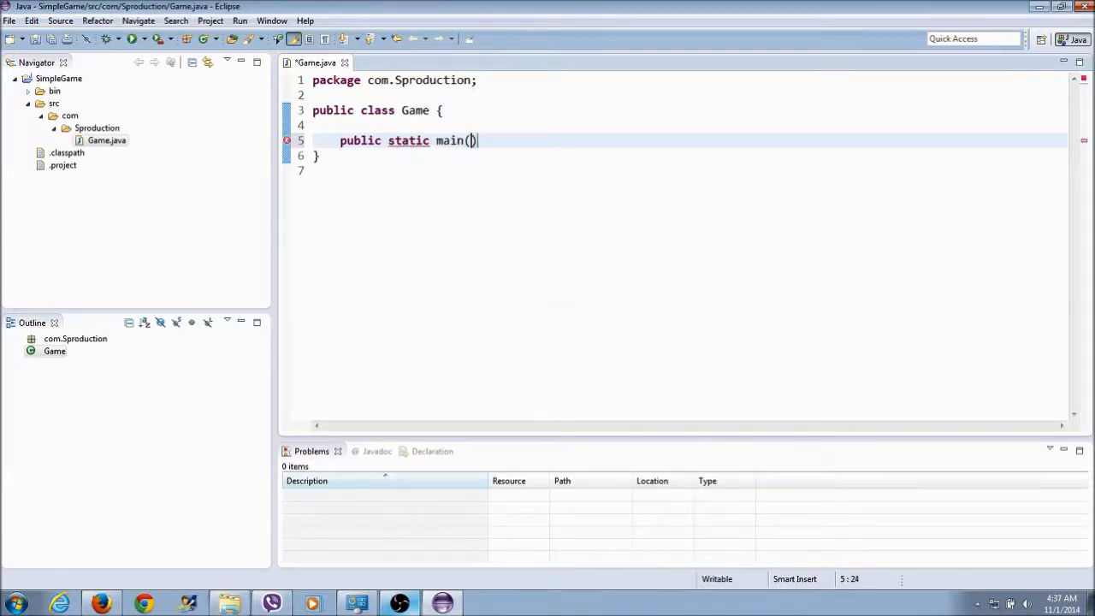
text(Stri)
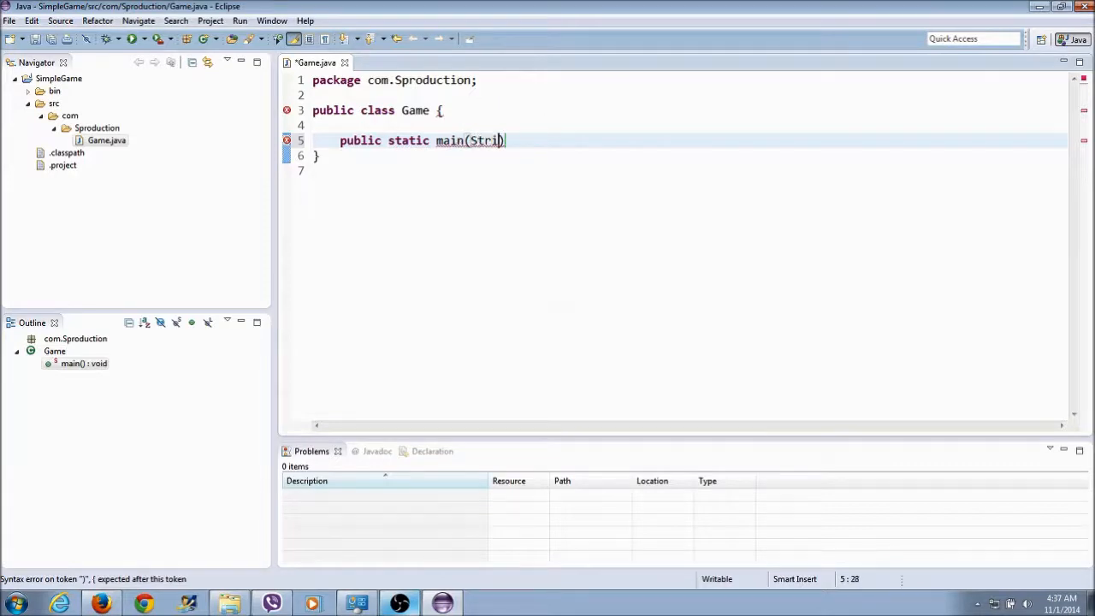
text(ng)
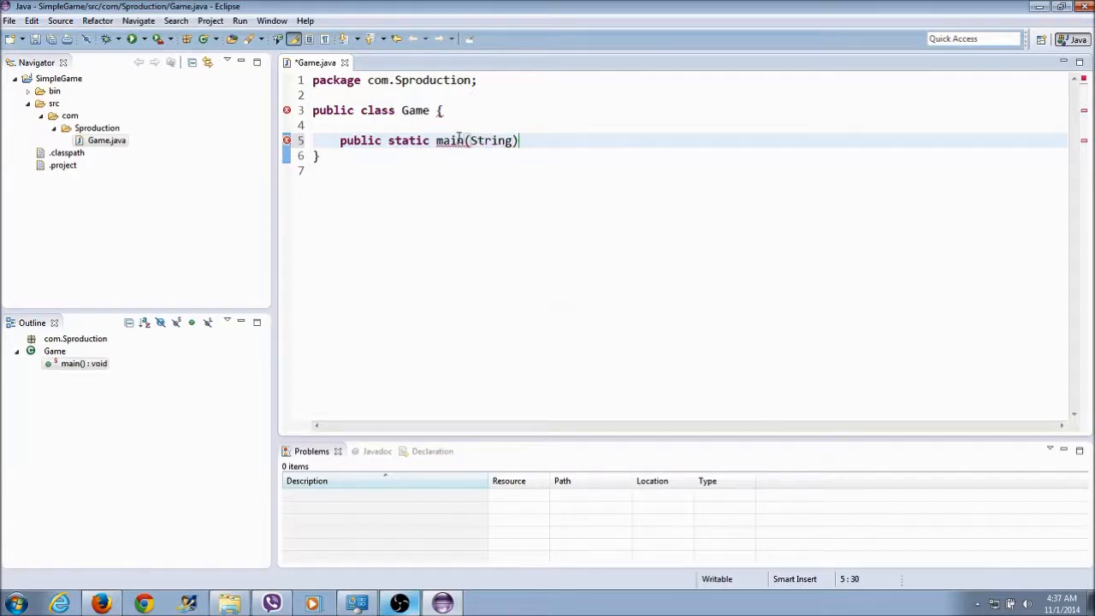
text([])
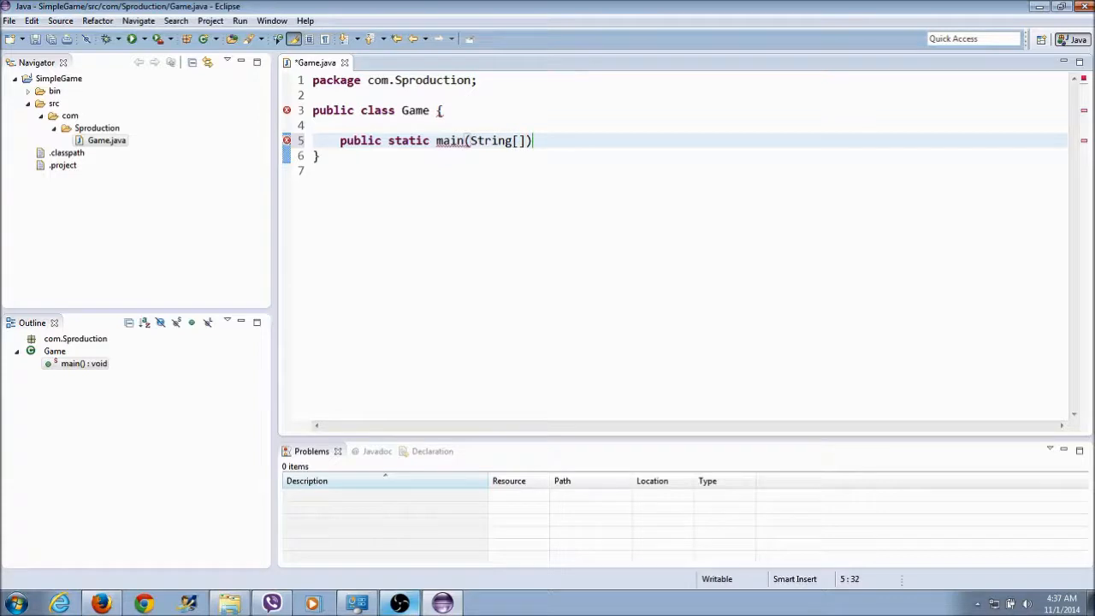
text(arg)
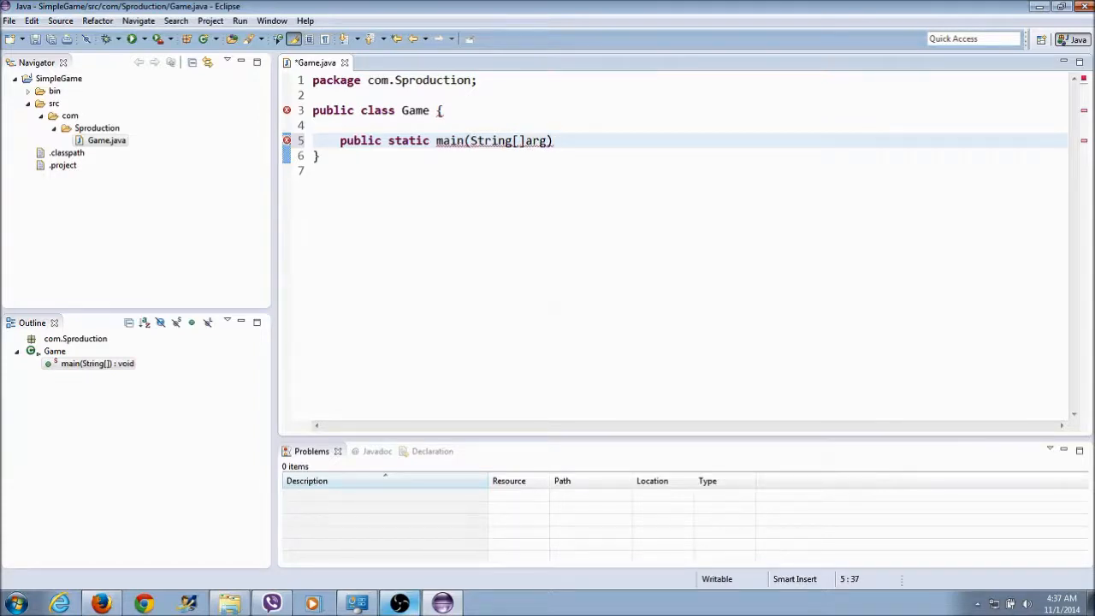
text(s)
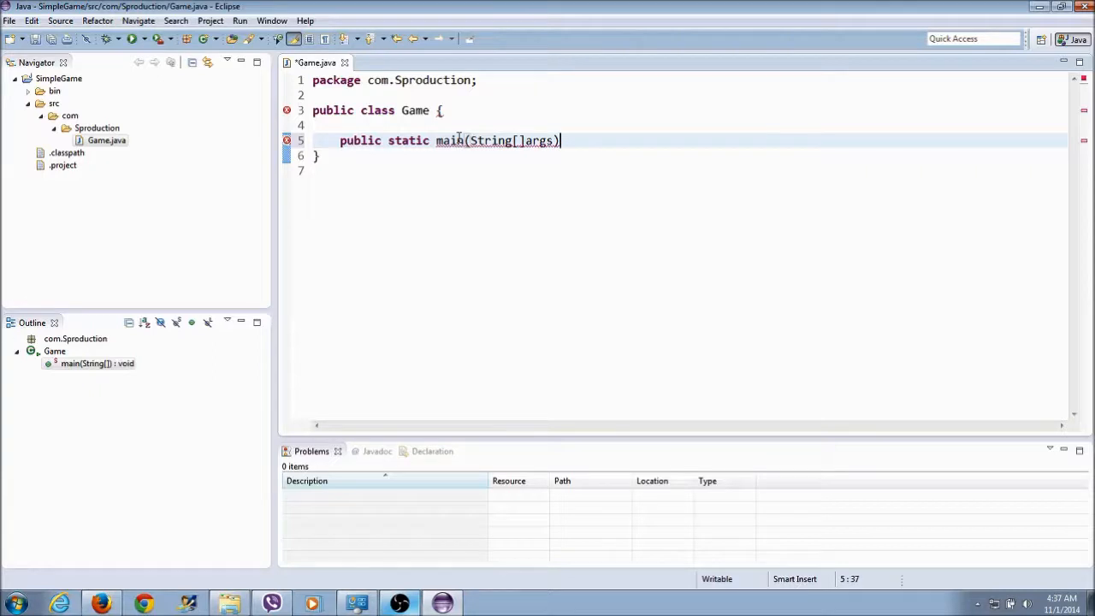
text({)
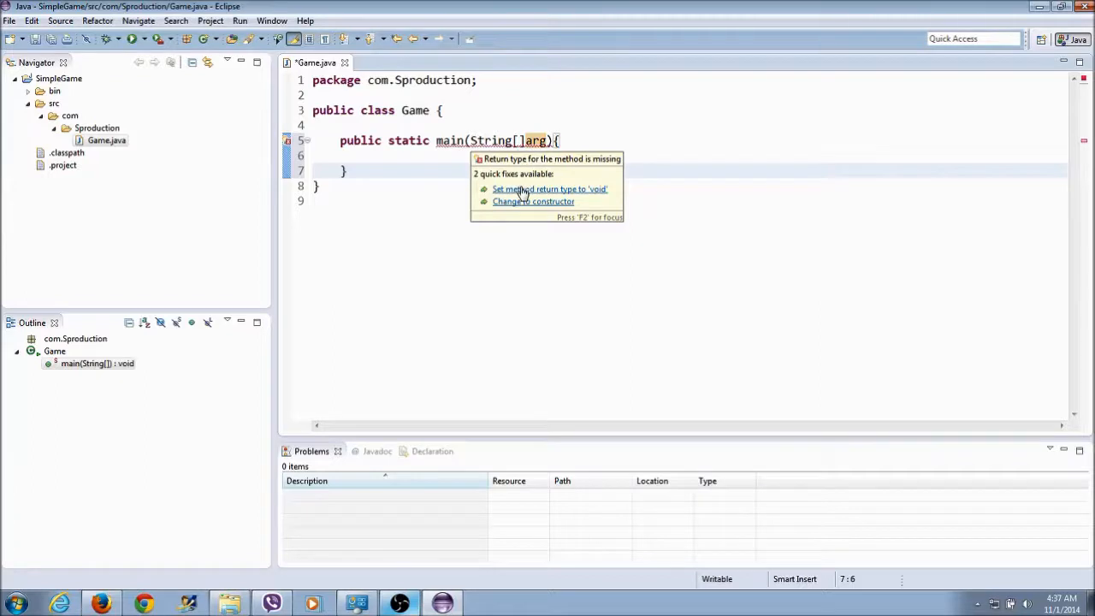
- Apply the quick fix setting main's return type to void, then click inside its body
click(549, 188)
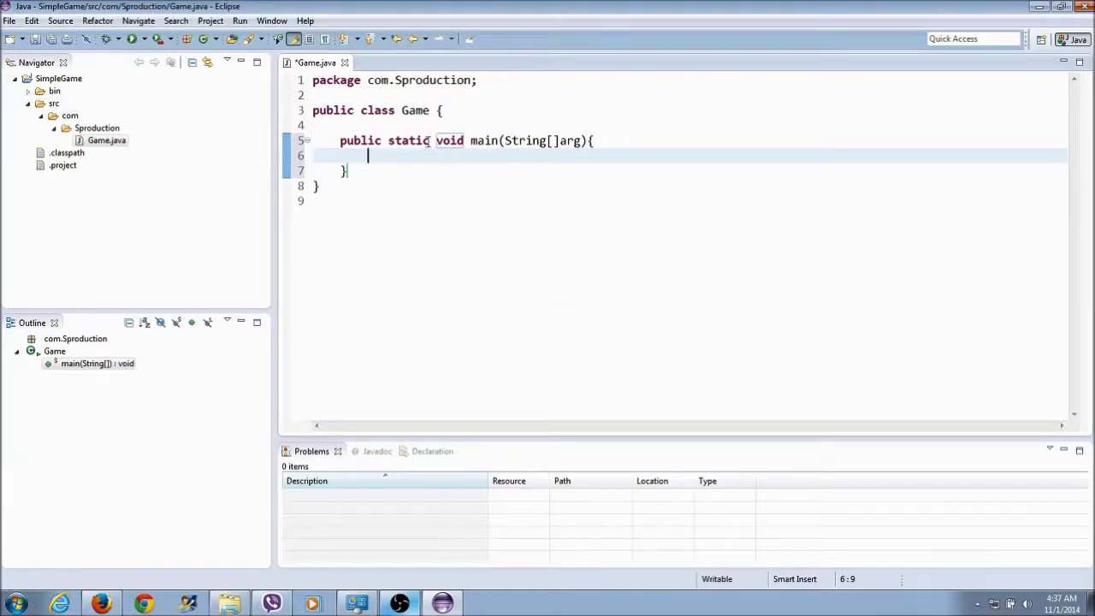
click(593, 140)
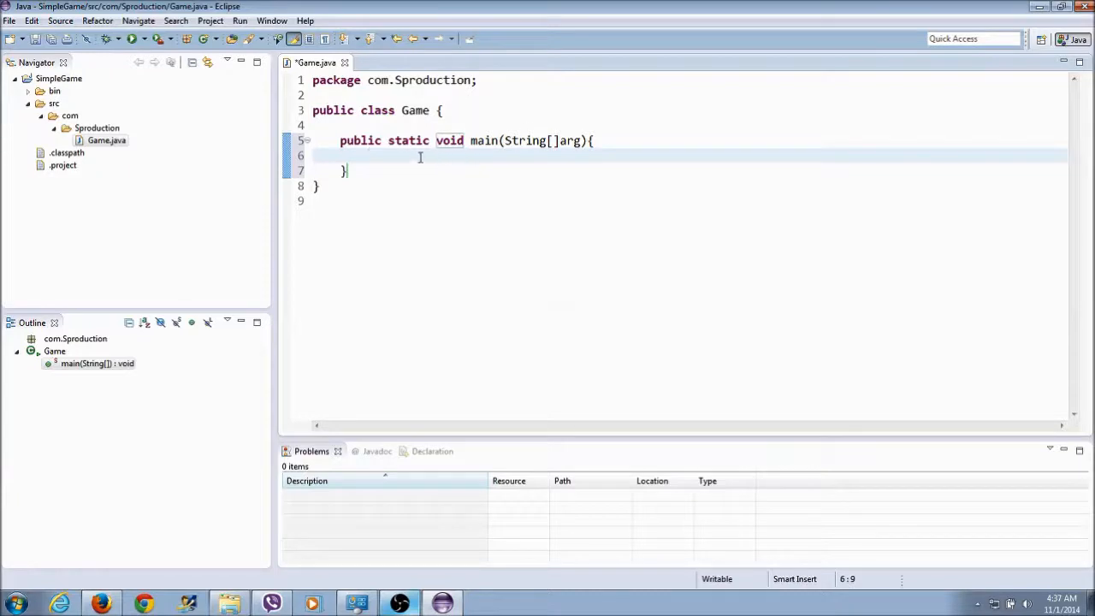
mouse_move(359, 164)
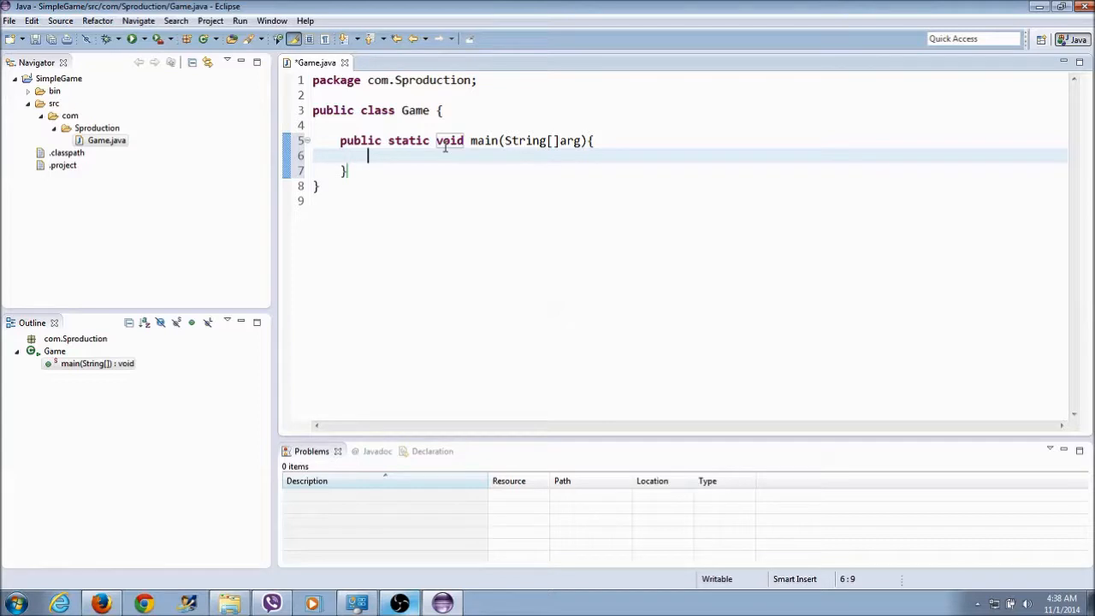
mouse_move(475, 109)
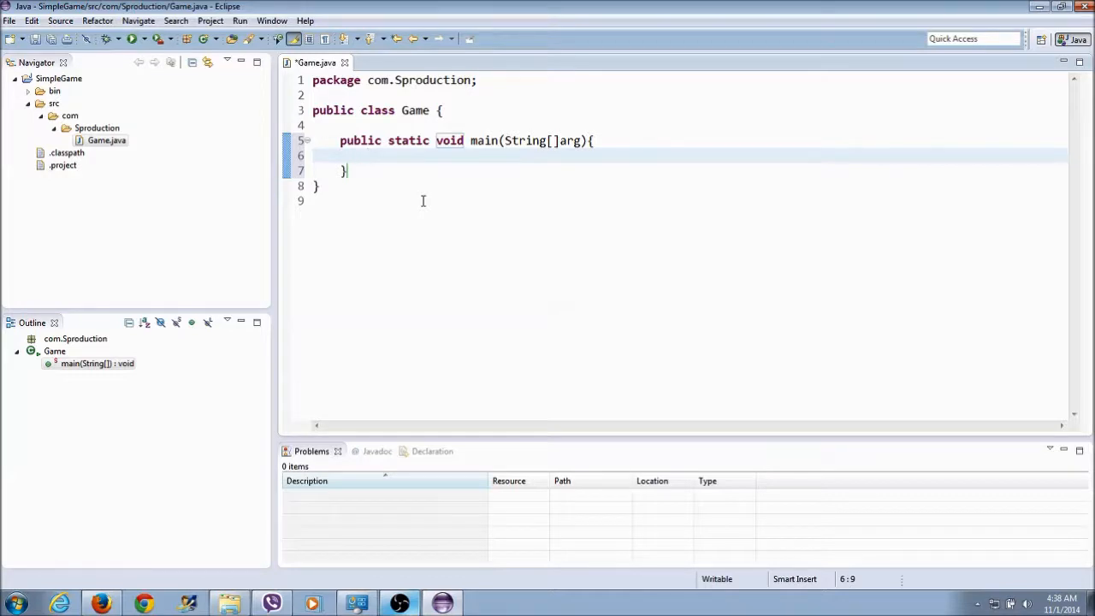
- Type JFrame display = new JFrame("SimpleGame"); in the main method
text(JFrame)
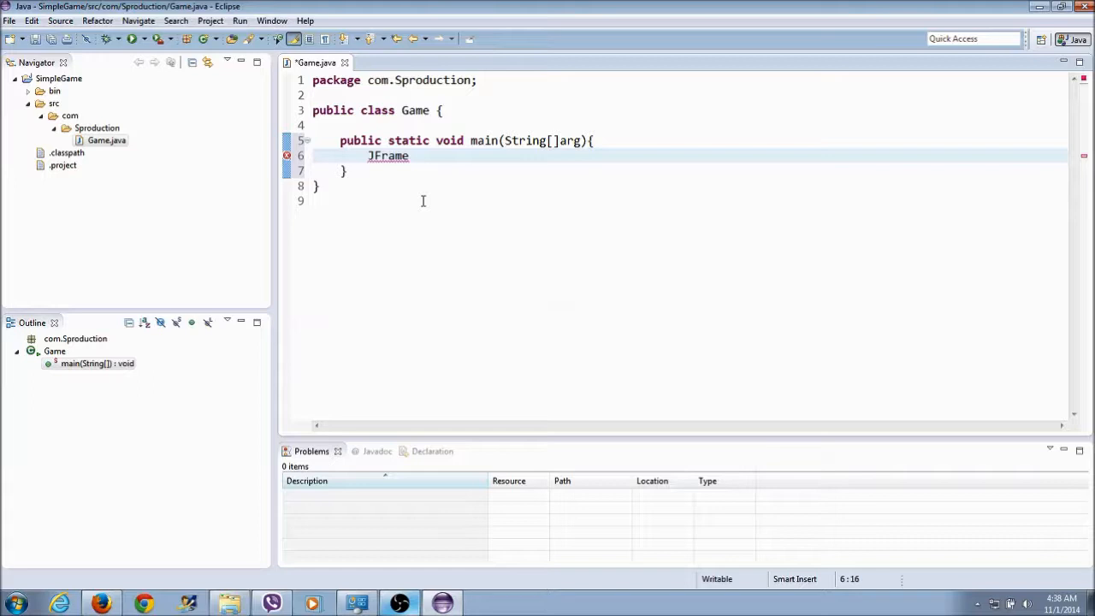
text(display)
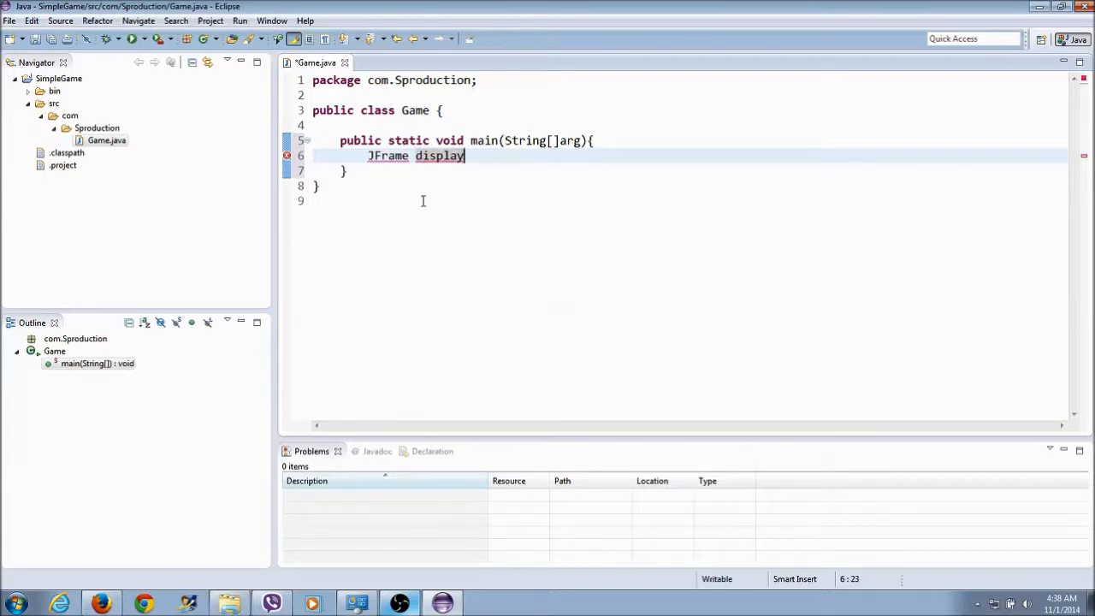
text(=)
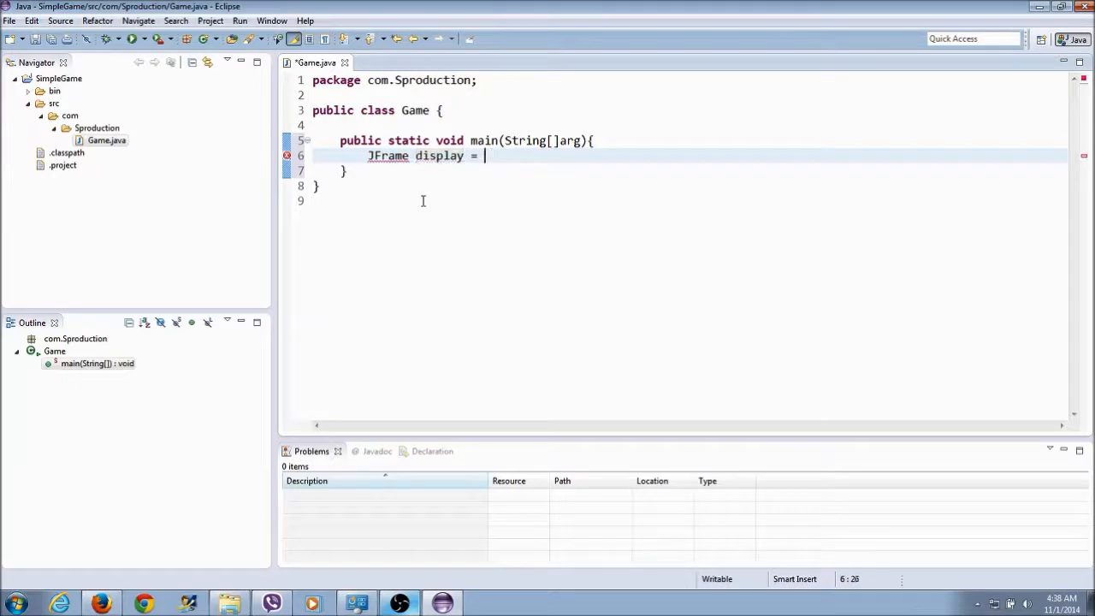
text(new JFrame(")
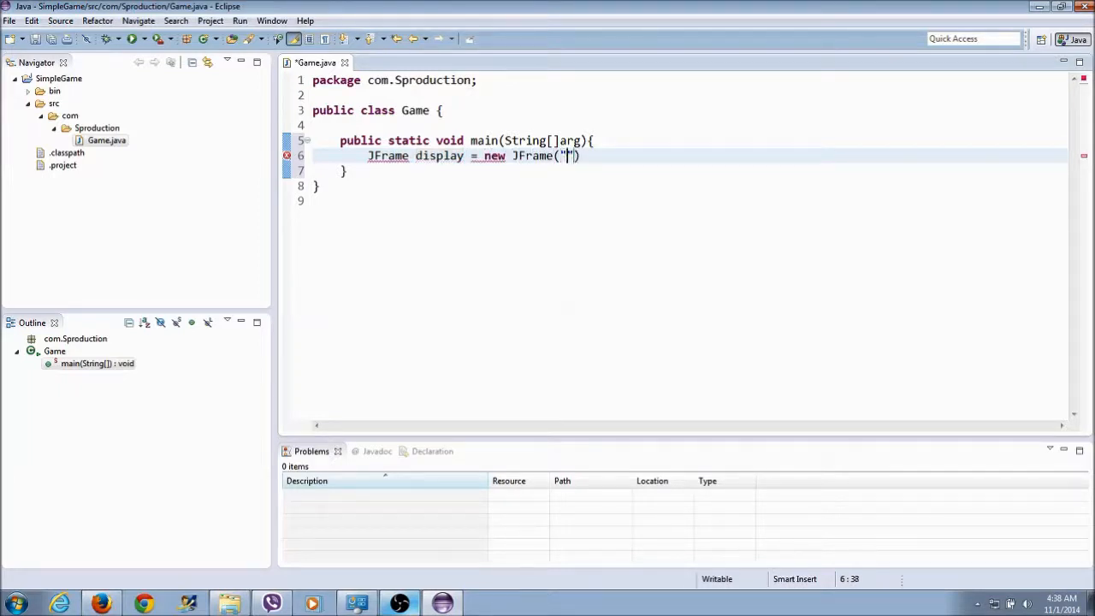
text(SI)
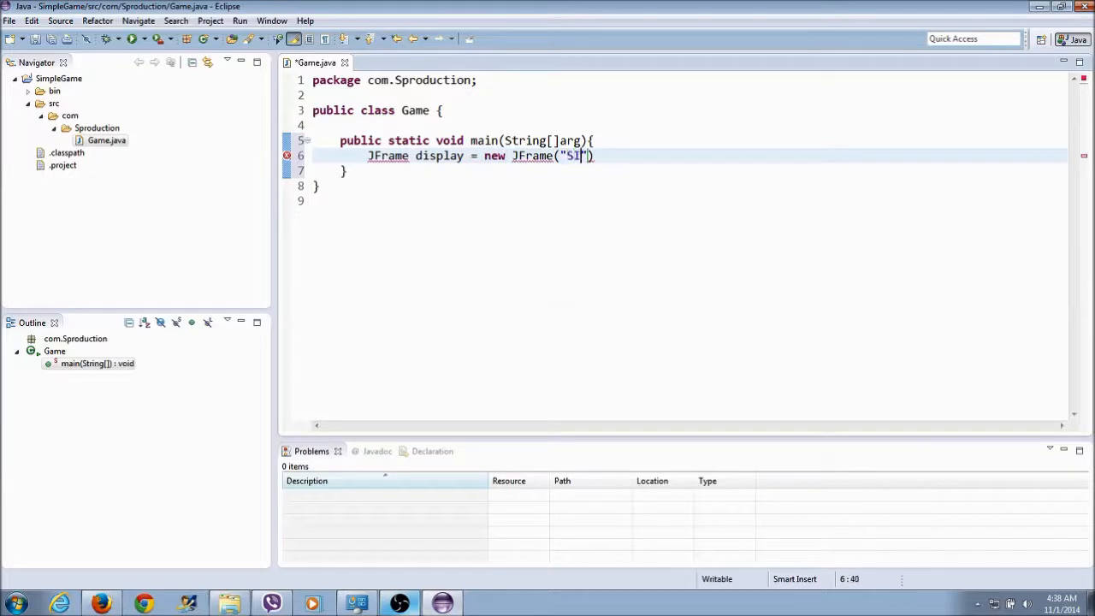
text(impleGa)
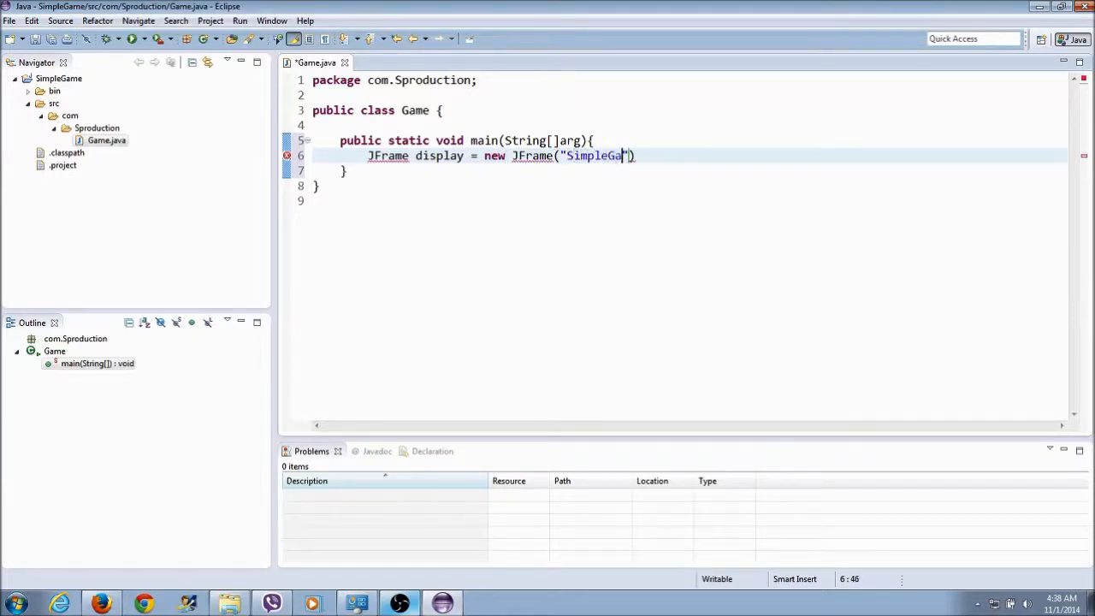
text(me)
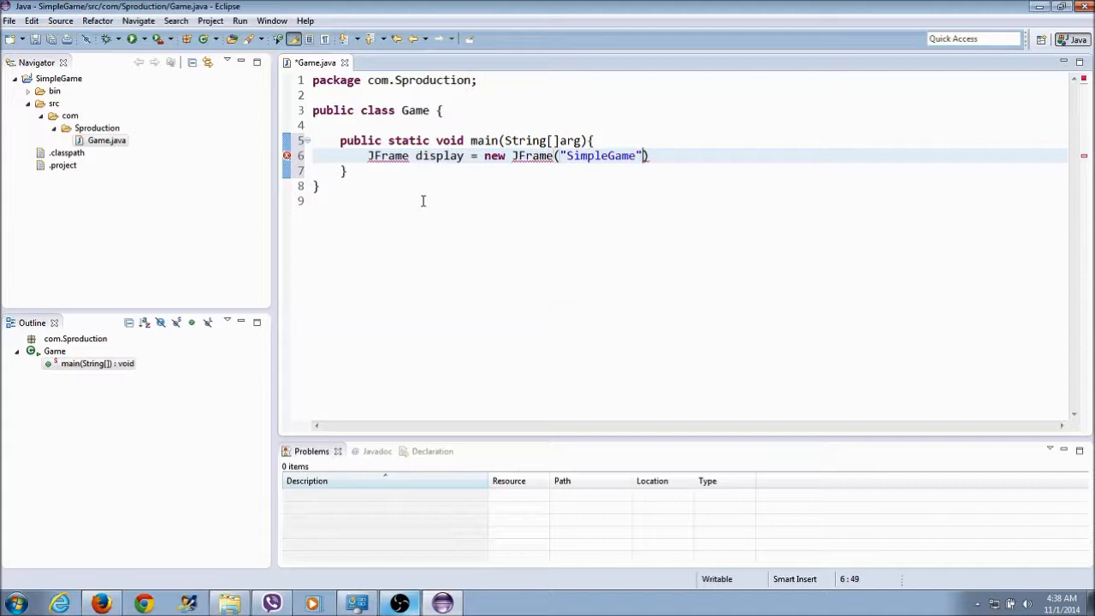
text(;)
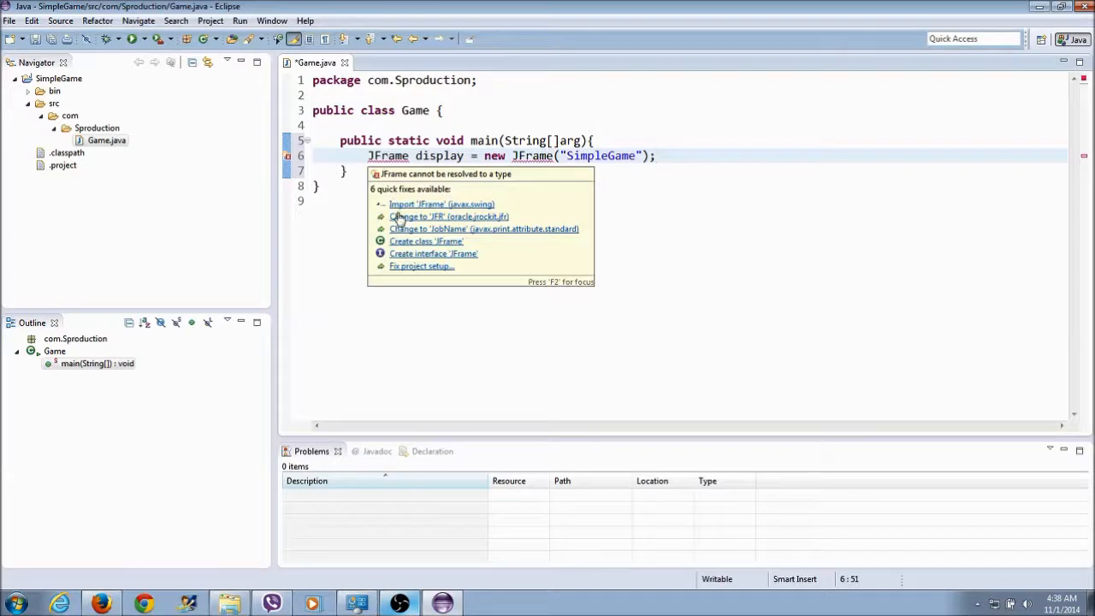
- Apply the Import 'JFrame' (javax.swing) quick fix and move to blank line 9
click(441, 203)
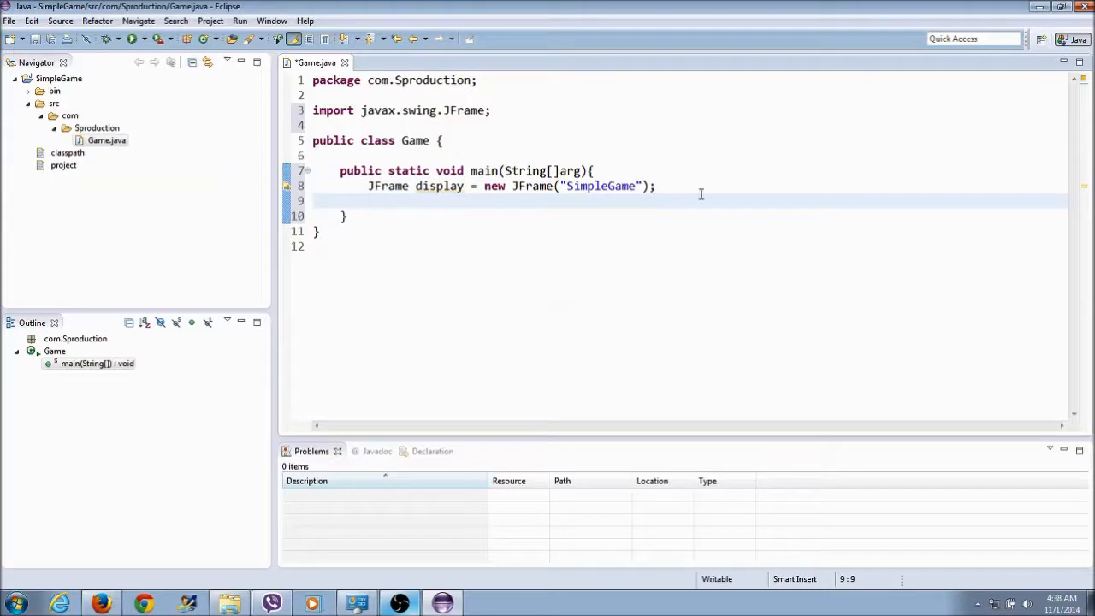
click(368, 201)
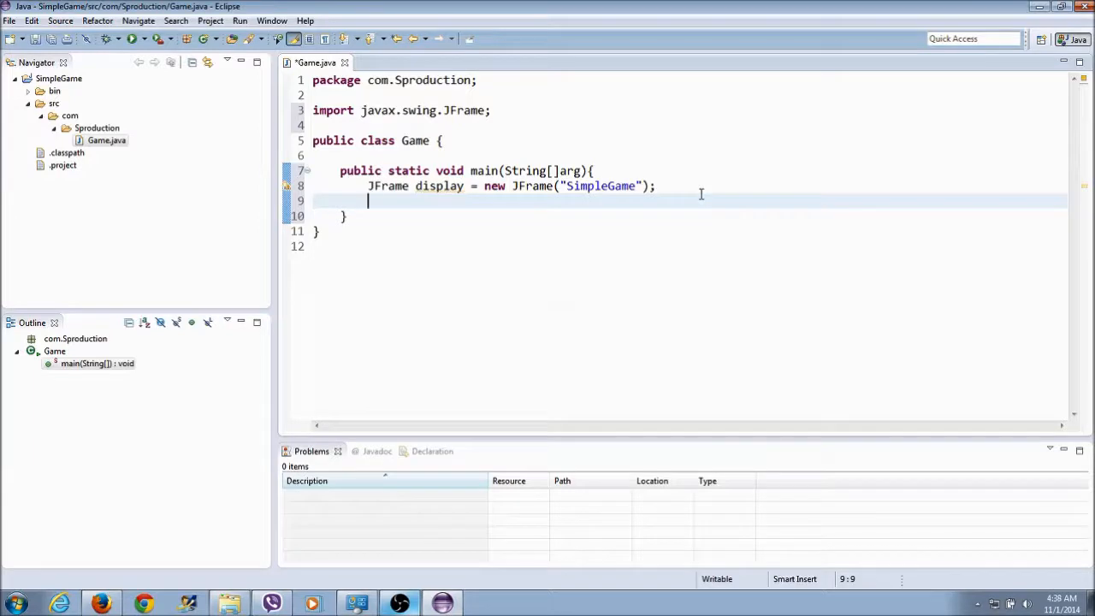
- Start the statement display.setDefaultC…, correcting a mistyped method name
text(display)
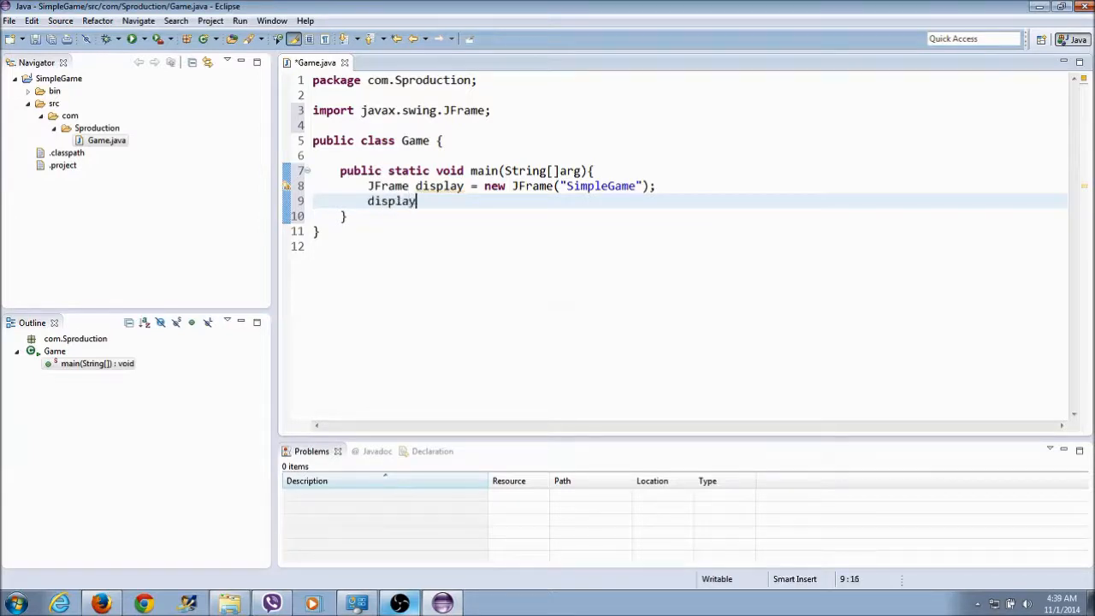
text(.)
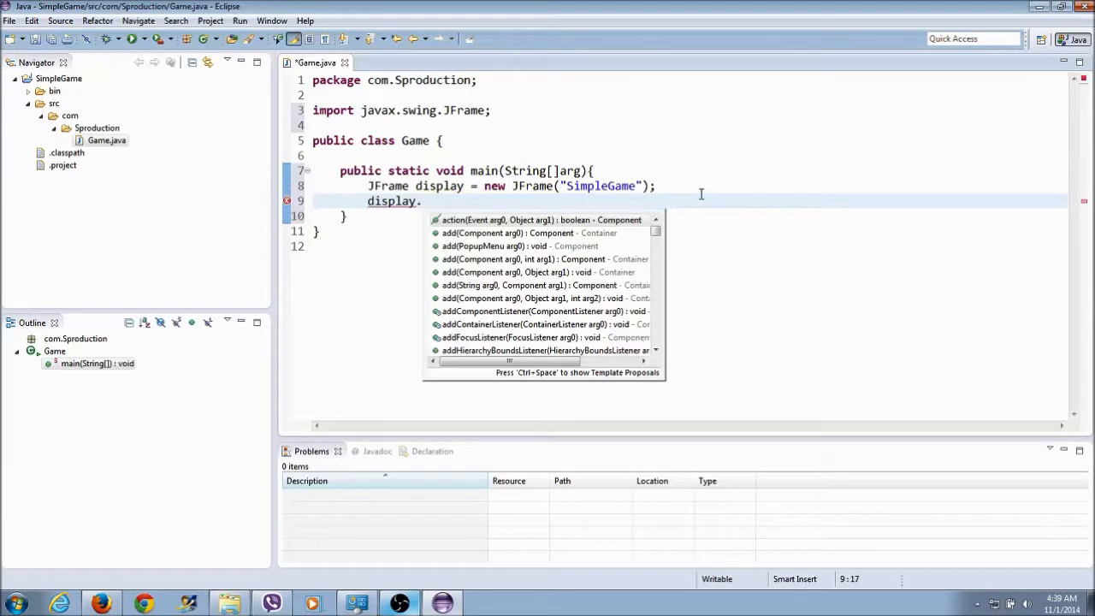
text(setOper)
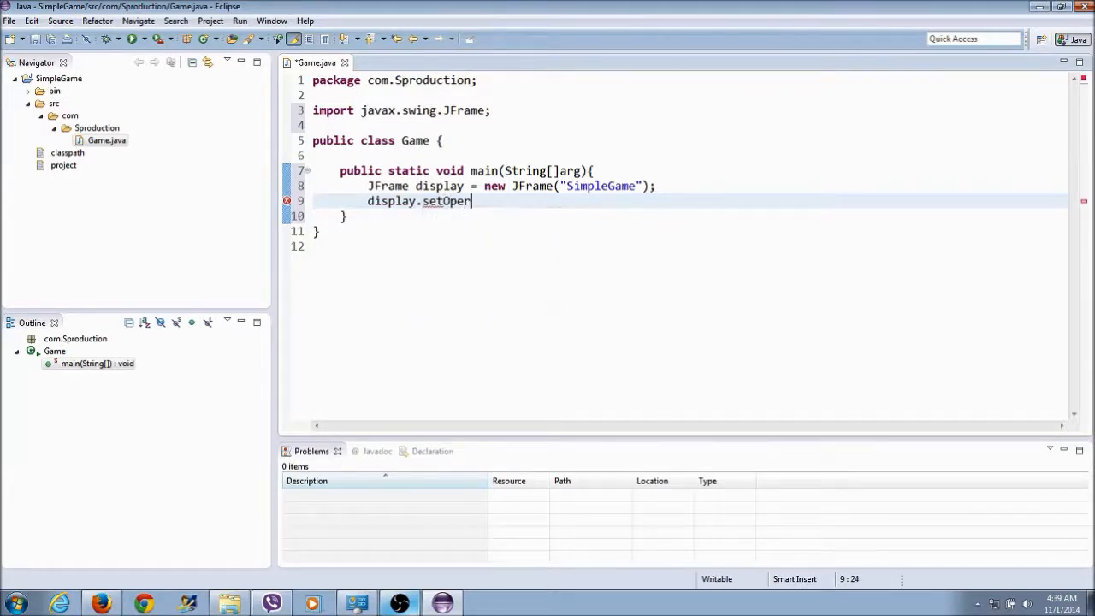
text(ation)
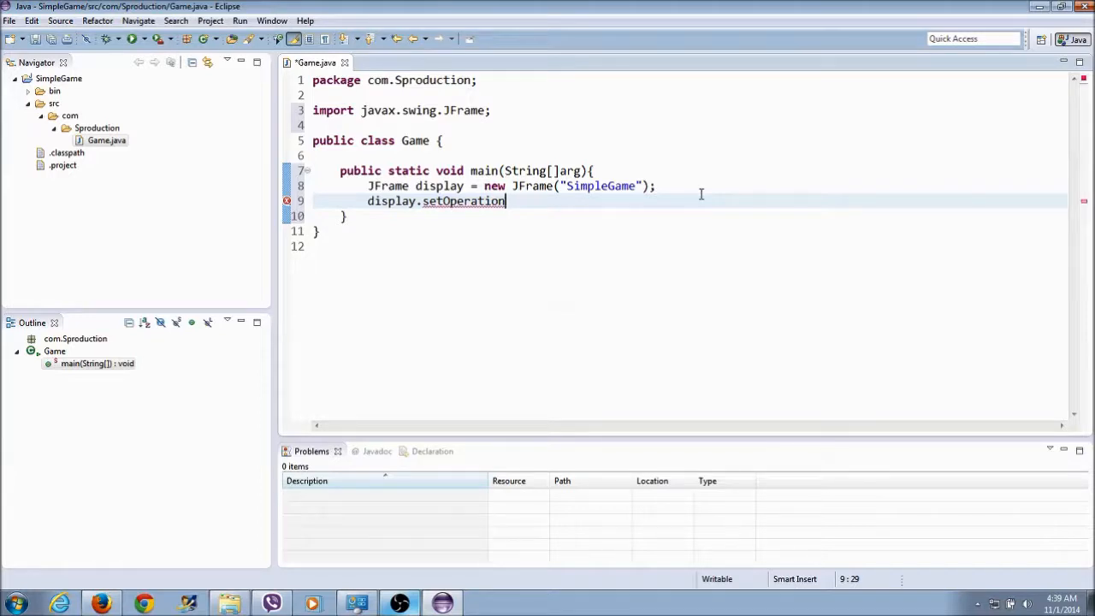
key(BackSpace)
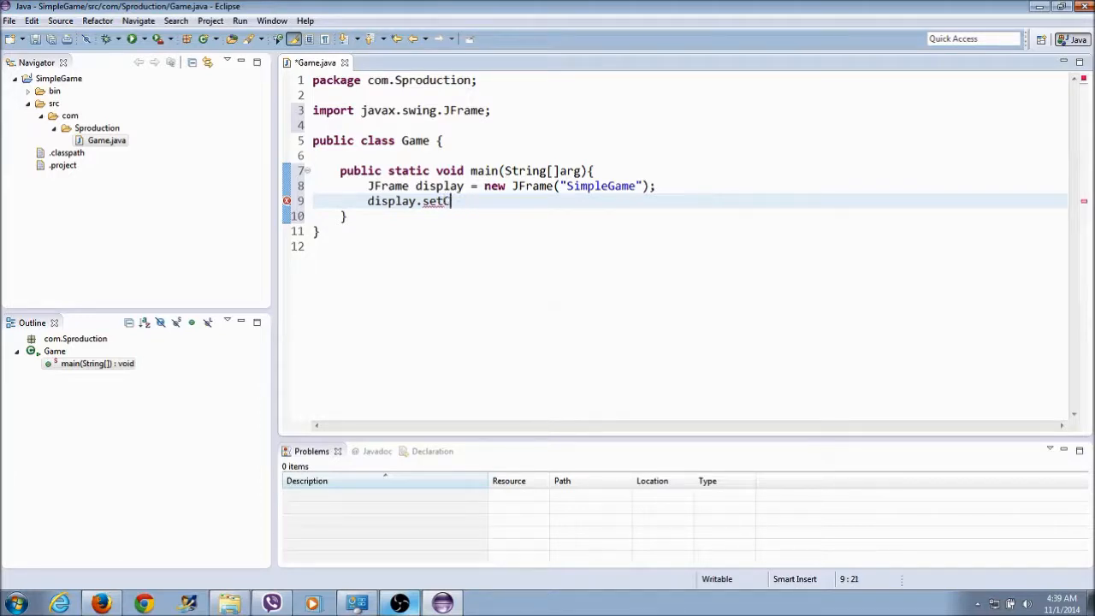
key(BackSpace)
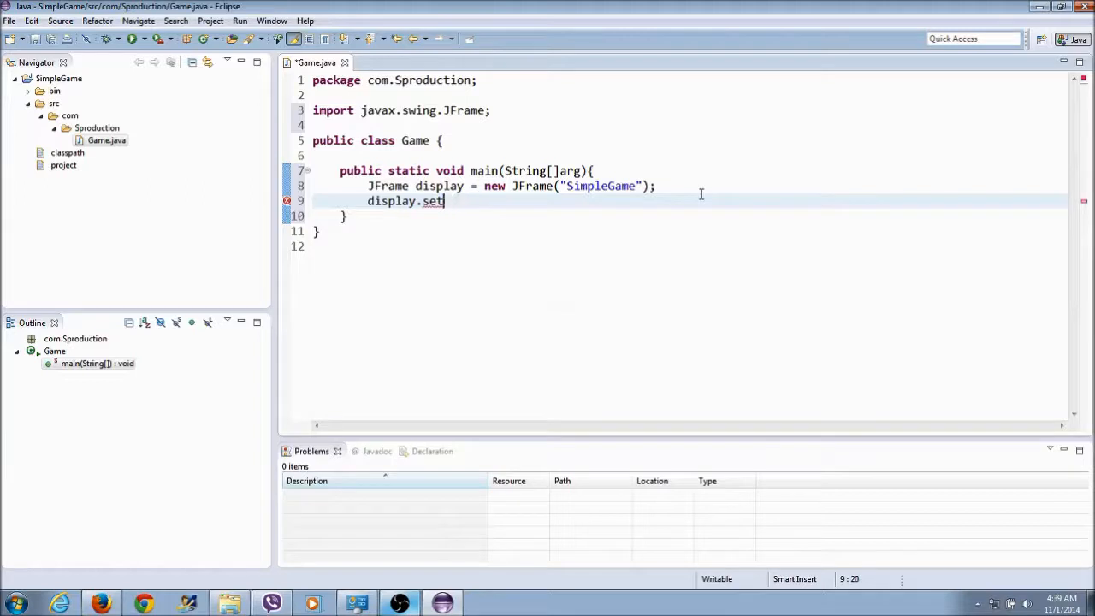
text(DefaultC)
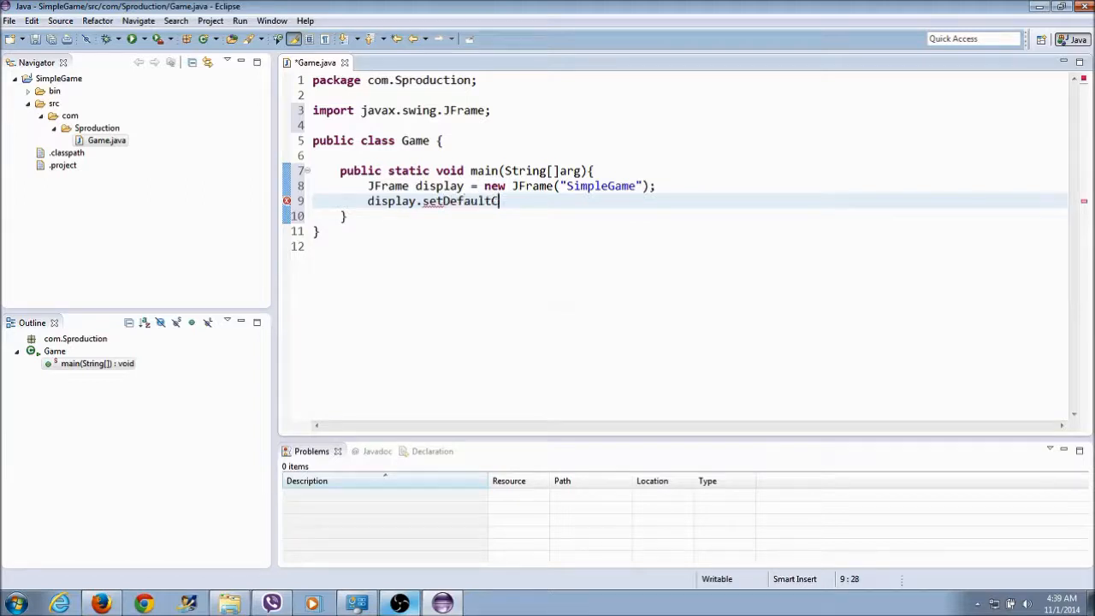
- Finish setDefaultCloseOperation(JFrame.EXIT_ON_CLOSE); and place the cursor at the line's end
text(loseOpera)
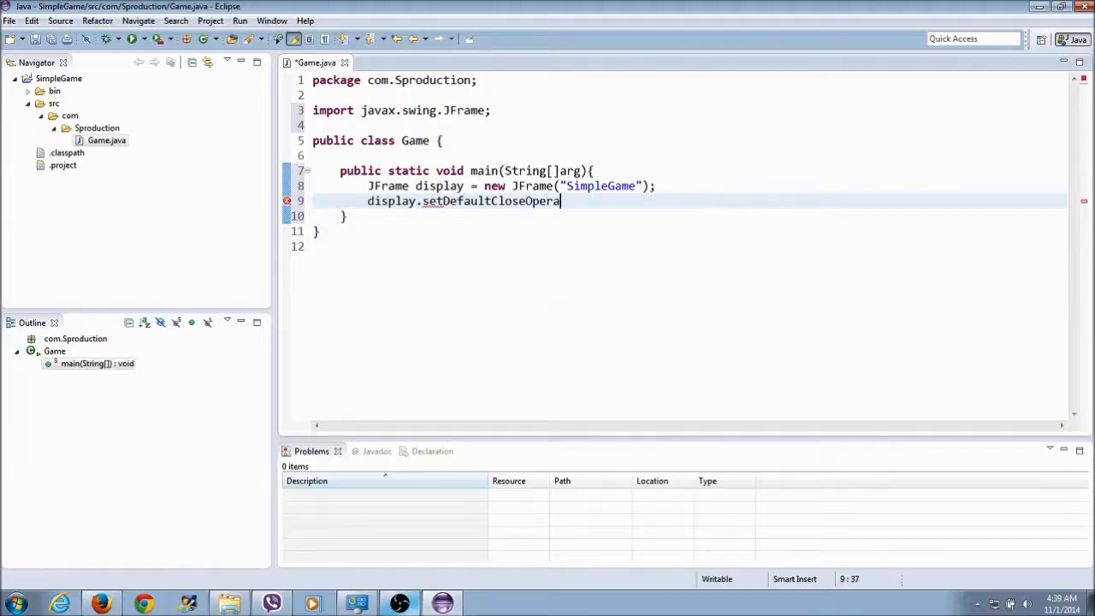
text(tion())
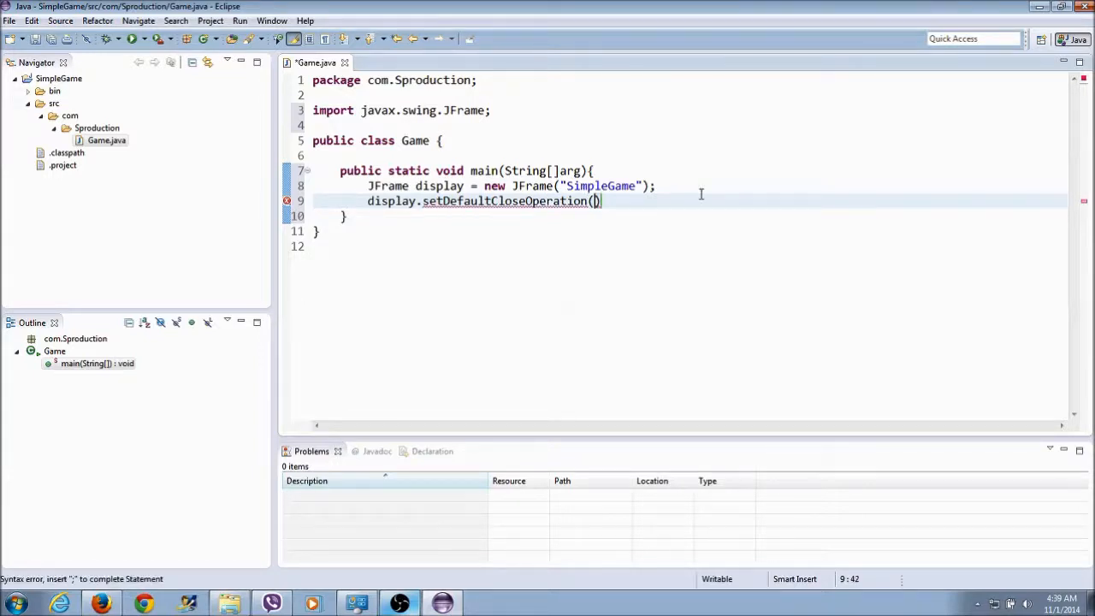
text(EXIT_ON)
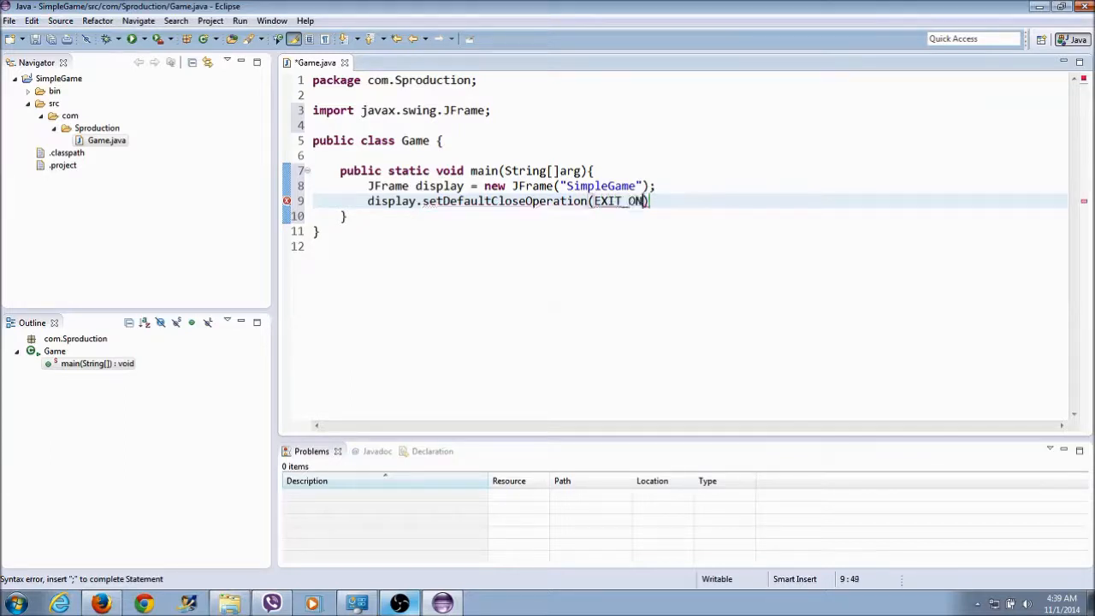
text(_CLOSE)
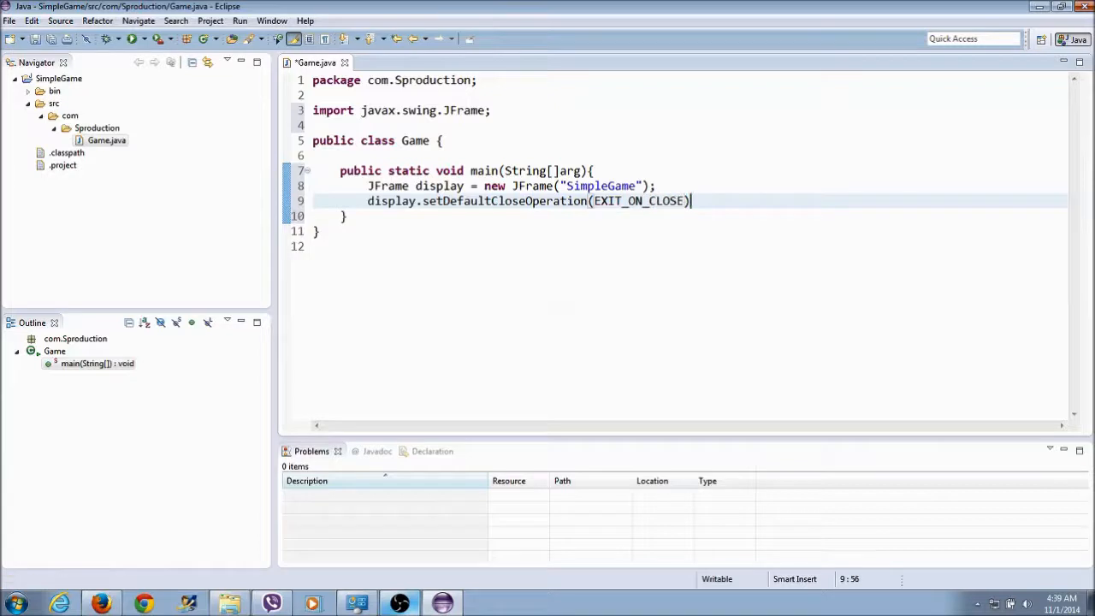
text(;)
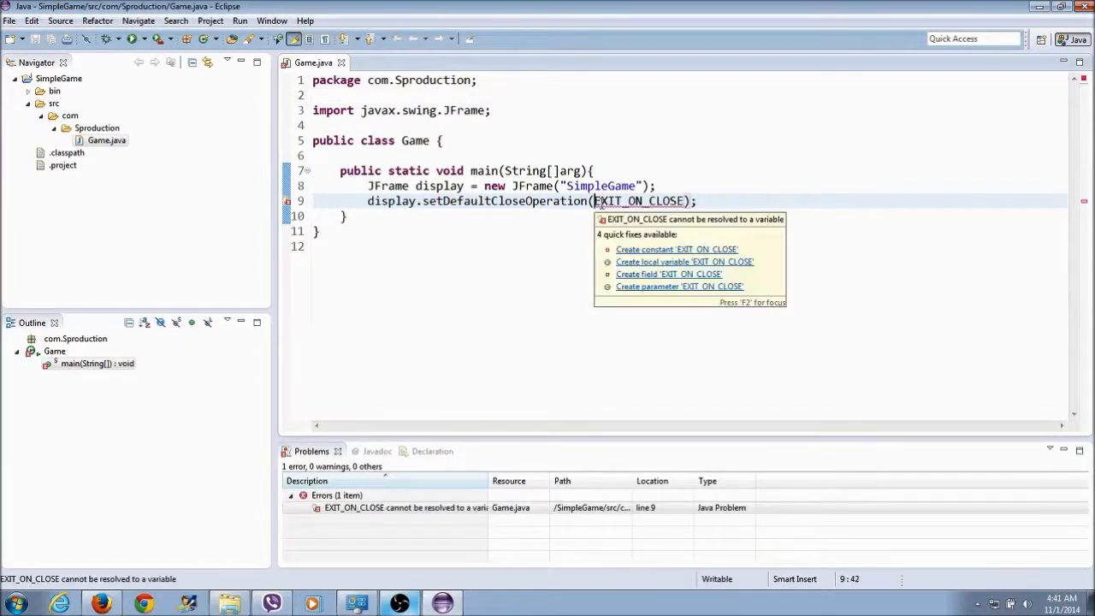
text(j)
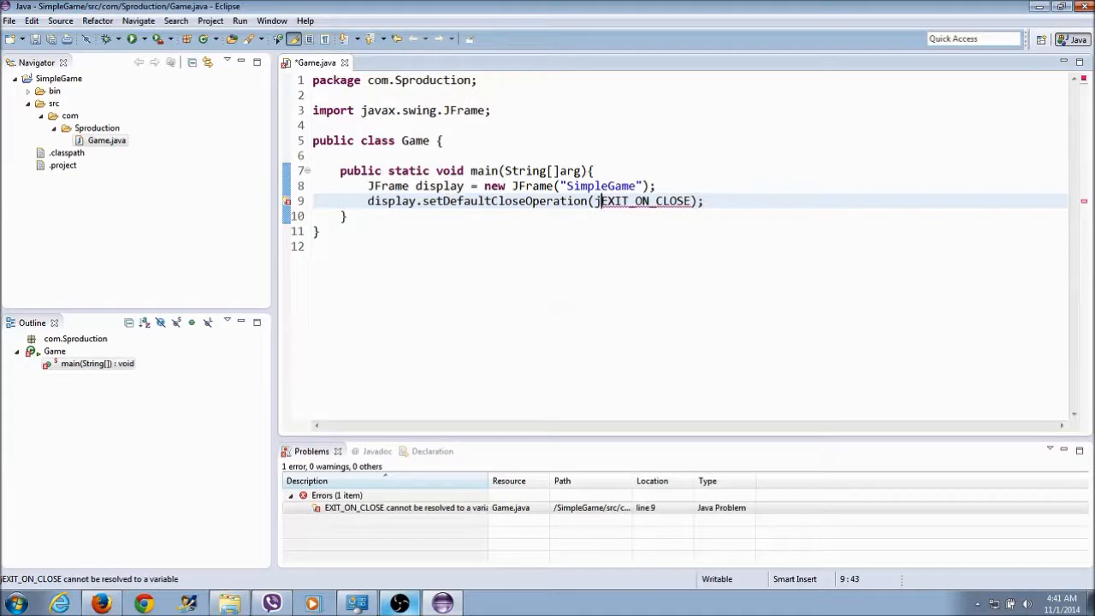
text(JFrame.)
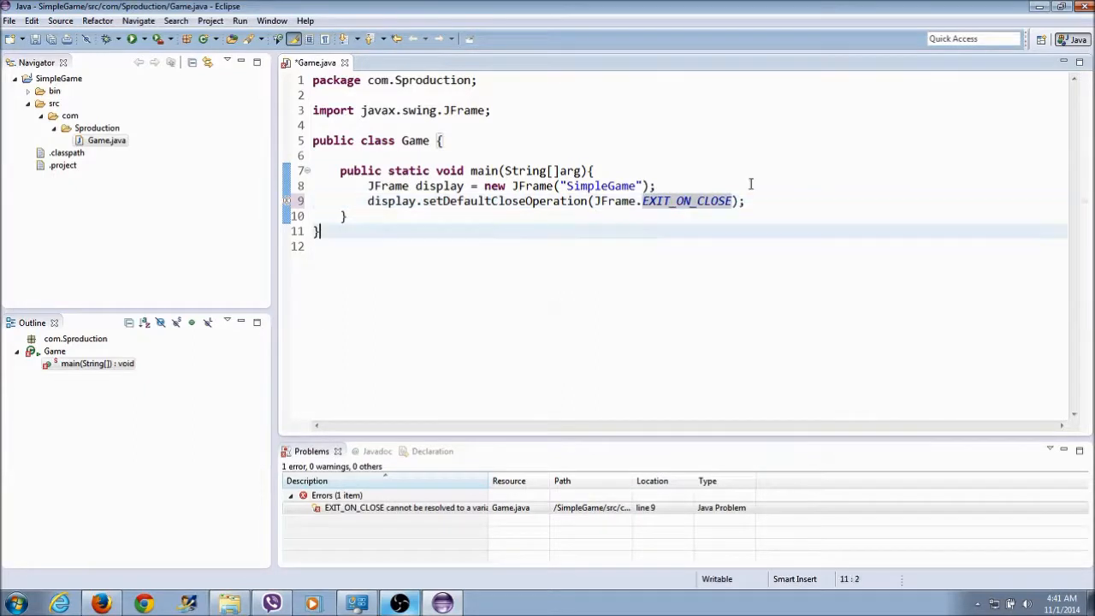
click(748, 200)
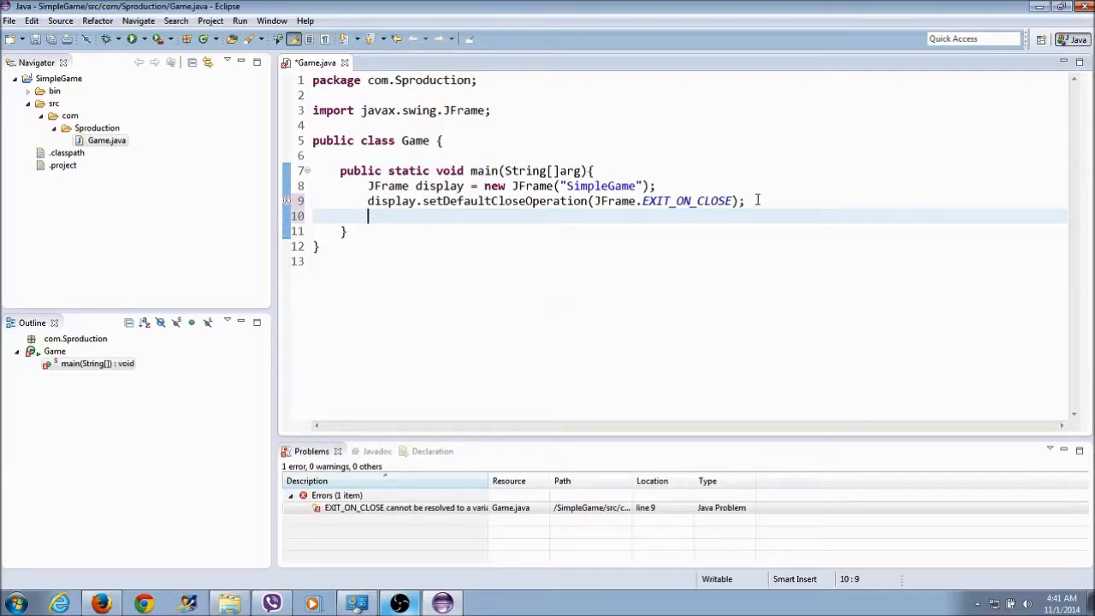
- Add display.setResizable(true); on line 10
text(display.setR)
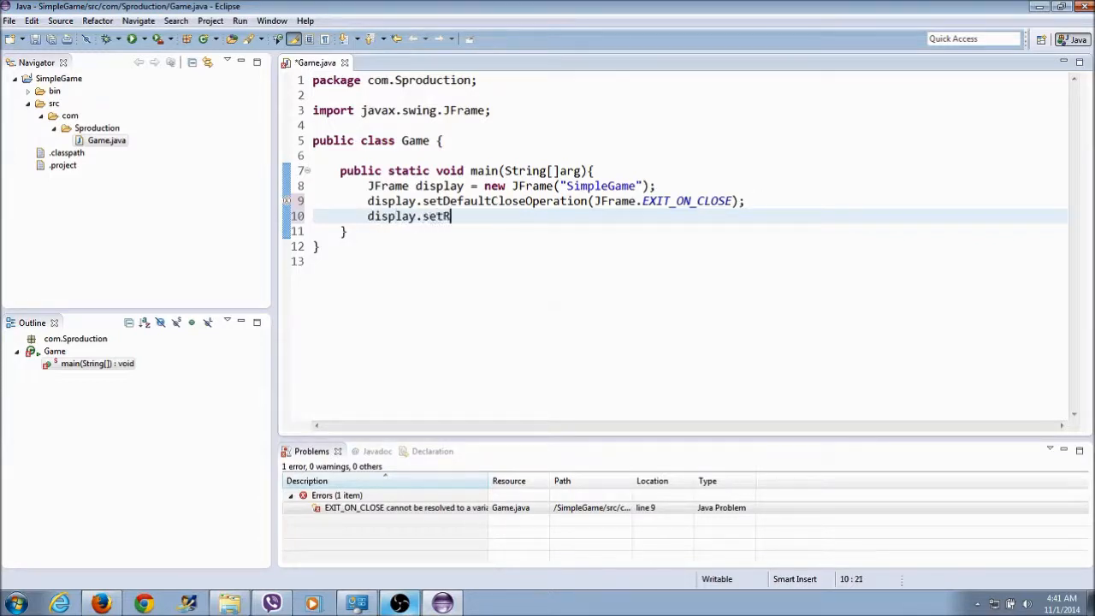
text(esizable)
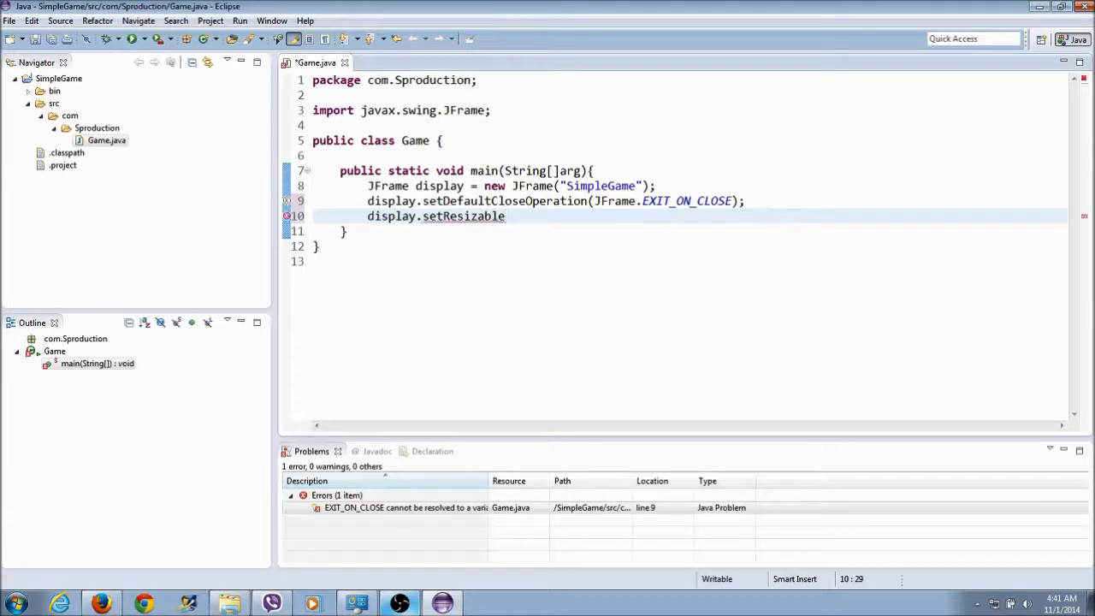
text((true);)
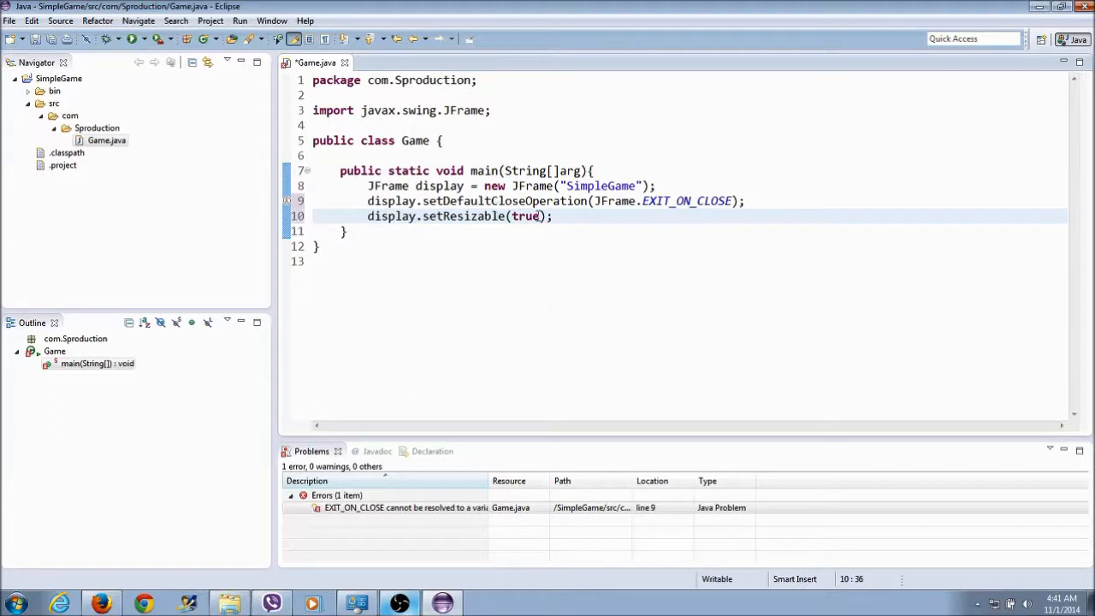
mouse_move(516, 226)
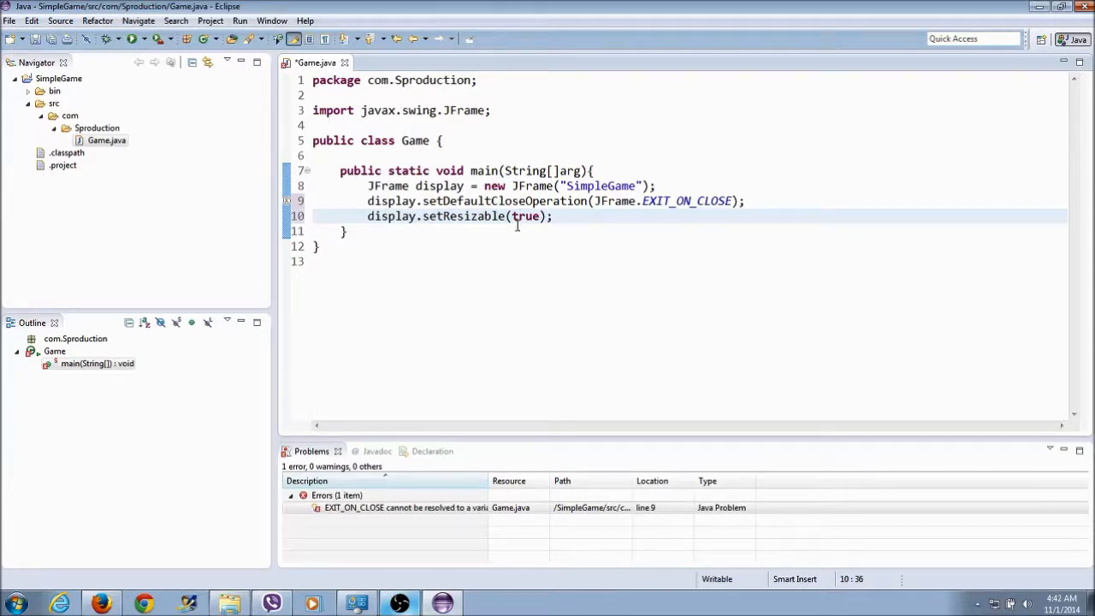
mouse_move(511, 250)
text(d)
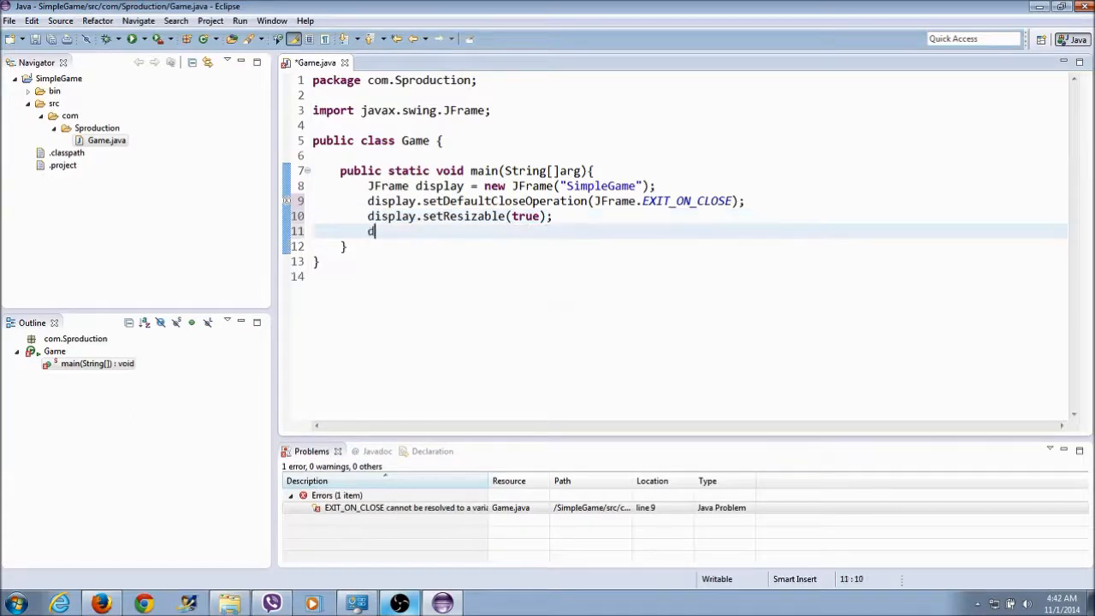
- Add display.setVisible(true); on line 11, fixing a typo along the way
text(isplay)
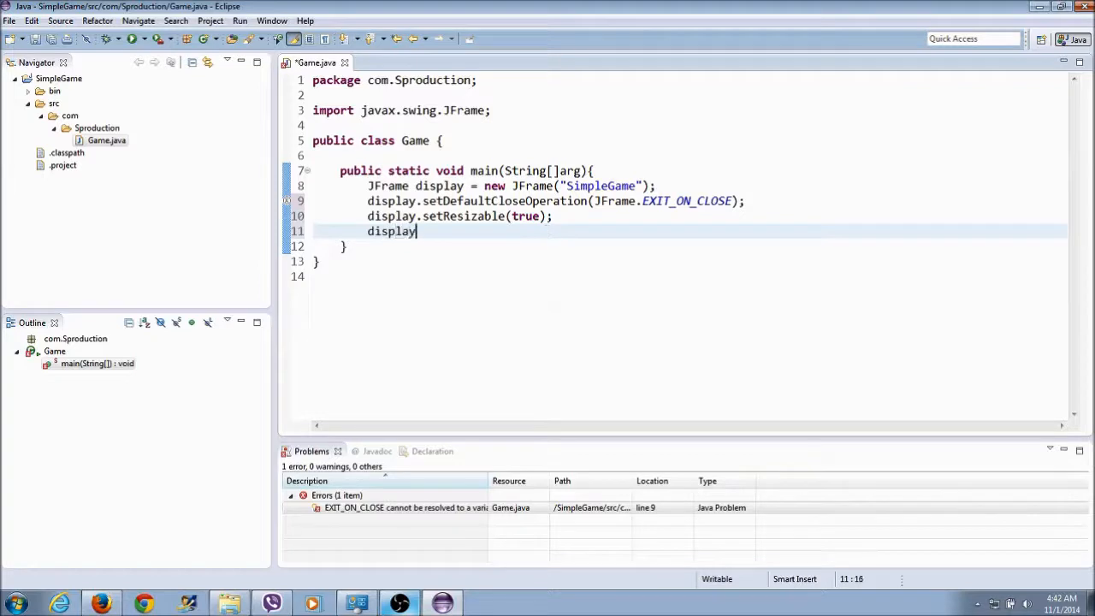
text(.)
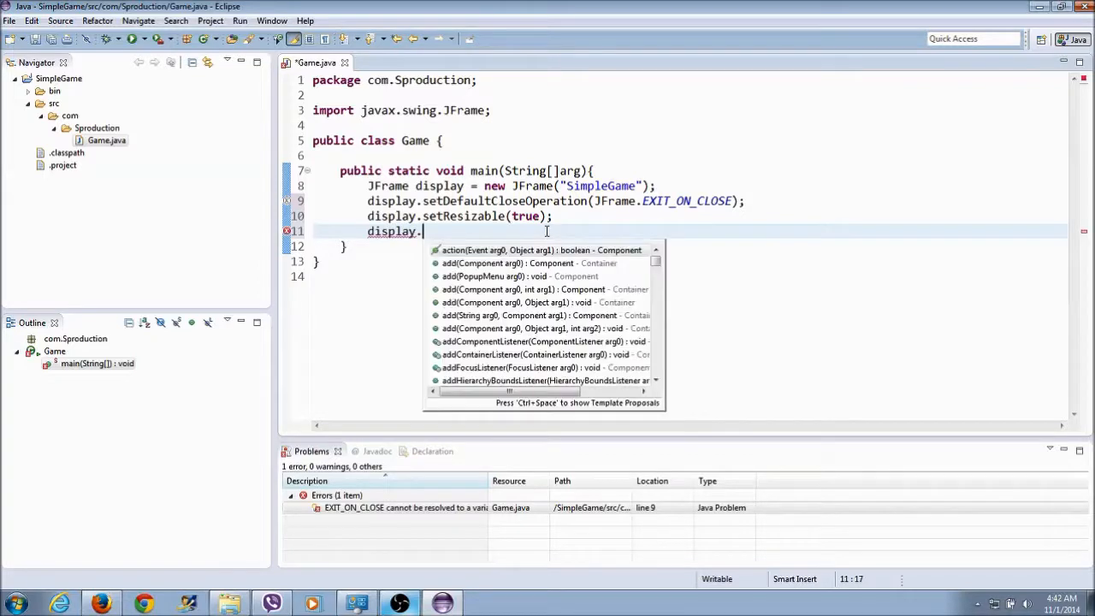
text(setF)
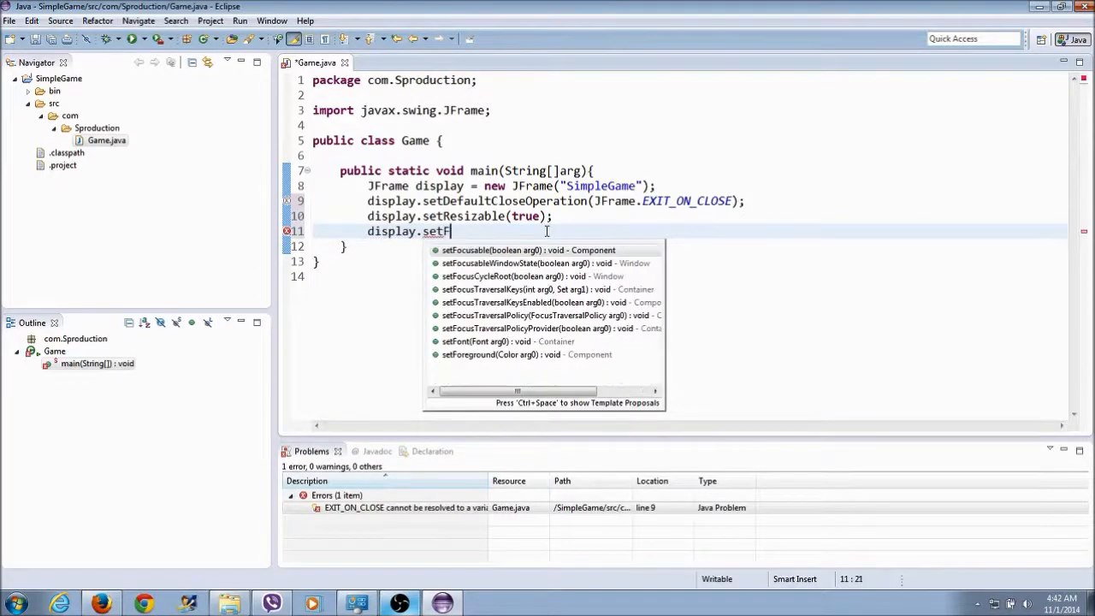
key(BackSpace)
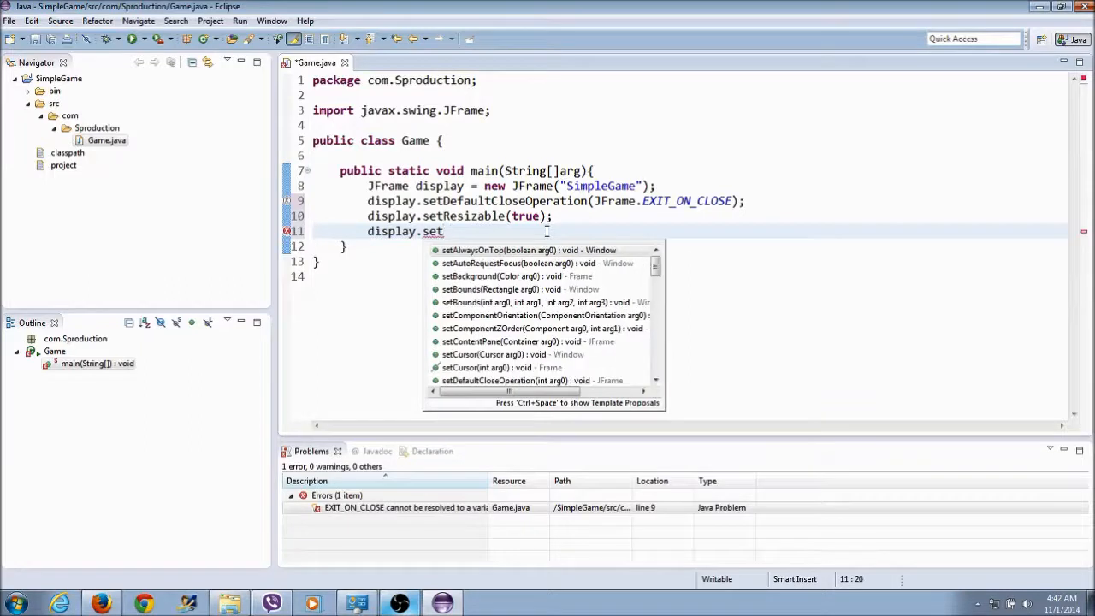
text(Vi)
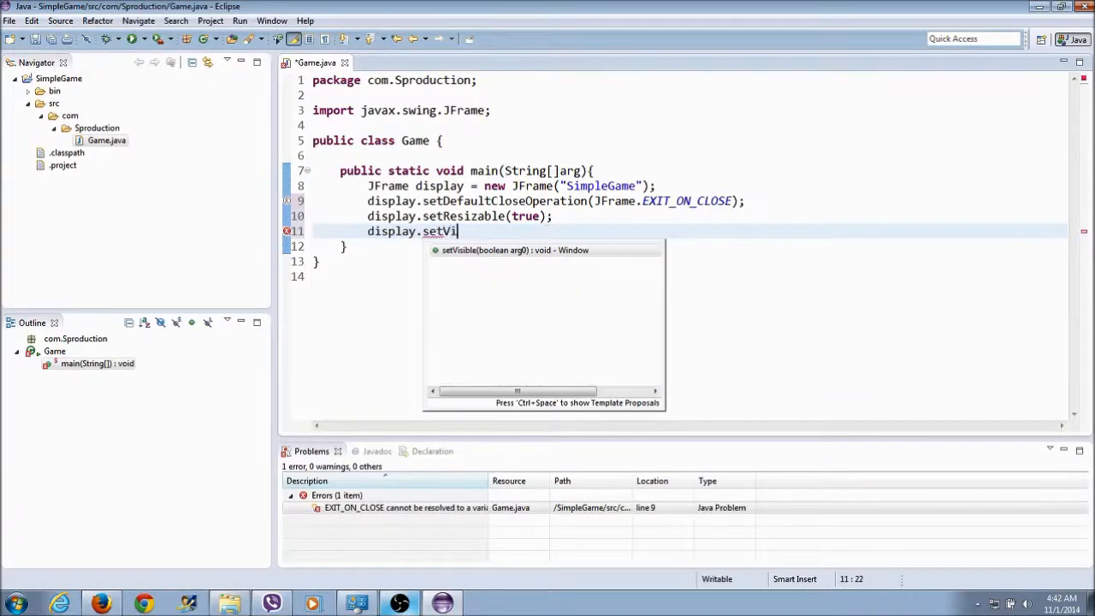
text(sible(true);)
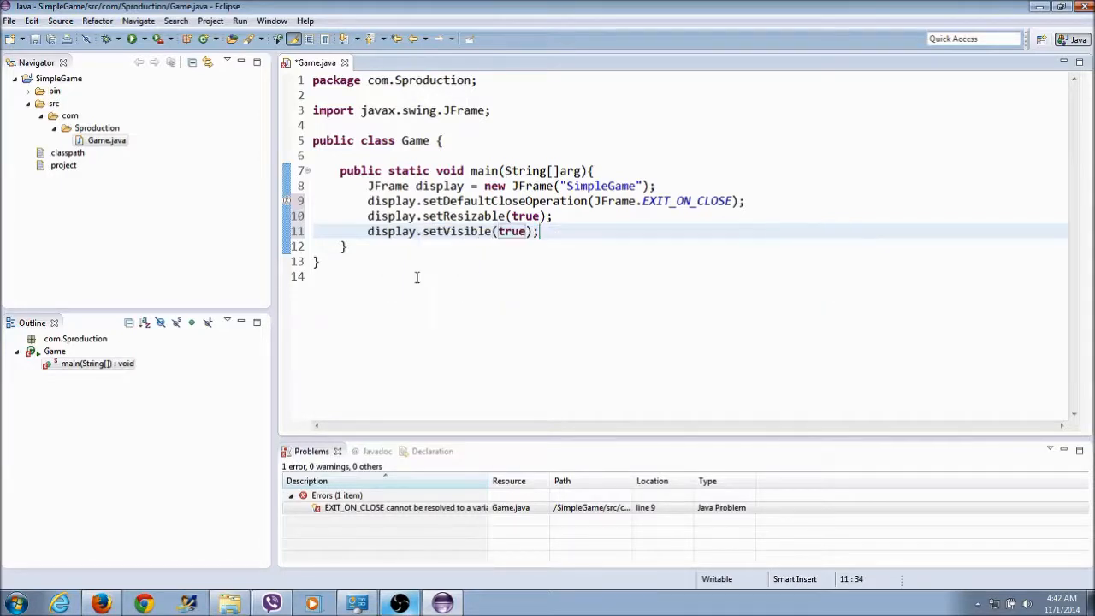
mouse_move(392, 297)
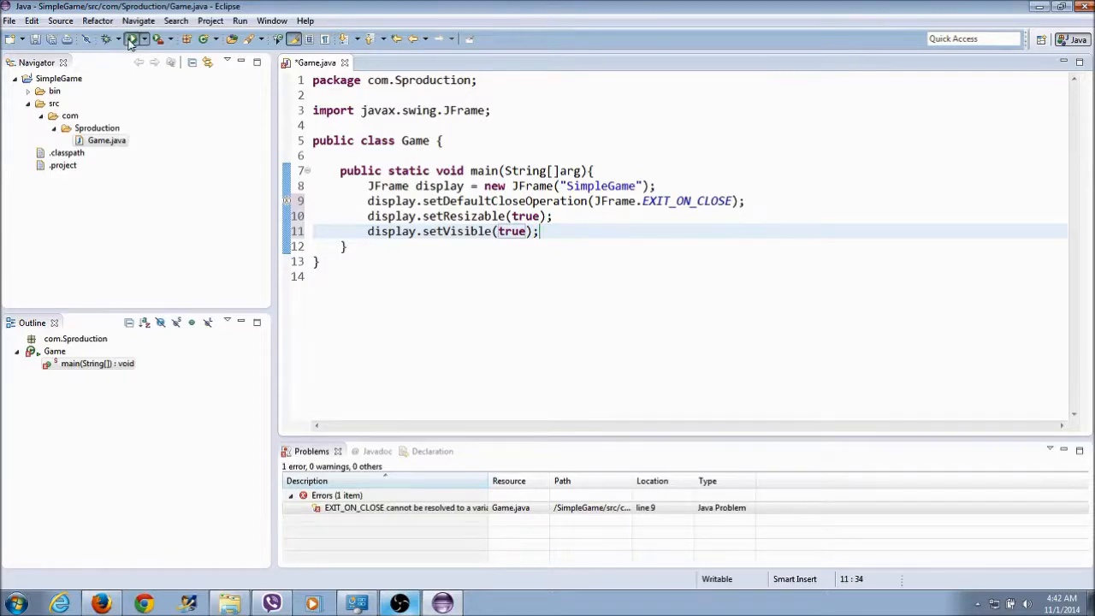
- Run Game and focus the empty SimpleGame window that appears
click(131, 39)
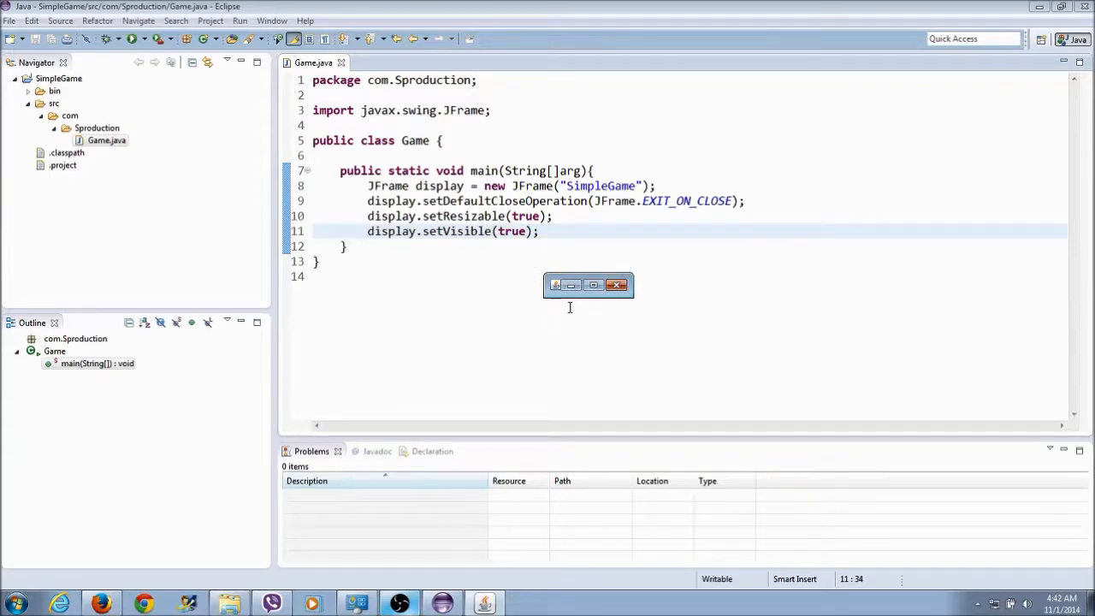
mouse_move(594, 286)
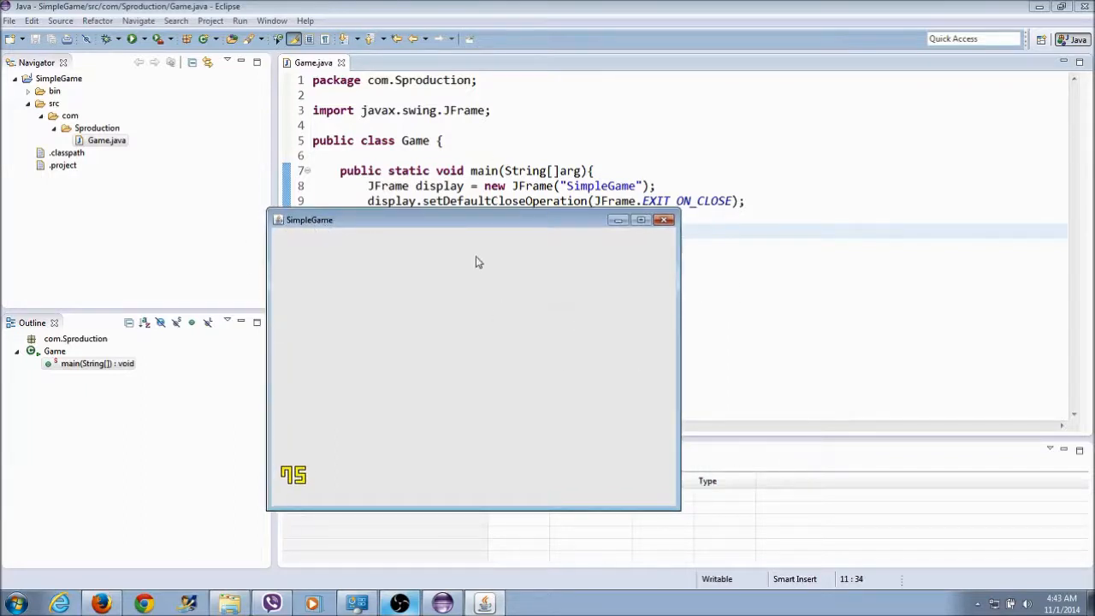
click(663, 220)
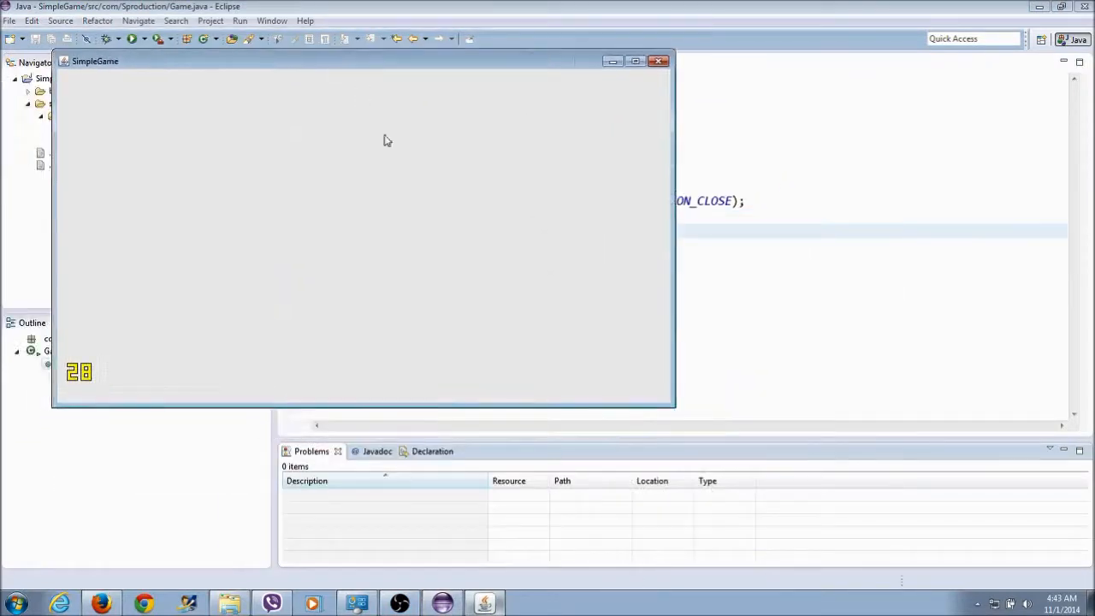
- Drag the SimpleGame window's edge to make it larger
drag(674, 411, 736, 458)
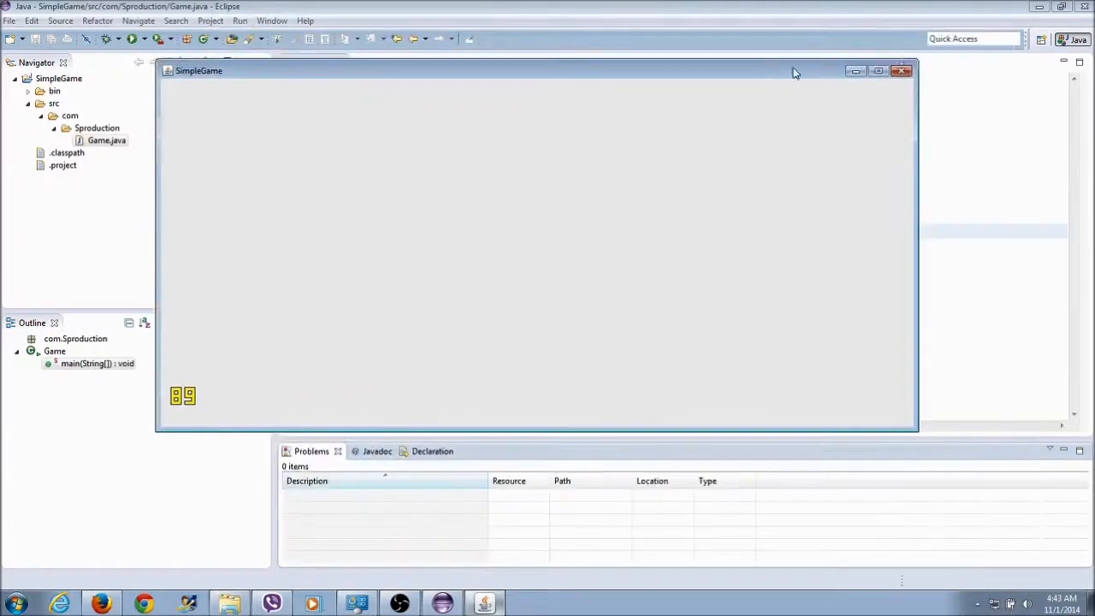
mouse_move(902, 71)
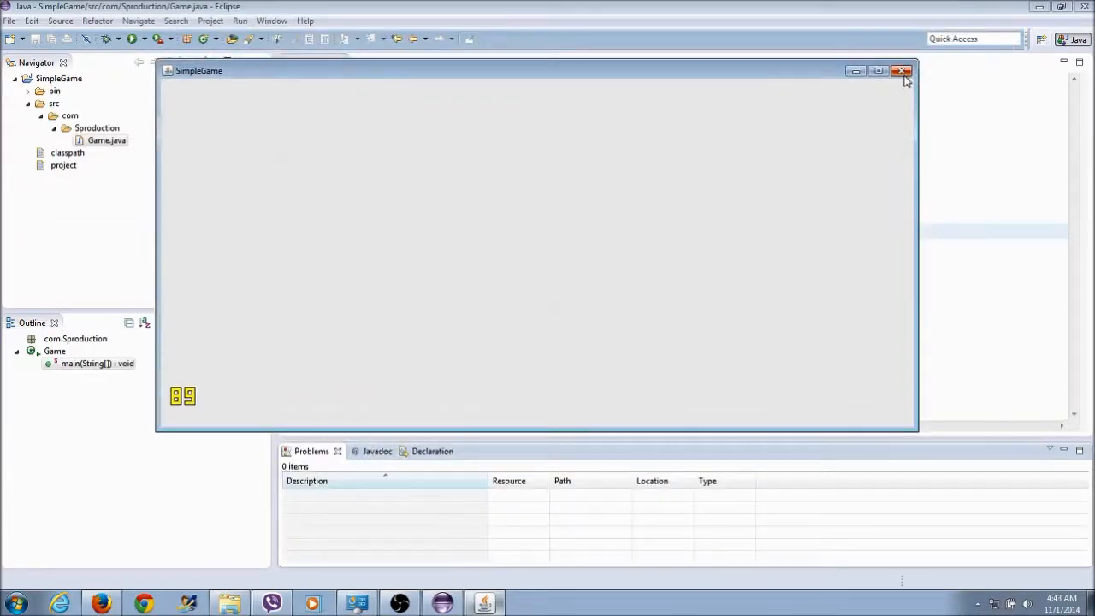